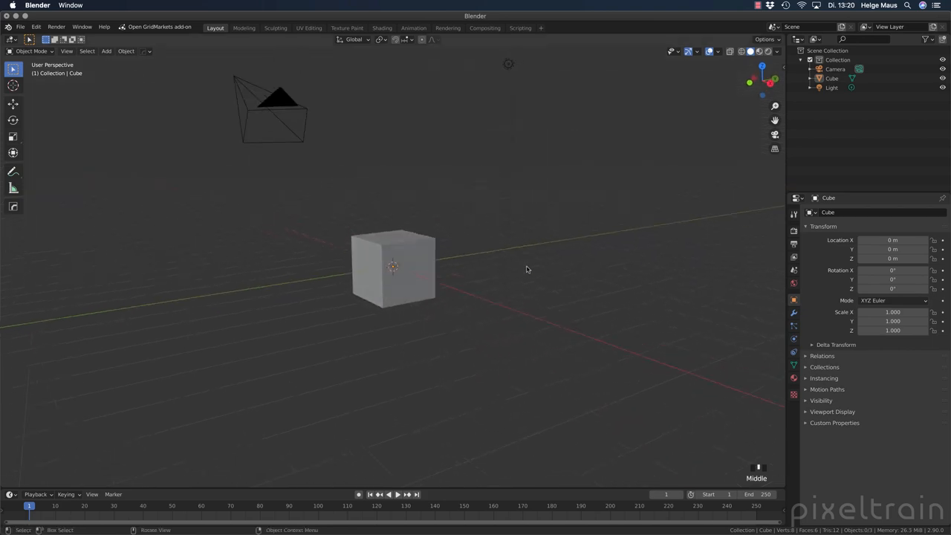
Delete the default cube, camera and light, then add a Suzanne monkey mesh
{"action": "key", "text": "x"}
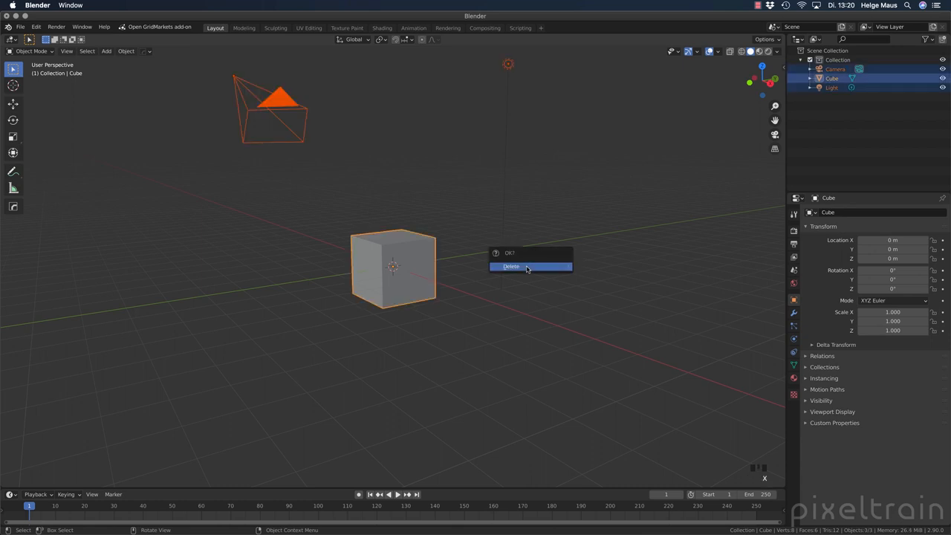
{"action": "left_click", "coordinate": [511, 266]}
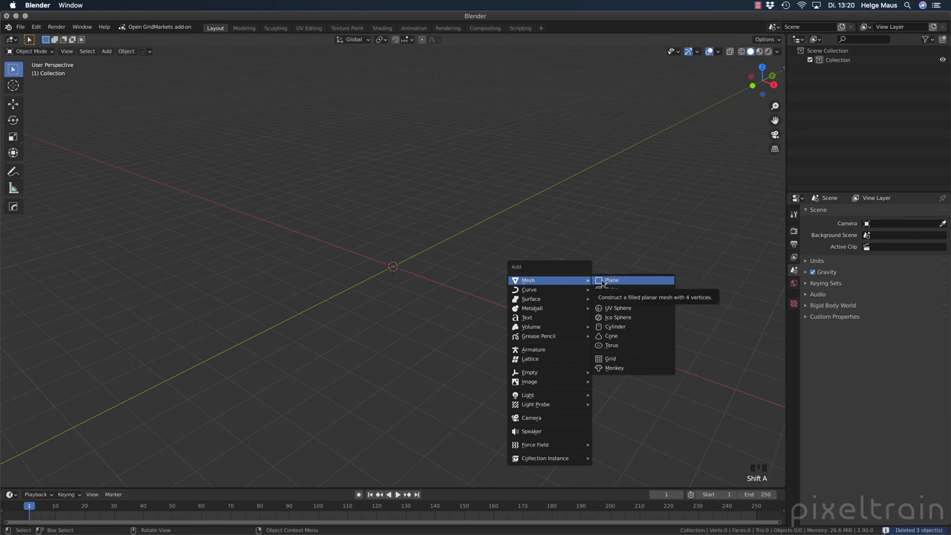
{"action": "mouse_move", "coordinate": [614, 368]}
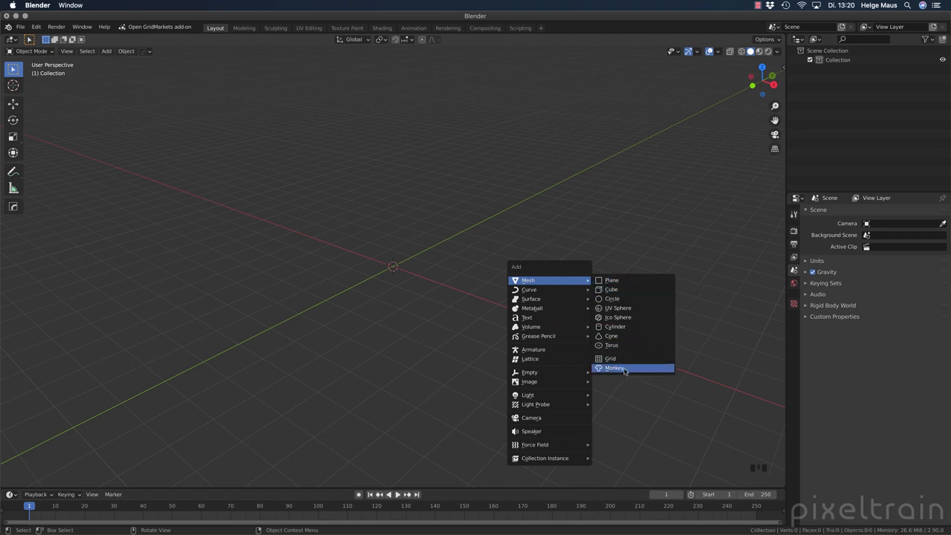
{"action": "left_click", "coordinate": [615, 368]}
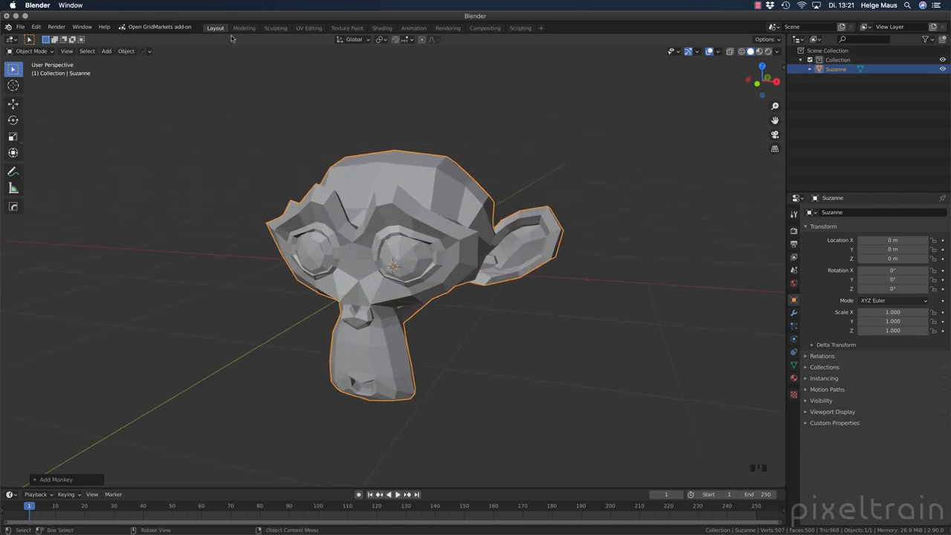
Open the UV Editing workspace and select Suzanne's geometry in Edit Mode
{"action": "left_click", "coordinate": [309, 27]}
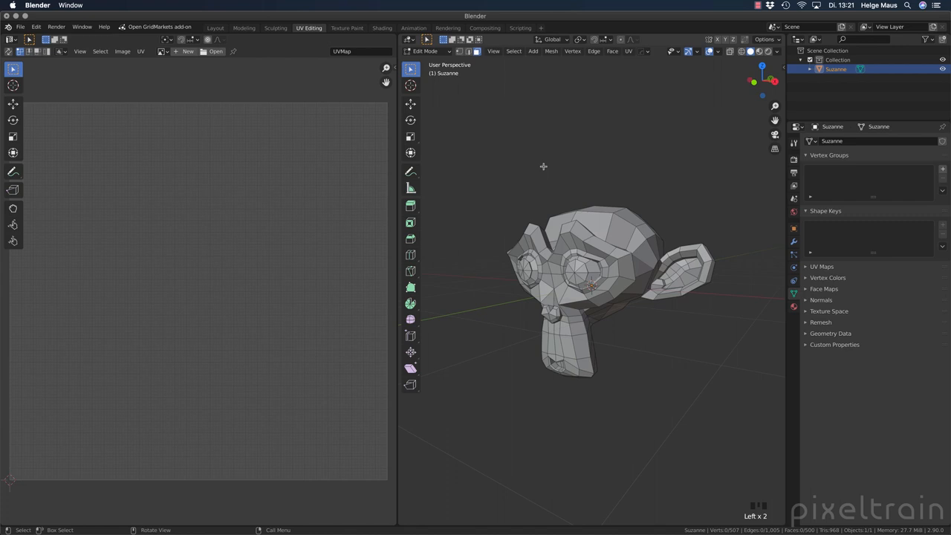
{"action": "mouse_move", "coordinate": [587, 213]}
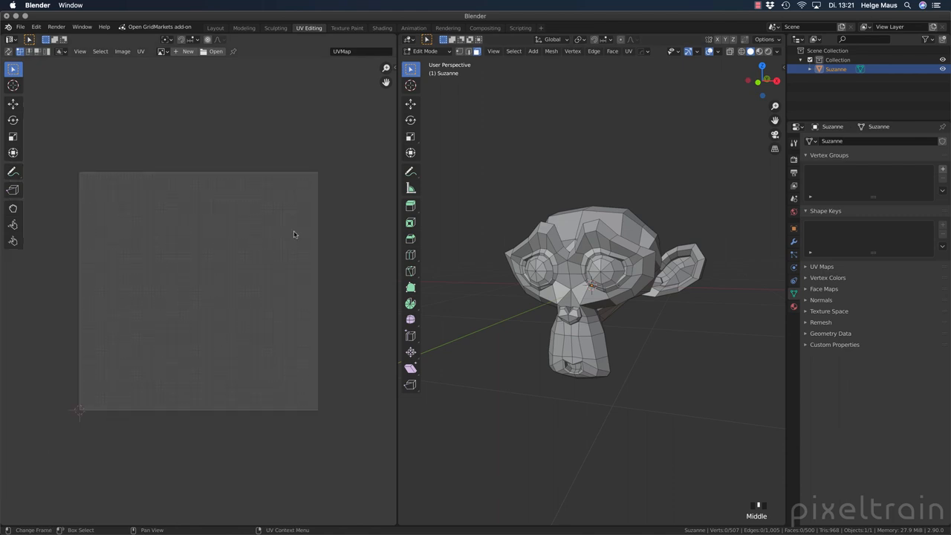
{"action": "mouse_move", "coordinate": [605, 185]}
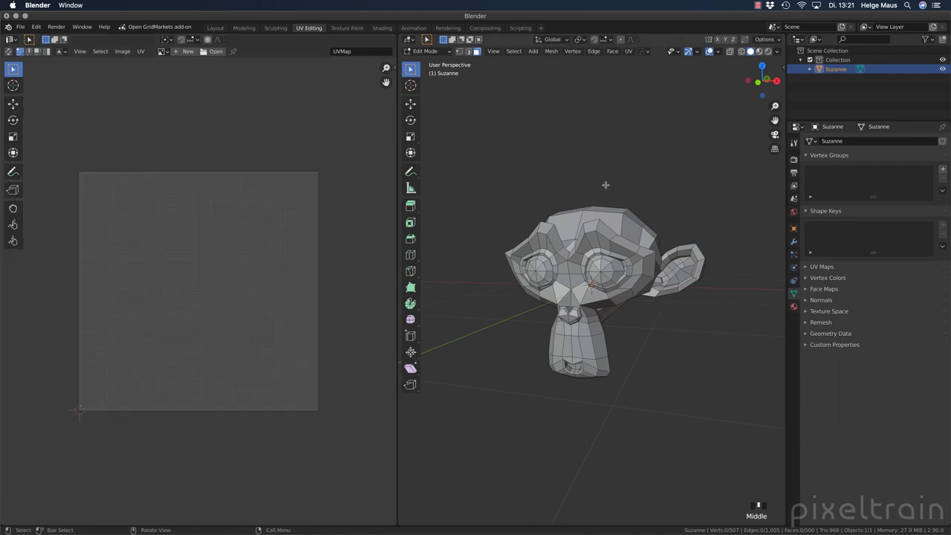
{"action": "key", "text": "a"}
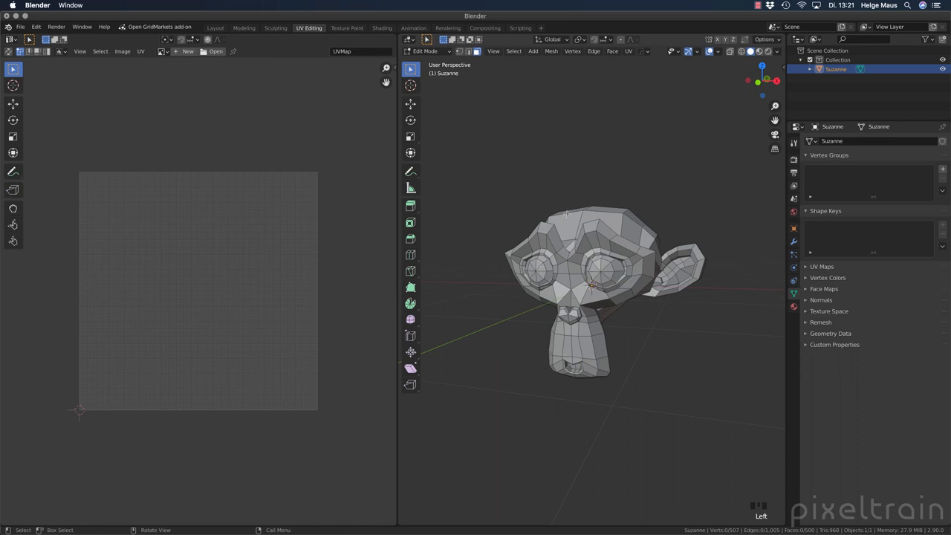
{"action": "mouse_move", "coordinate": [554, 310]}
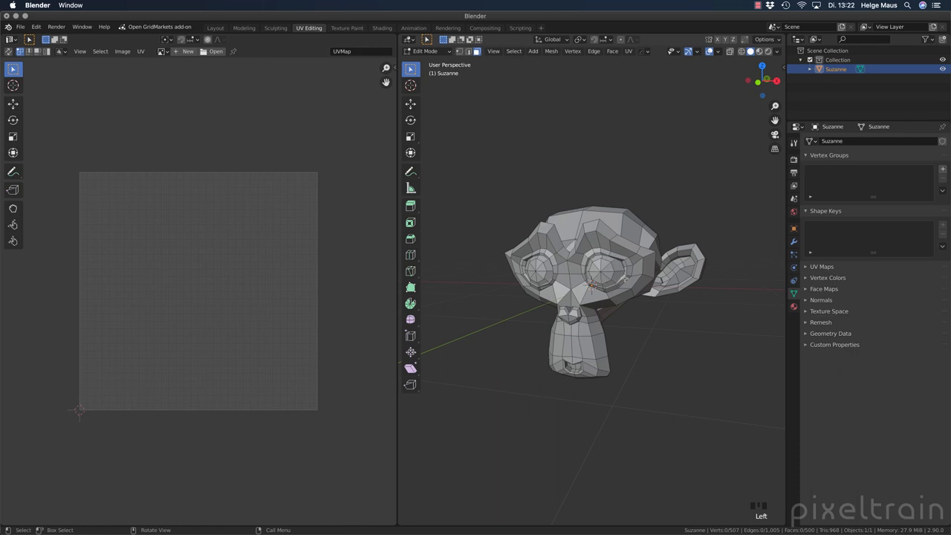
{"action": "mouse_move", "coordinate": [624, 277]}
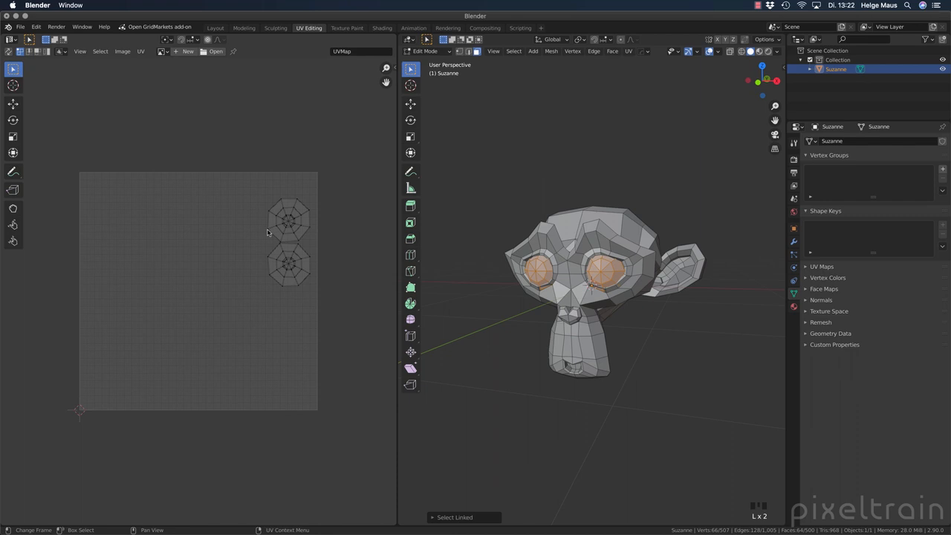
{"action": "mouse_move", "coordinate": [445, 175]}
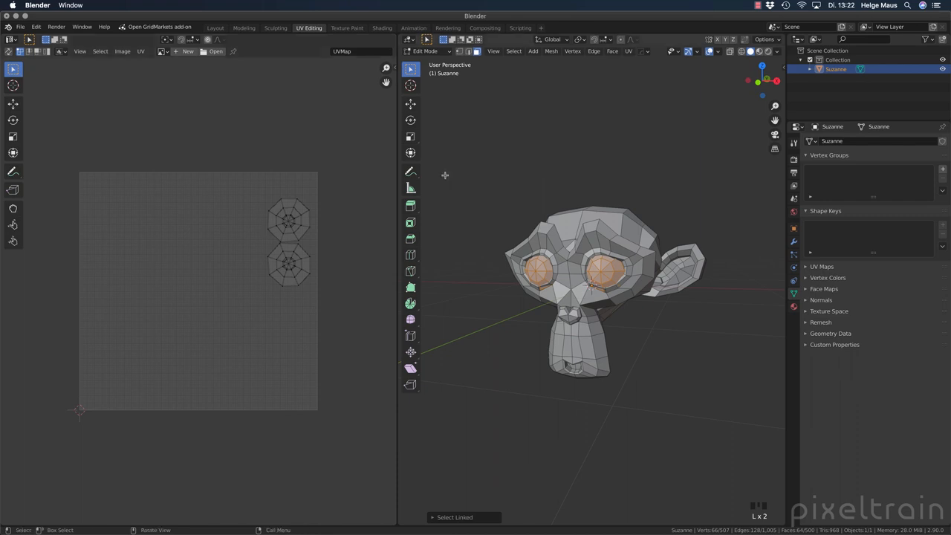
Deselect Suzanne's eyes so no UV islands are selected
{"action": "left_click", "coordinate": [615, 154]}
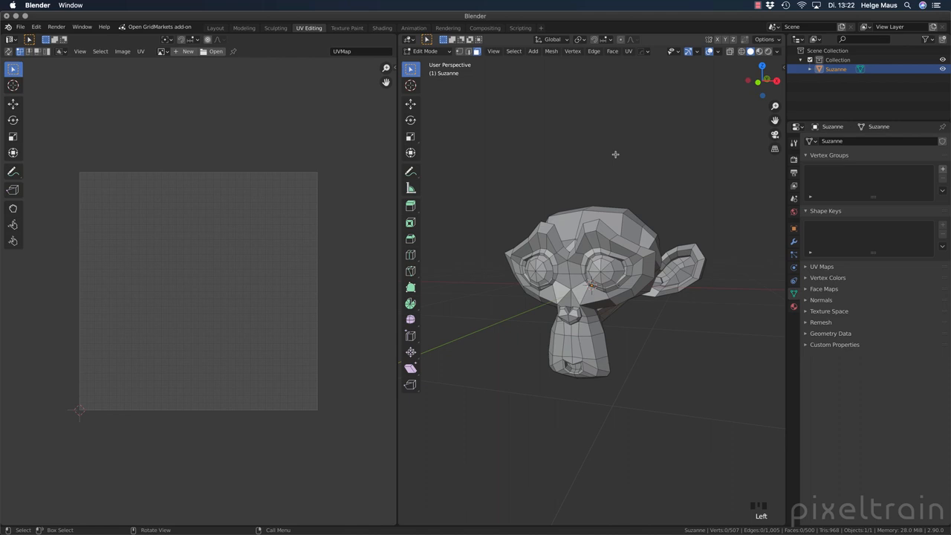
{"action": "mouse_move", "coordinate": [605, 222]}
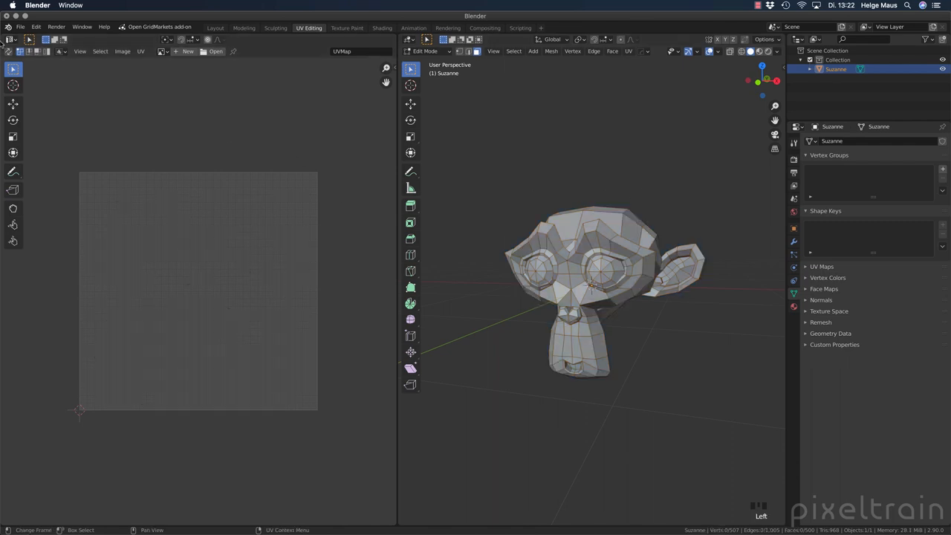
{"action": "mouse_move", "coordinate": [9, 51]}
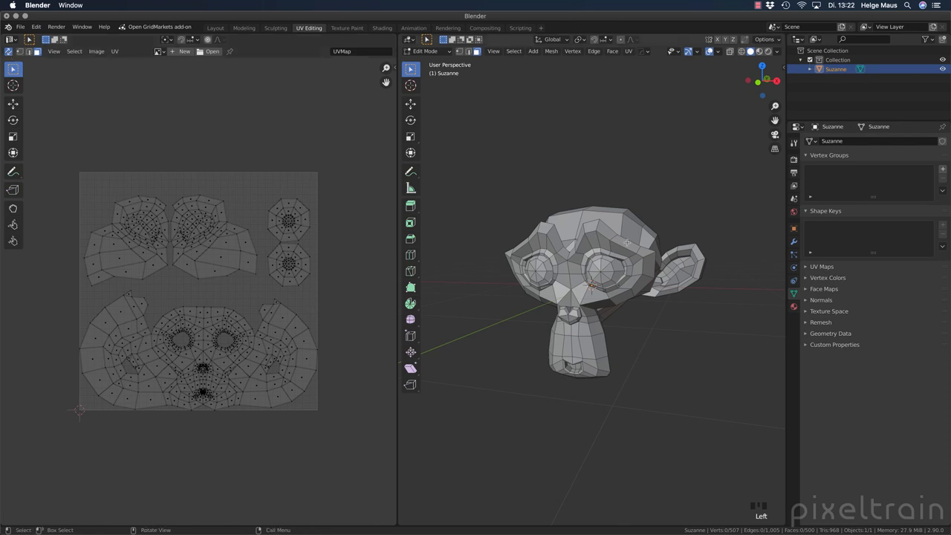
{"action": "mouse_move", "coordinate": [181, 260]}
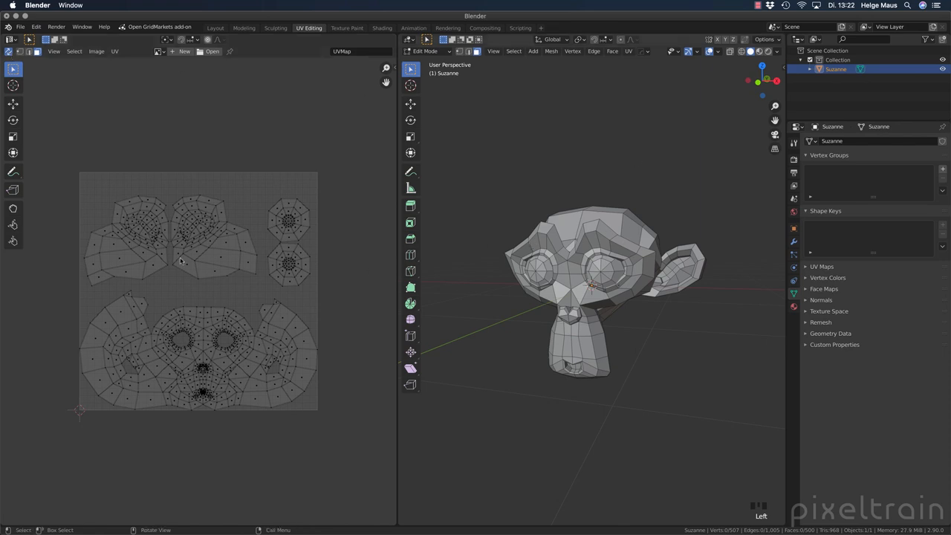
{"action": "mouse_move", "coordinate": [247, 256]}
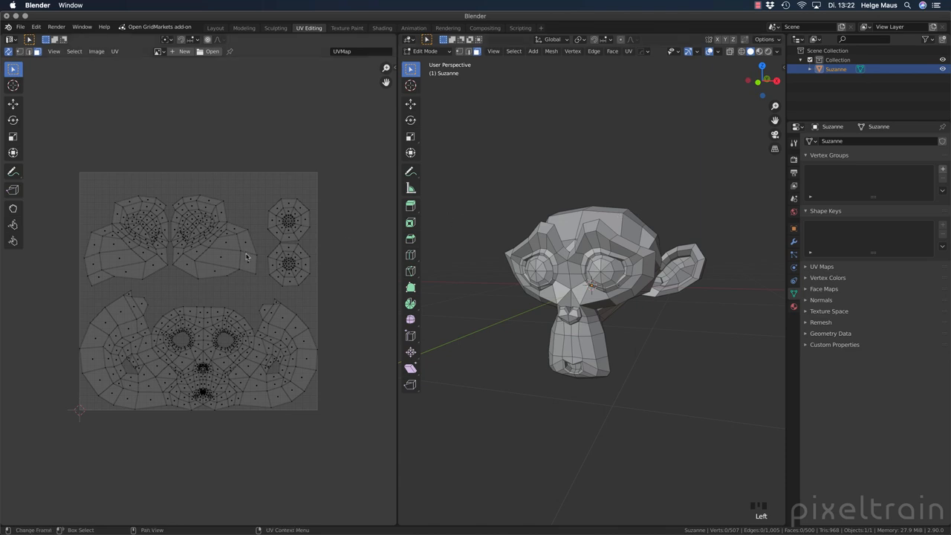
{"action": "mouse_move", "coordinate": [208, 322]}
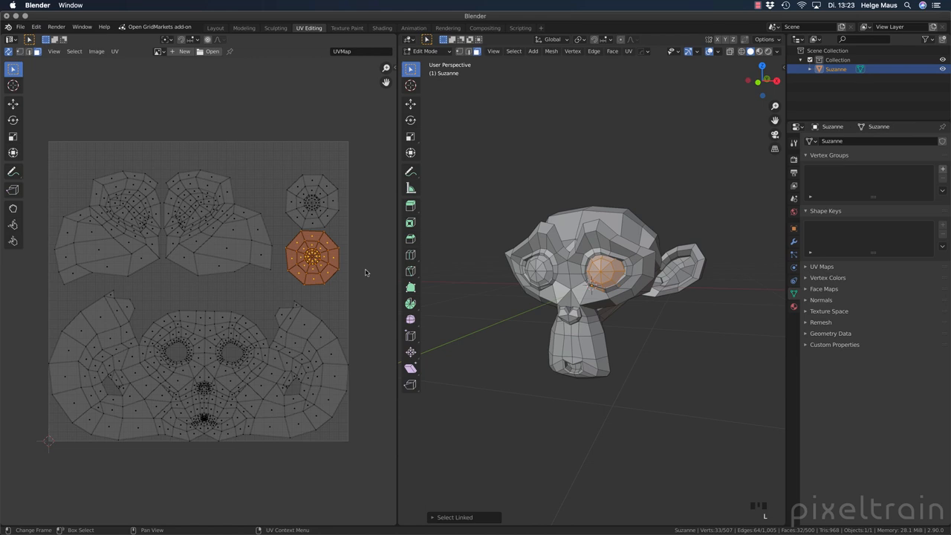
{"action": "mouse_move", "coordinate": [200, 115]}
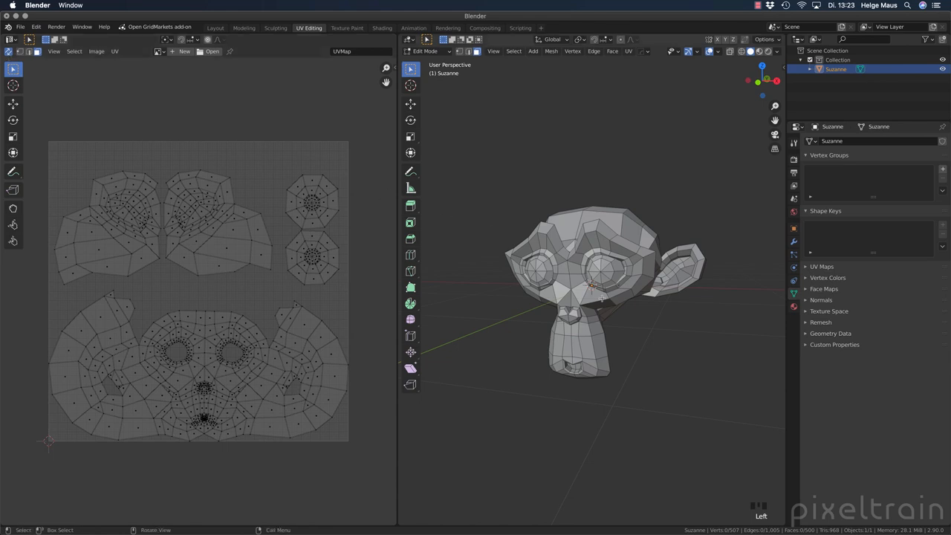
{"action": "scroll", "scroll_direction": "up", "scroll_amount": 3}
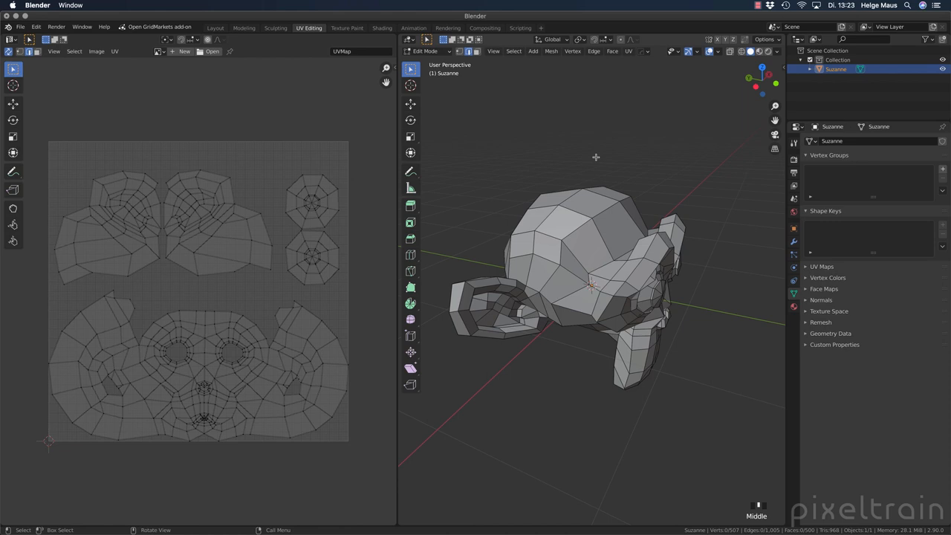
{"action": "mouse_move", "coordinate": [530, 273]}
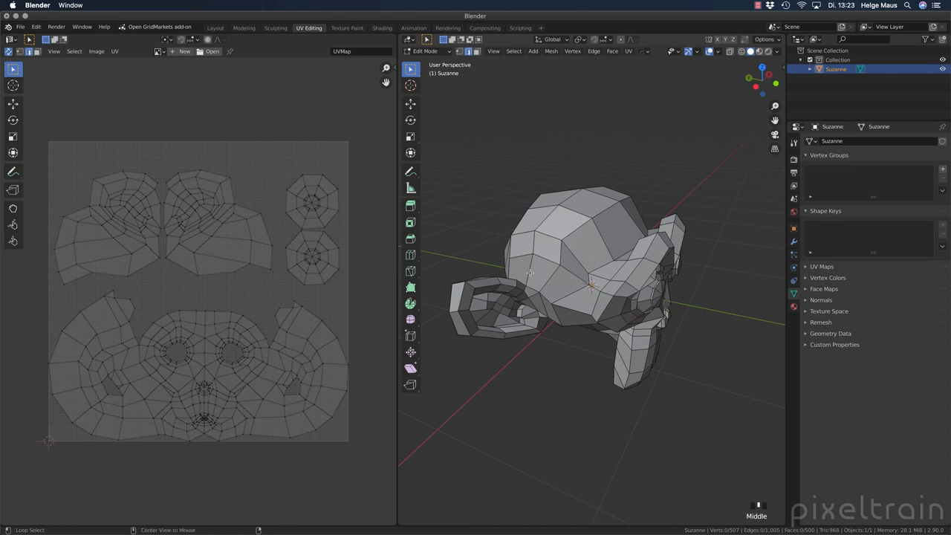
{"action": "left_click_drag", "start_coordinate": [594, 282], "coordinate": [579, 245]}
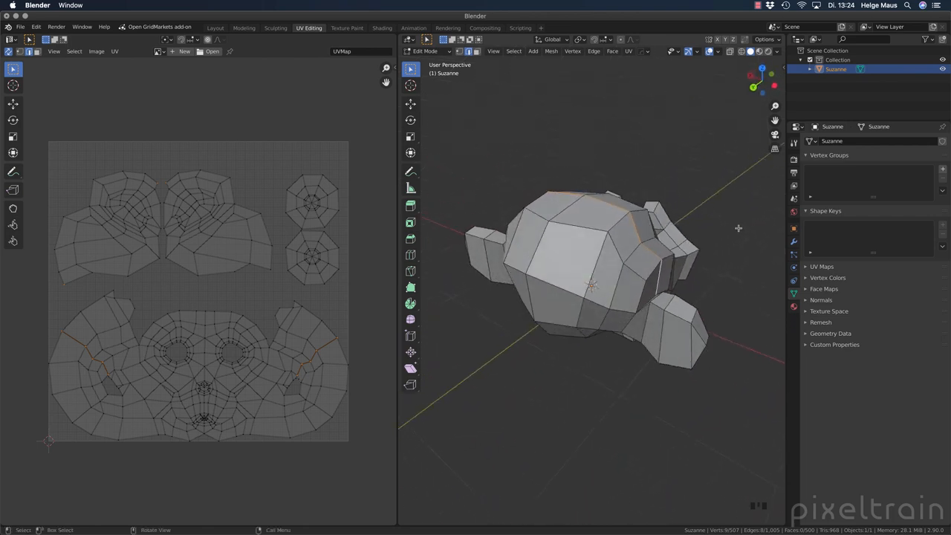
{"action": "left_click", "coordinate": [542, 250]}
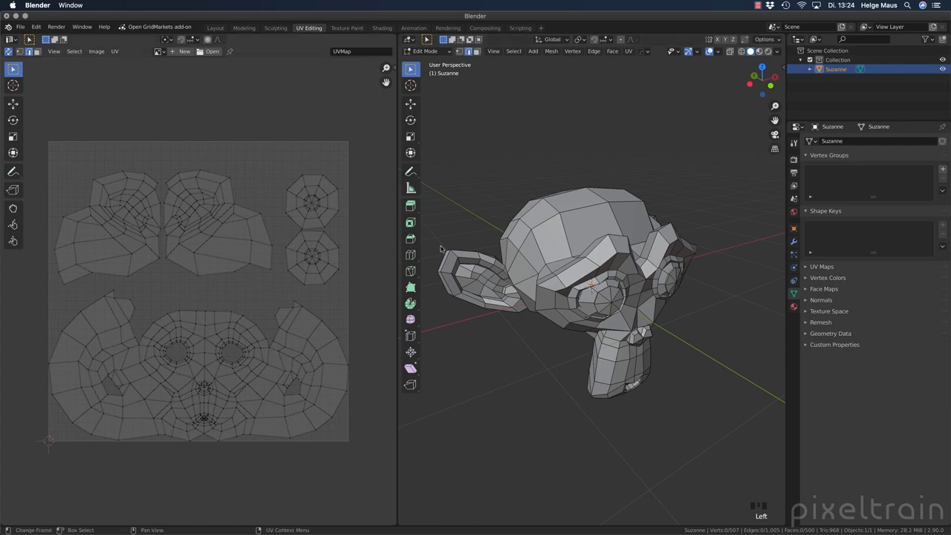
{"action": "scroll", "scroll_direction": "up", "scroll_amount": 3}
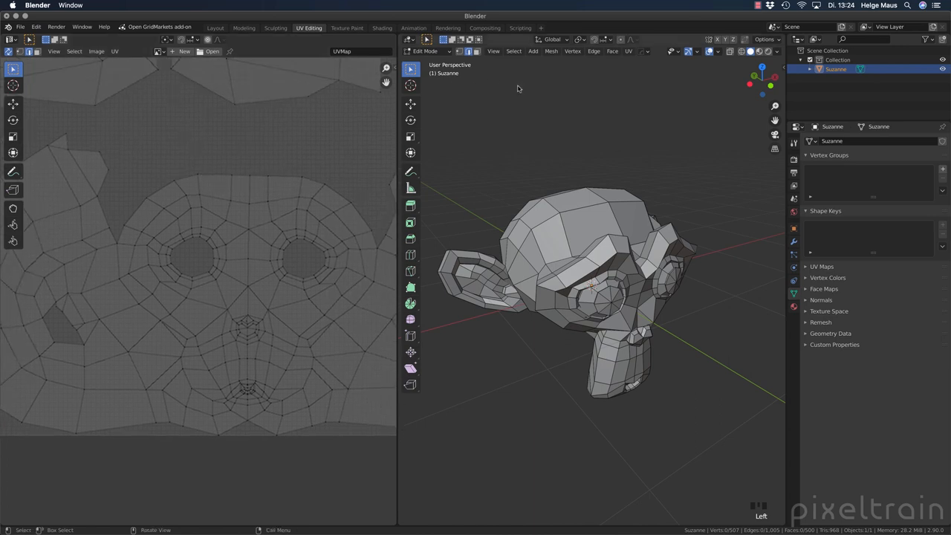
{"action": "left_click", "coordinate": [468, 51]}
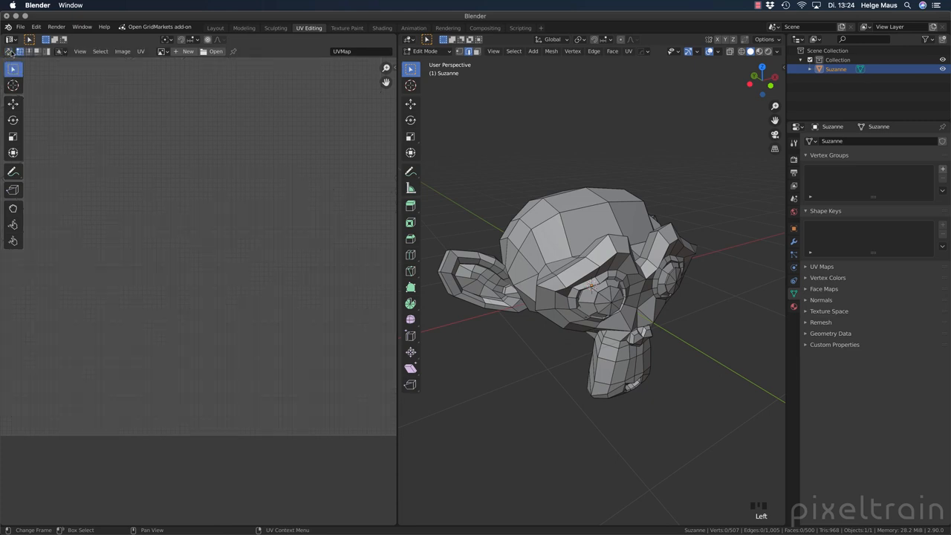
{"action": "mouse_move", "coordinate": [30, 51]}
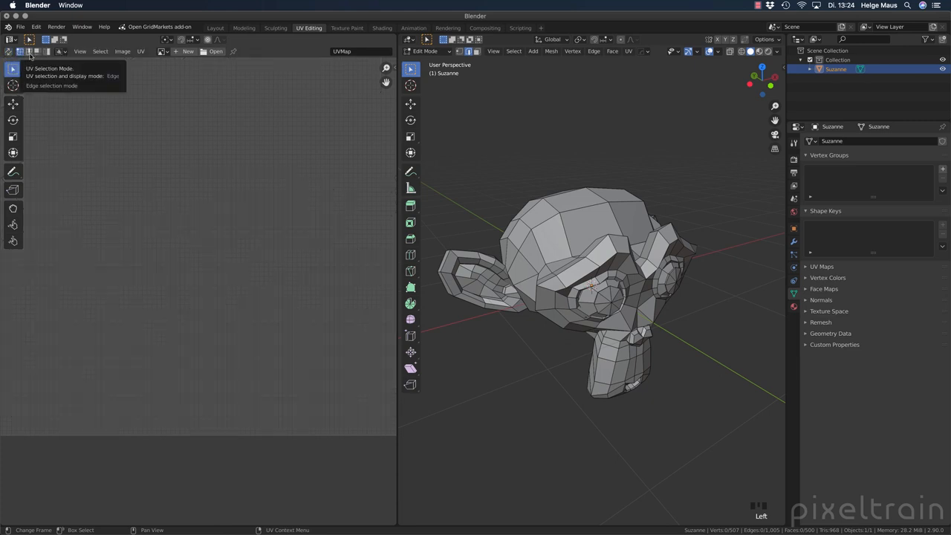
{"action": "mouse_move", "coordinate": [30, 52]}
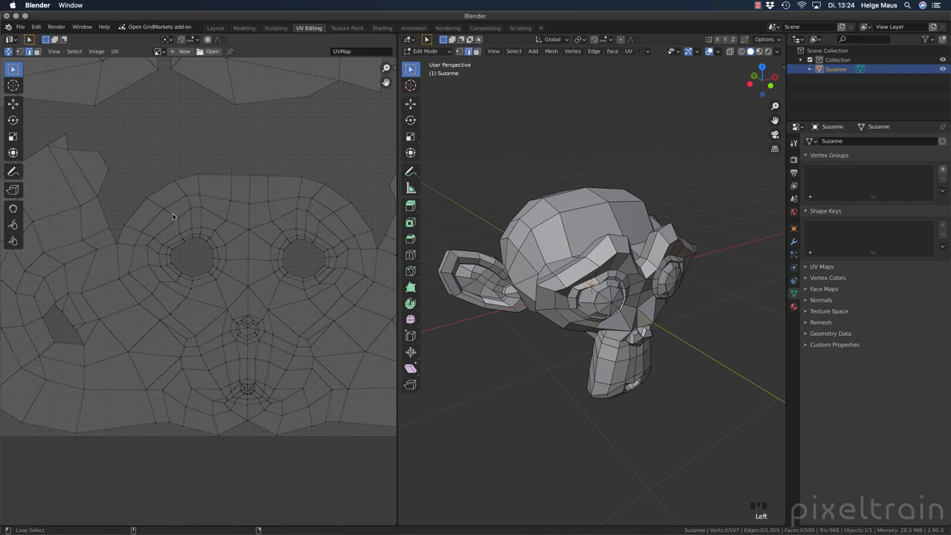
{"action": "left_click", "coordinate": [190, 198]}
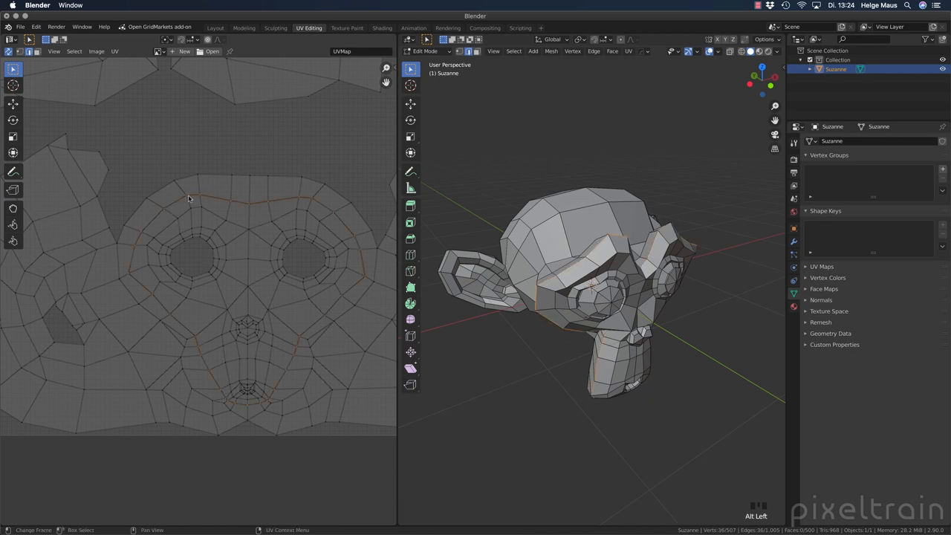
{"action": "mouse_move", "coordinate": [254, 404]}
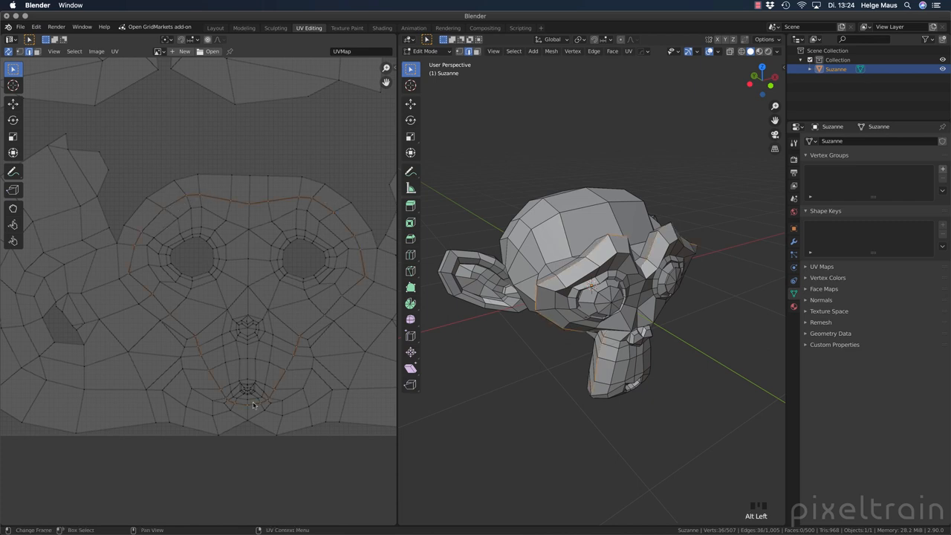
{"action": "left_click", "coordinate": [331, 199]}
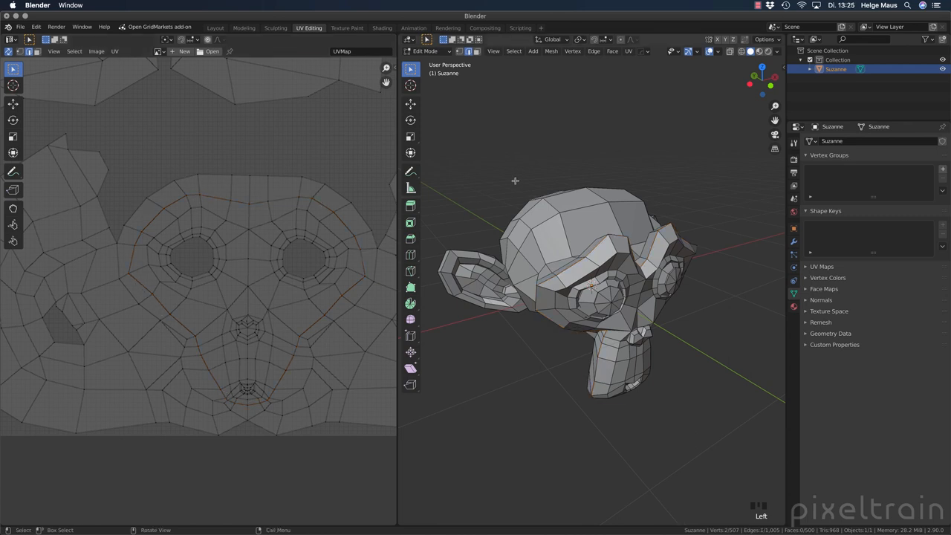
{"action": "key", "text": "a"}
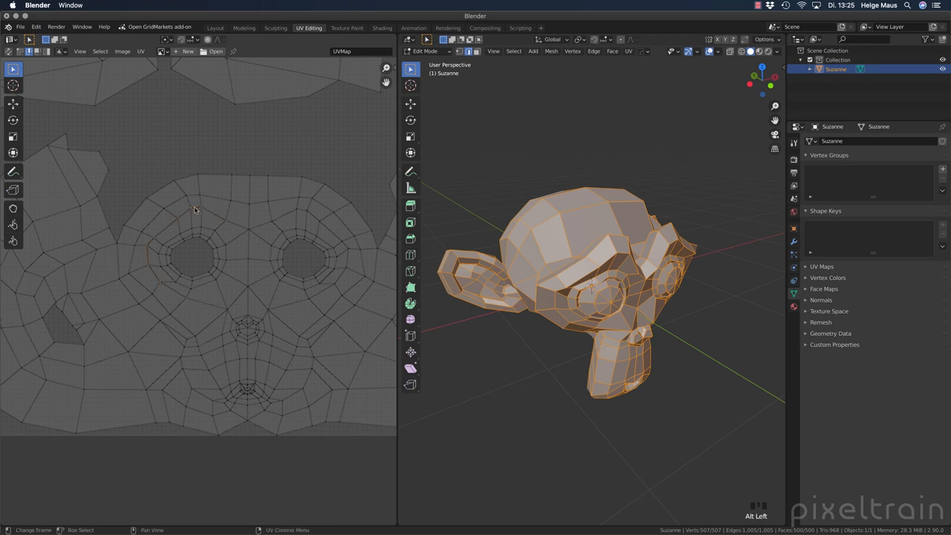
{"action": "mouse_move", "coordinate": [169, 211]}
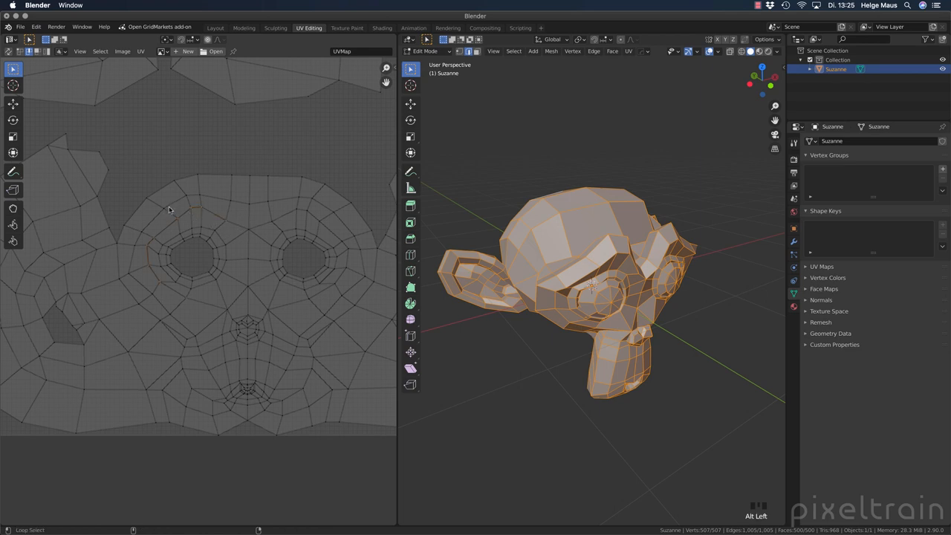
{"action": "left_click", "coordinate": [184, 217]}
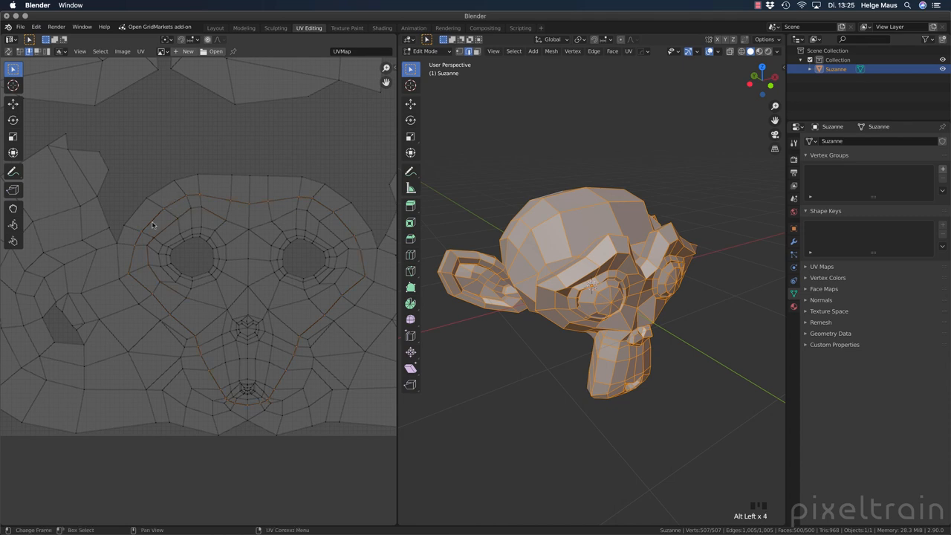
{"action": "mouse_move", "coordinate": [169, 197]}
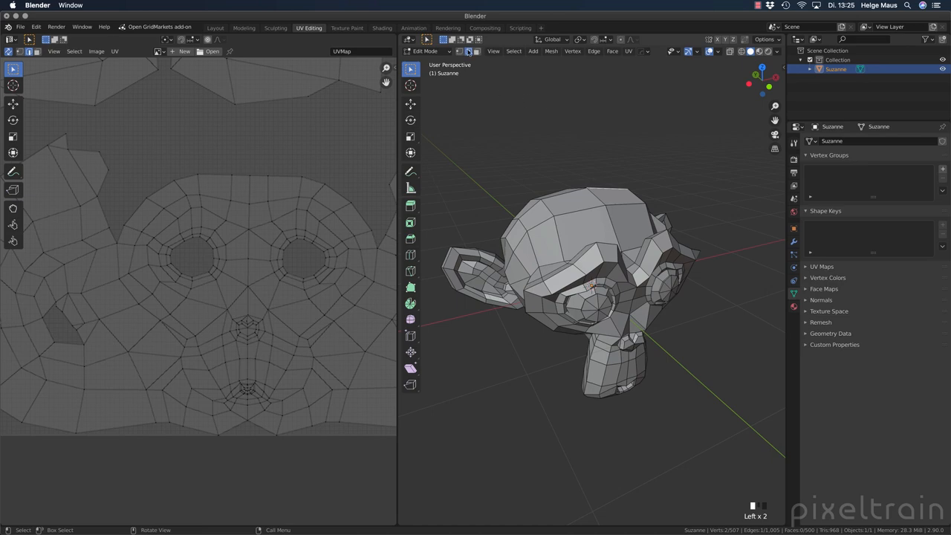
Pick a six-edge shortest path across the forehead and expand its options panel
{"action": "left_click_drag", "start_coordinate": [595, 297], "coordinate": [583, 166]}
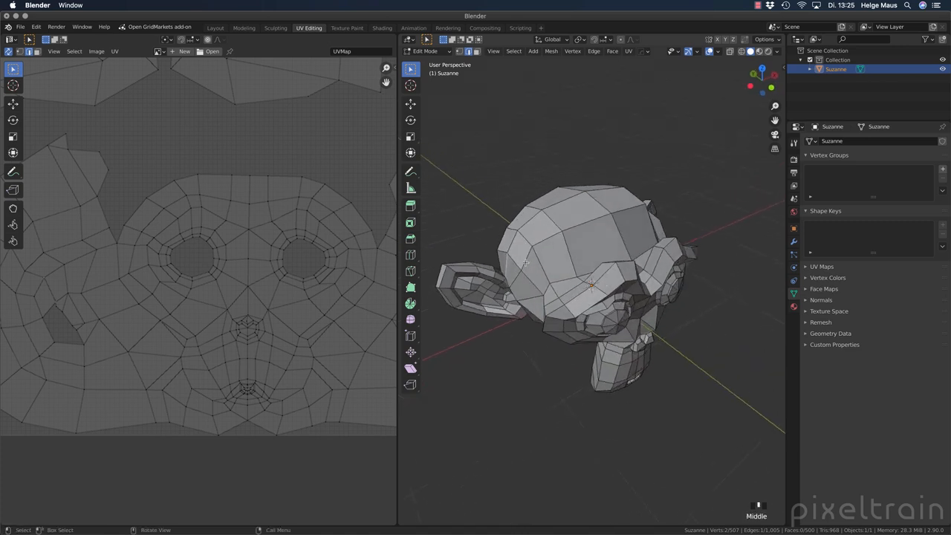
{"action": "mouse_move", "coordinate": [624, 242]}
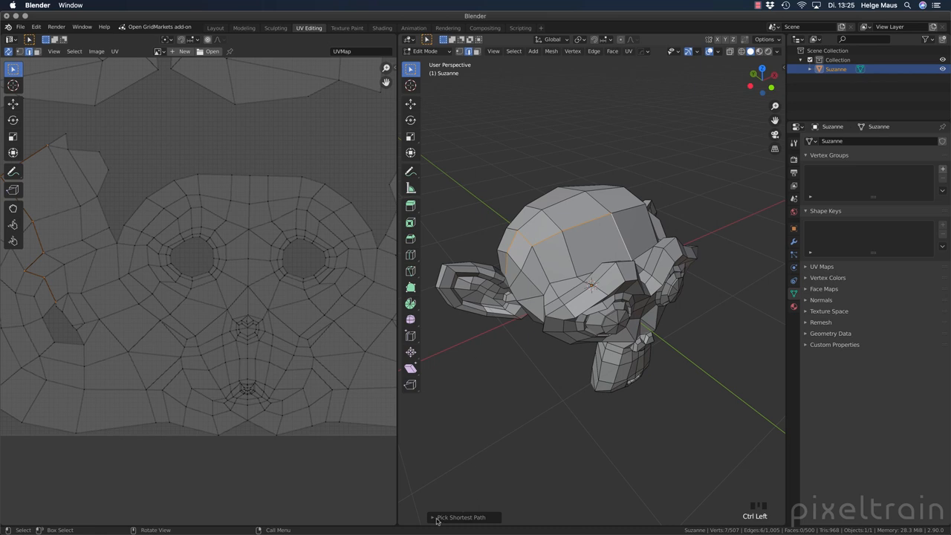
{"action": "mouse_move", "coordinate": [505, 260]}
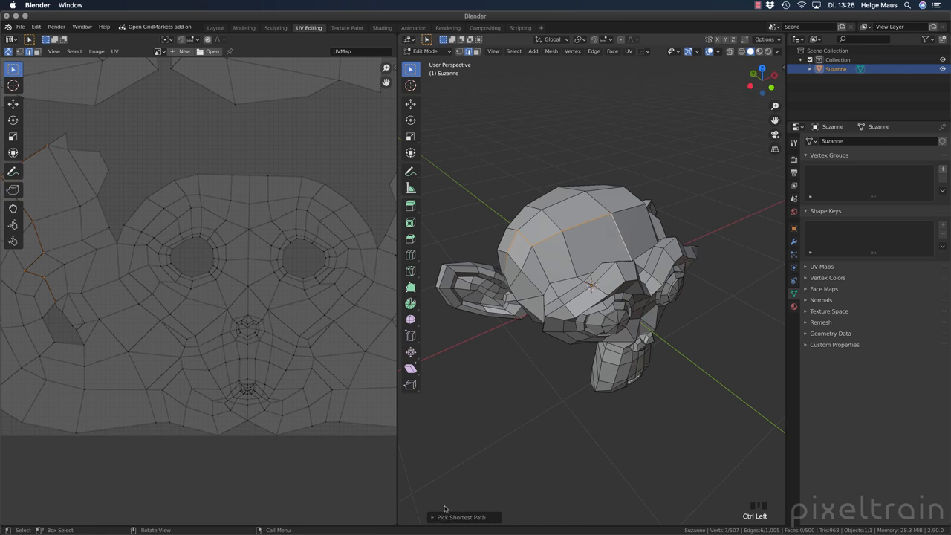
{"action": "left_click", "coordinate": [461, 516]}
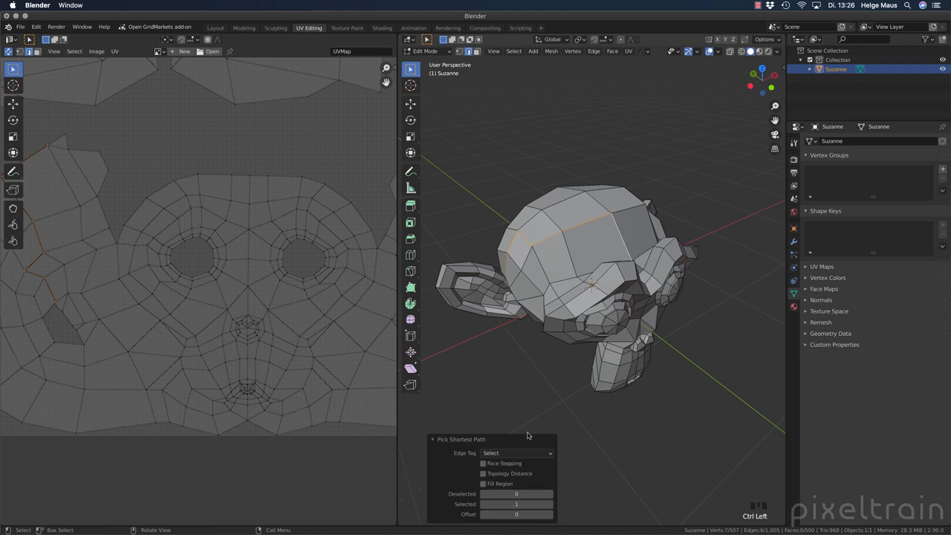
{"action": "mouse_move", "coordinate": [575, 231]}
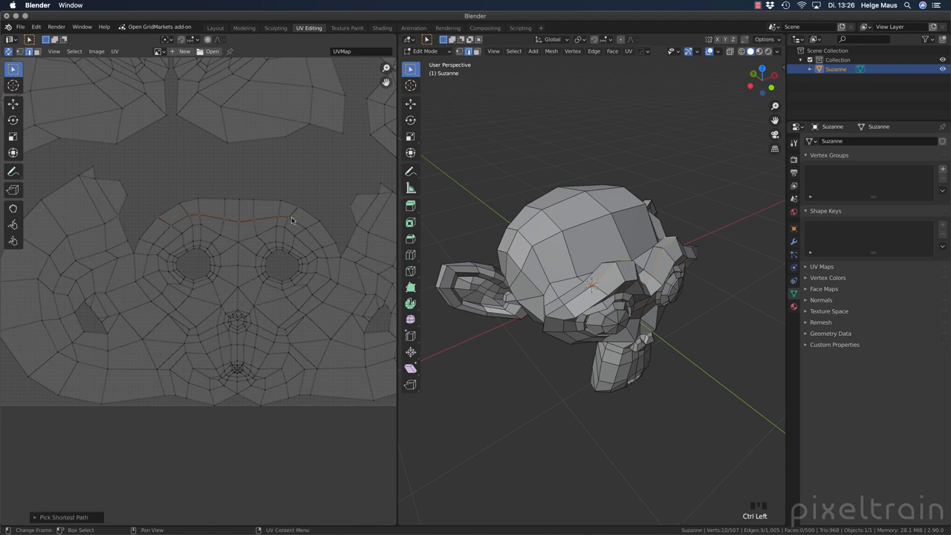
Switch select mode, repick the nine-edge forehead path, and enable Fill Region
{"action": "left_click", "coordinate": [286, 215]}
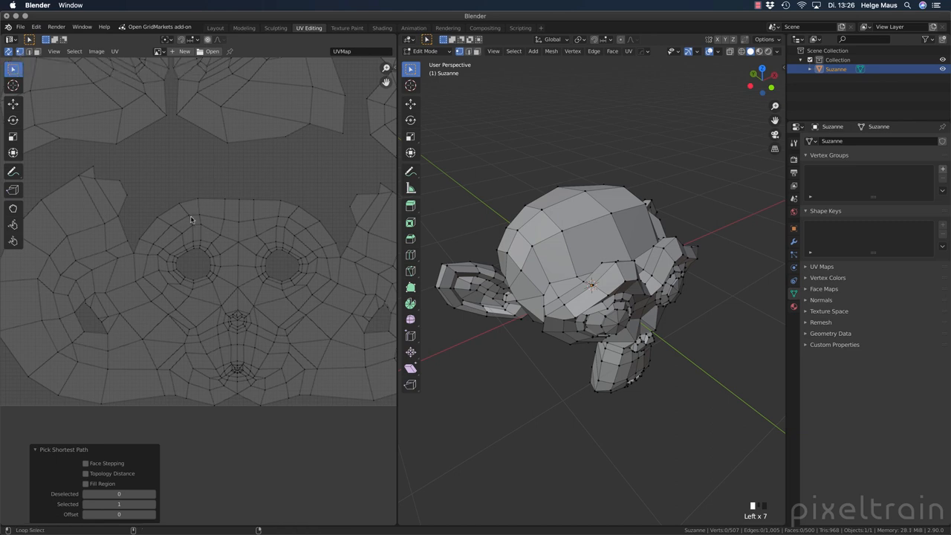
{"action": "left_click", "coordinate": [188, 218]}
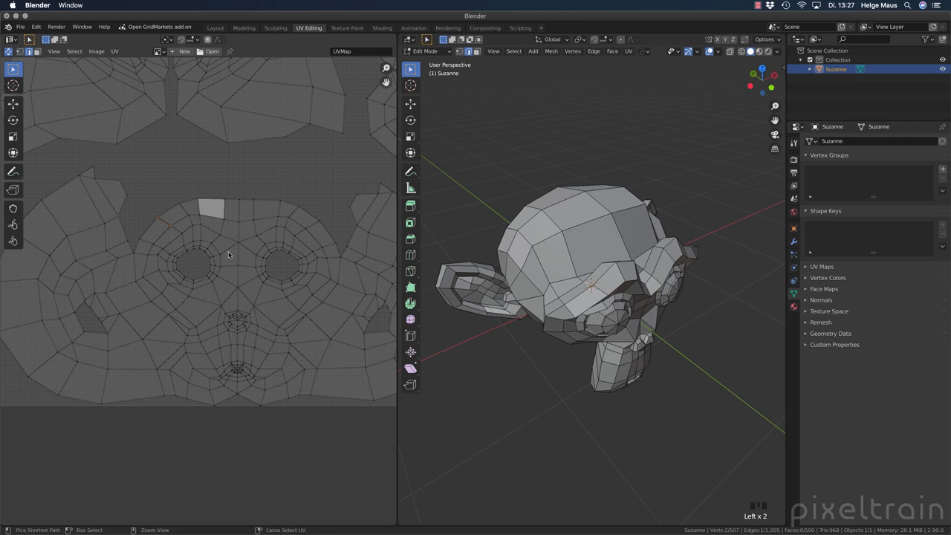
{"action": "left_click", "coordinate": [223, 223]}
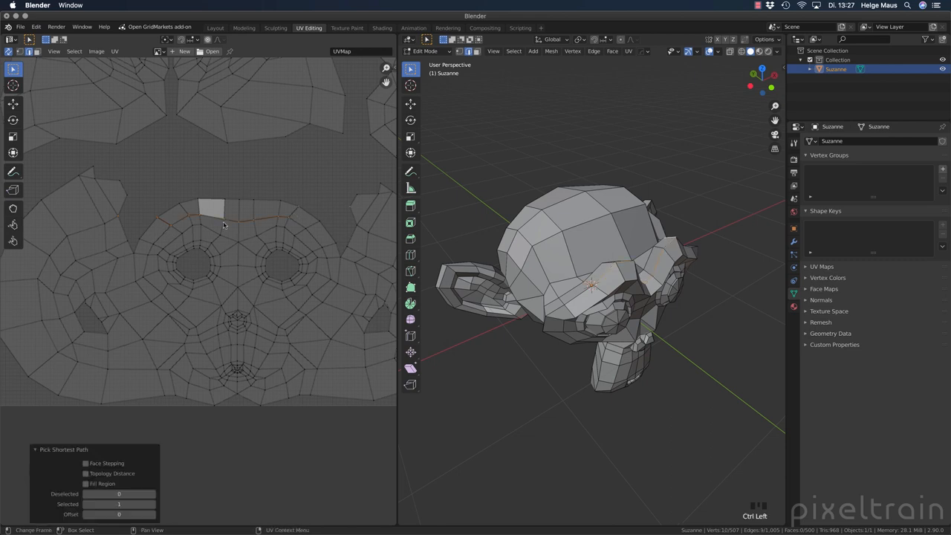
{"action": "left_click", "coordinate": [85, 484]}
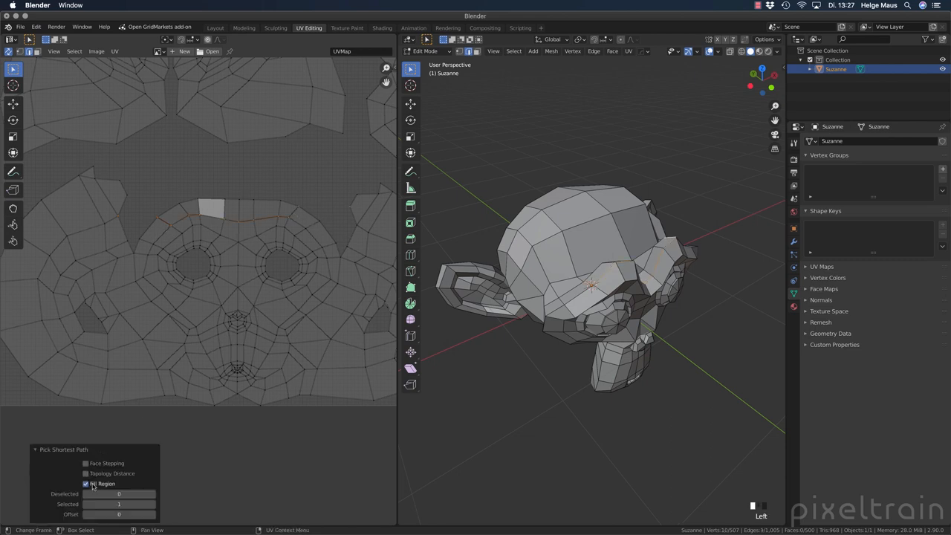
In face select mode, fill-select the sixteen brow faces as one band
{"action": "left_click", "coordinate": [87, 483]}
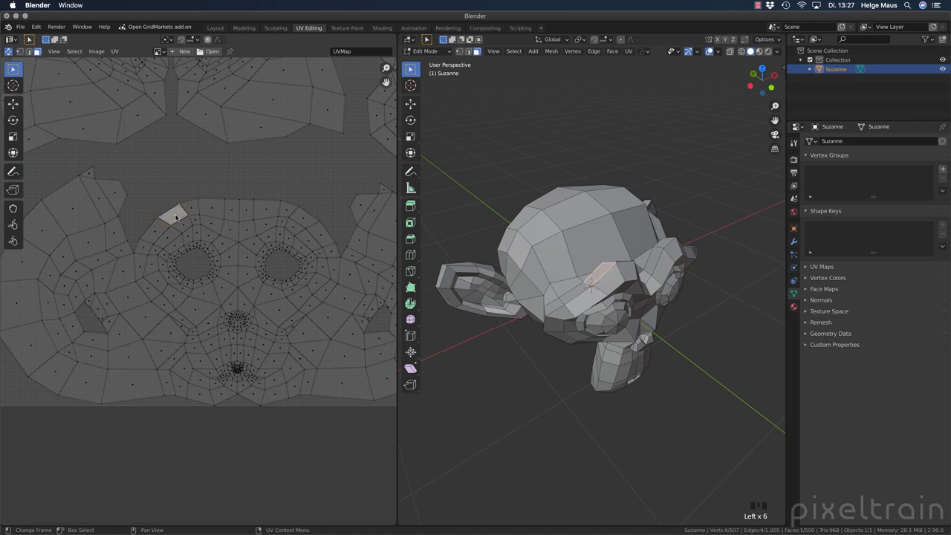
{"action": "mouse_move", "coordinate": [179, 220]}
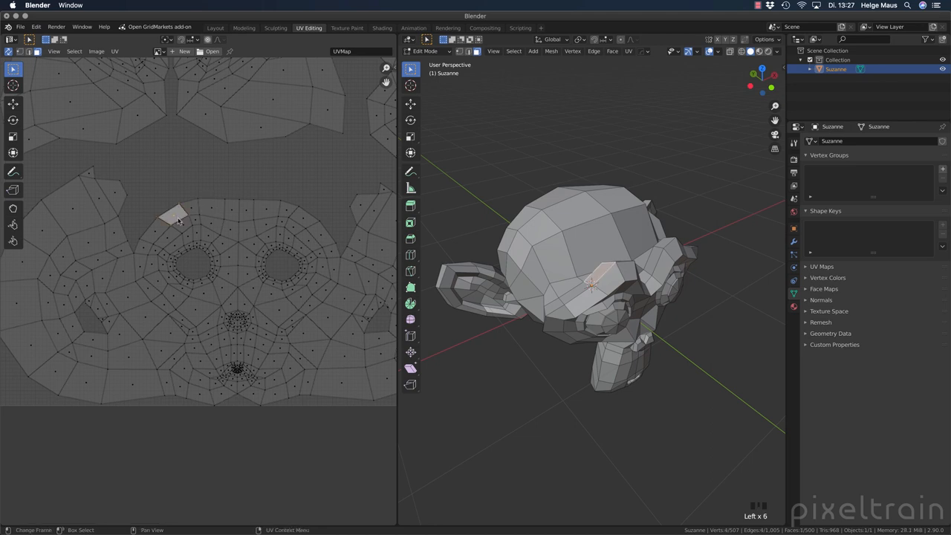
{"action": "mouse_move", "coordinate": [177, 219]}
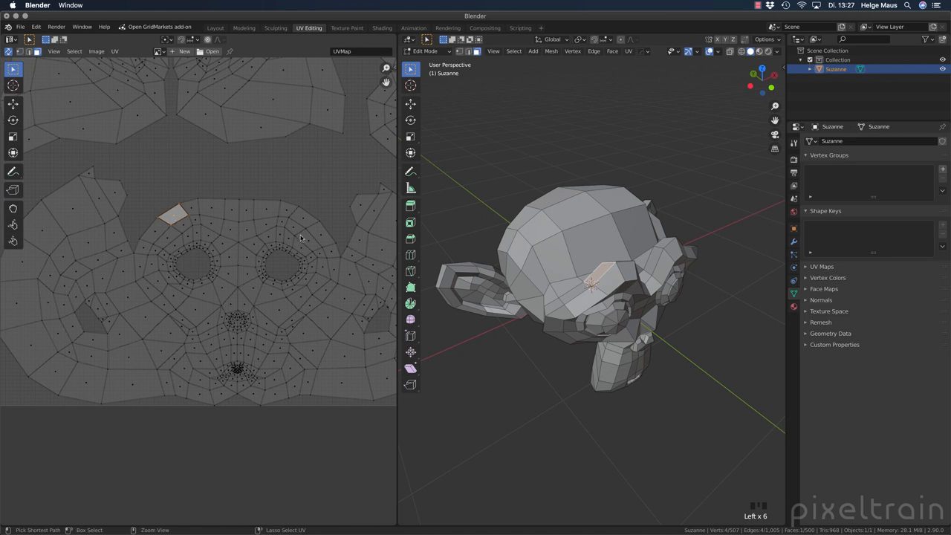
{"action": "left_click", "coordinate": [294, 229]}
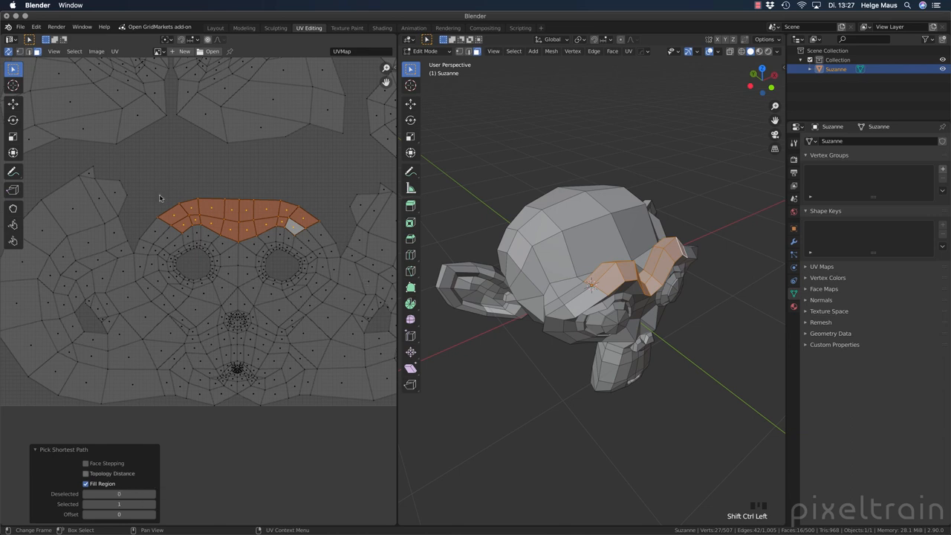
{"action": "mouse_move", "coordinate": [188, 206]}
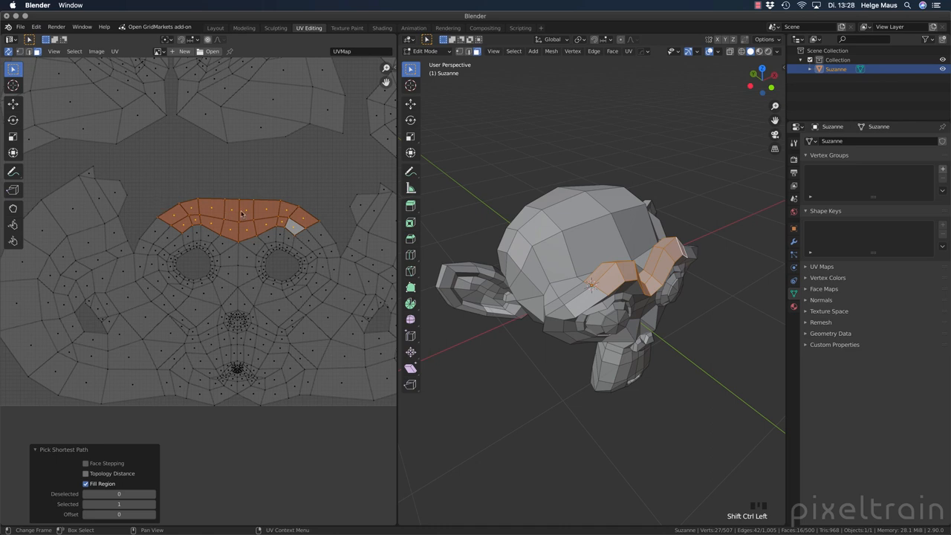
{"action": "left_click", "coordinate": [188, 168]}
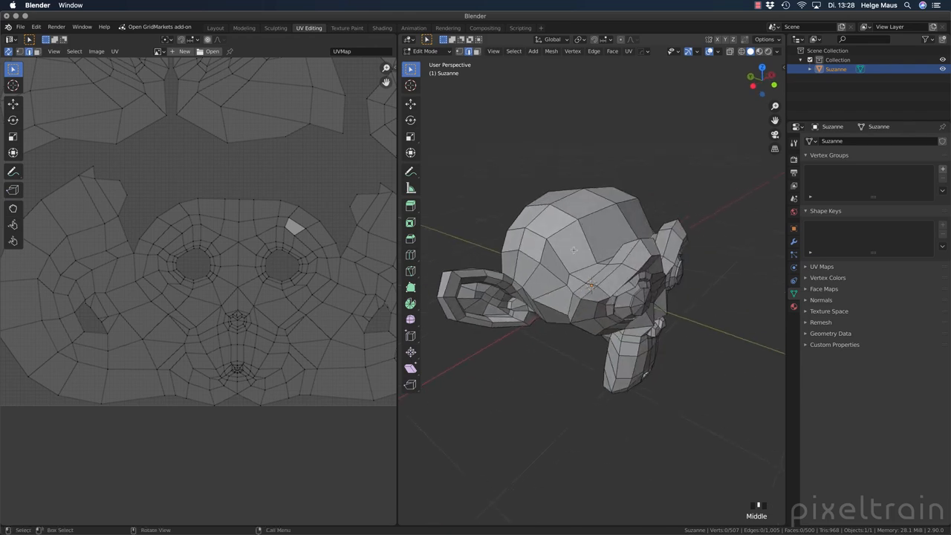
{"action": "left_click_drag", "start_coordinate": [579, 282], "coordinate": [549, 267]}
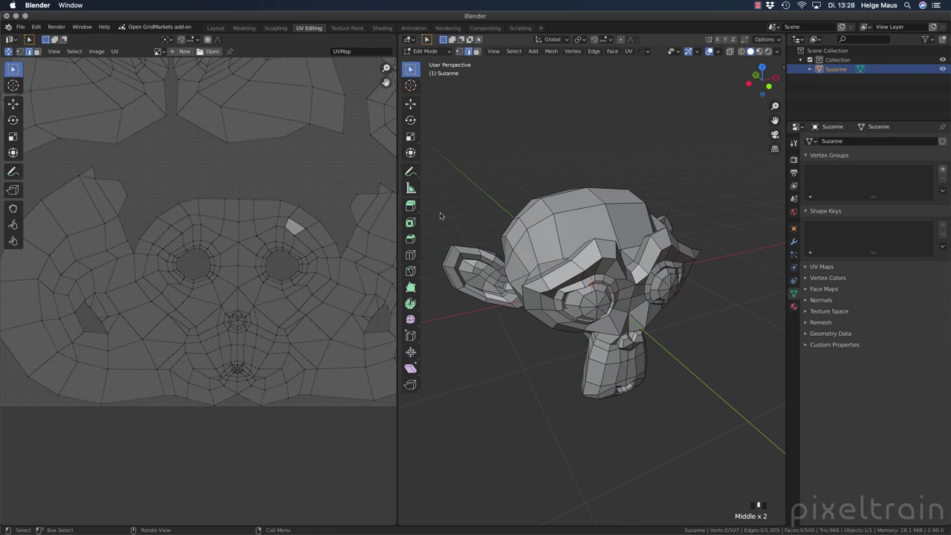
{"action": "mouse_move", "coordinate": [197, 199]}
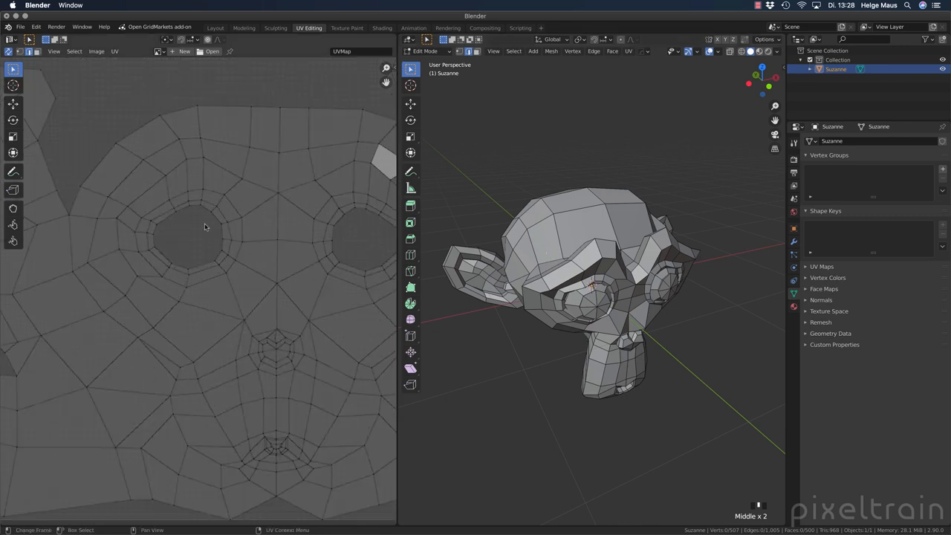
{"action": "left_click", "coordinate": [201, 200]}
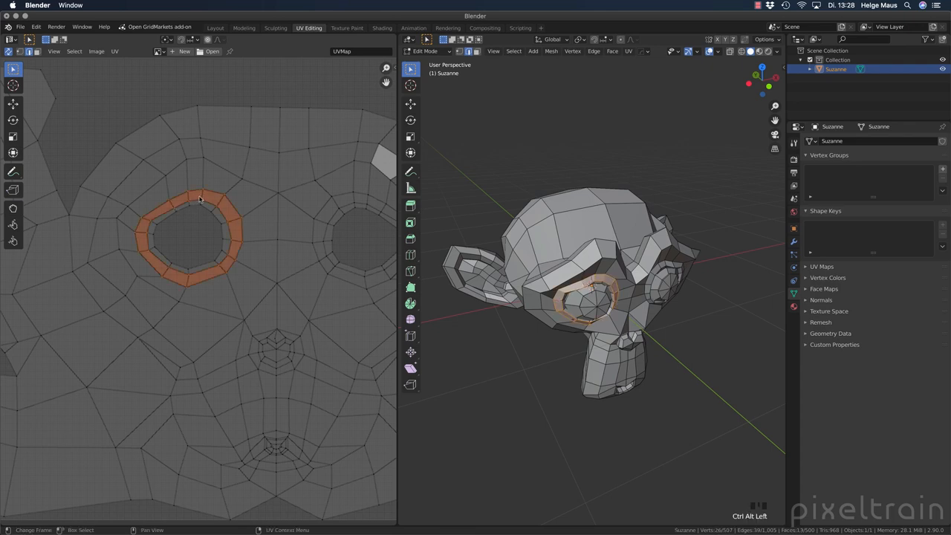
{"action": "mouse_move", "coordinate": [229, 269]}
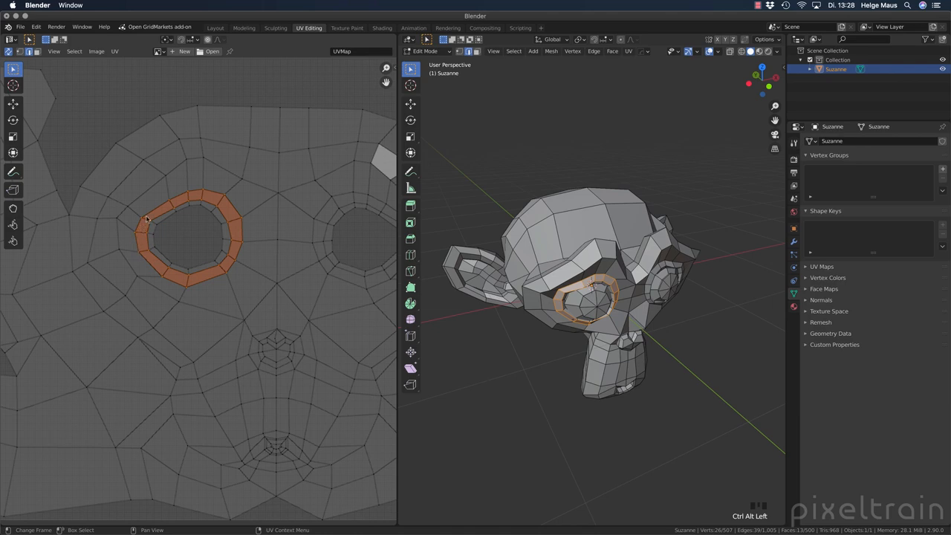
{"action": "mouse_move", "coordinate": [213, 279]}
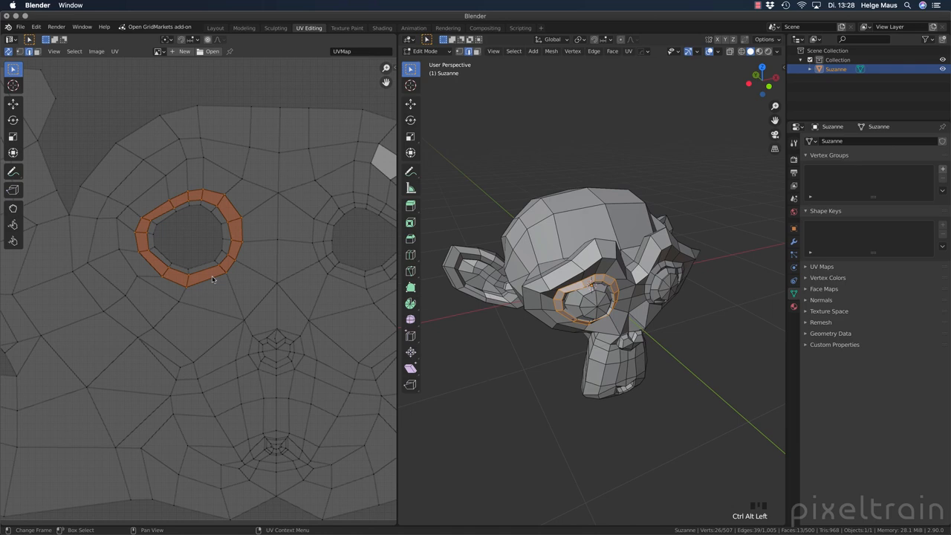
{"action": "left_click", "coordinate": [174, 166]}
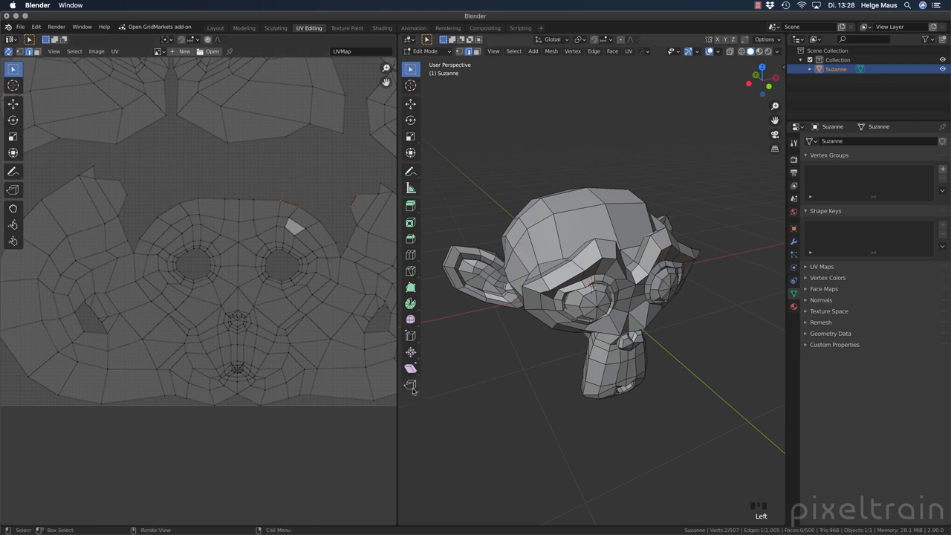
{"action": "left_click", "coordinate": [410, 386]}
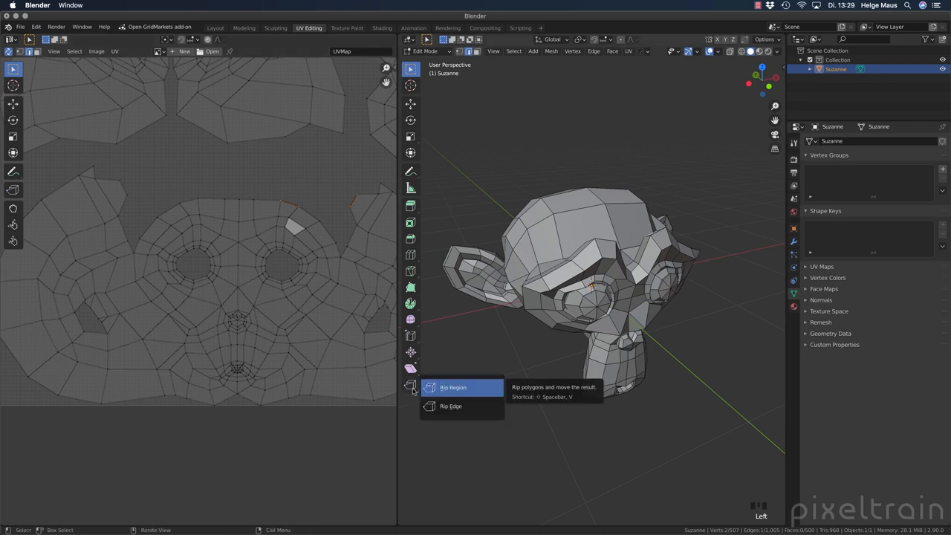
{"action": "mouse_move", "coordinate": [451, 405]}
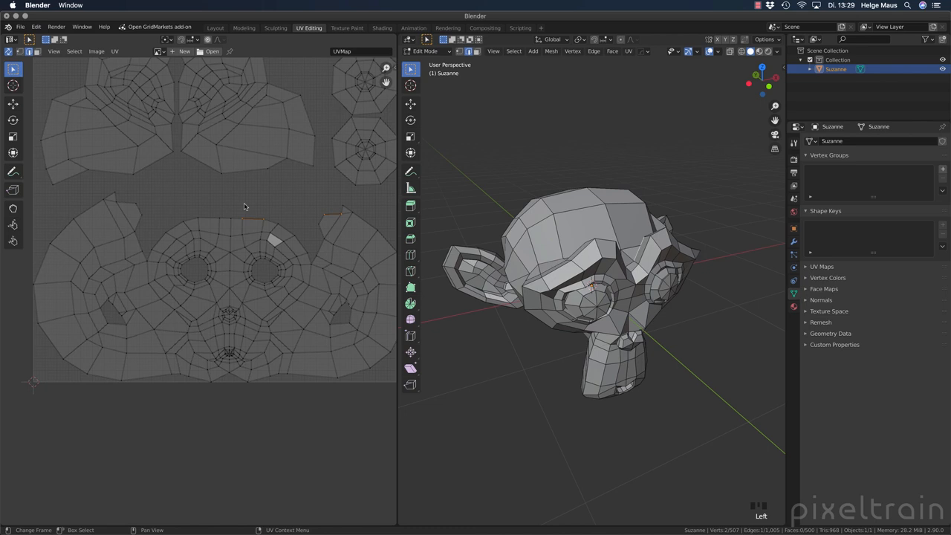
{"action": "mouse_move", "coordinate": [660, 184]}
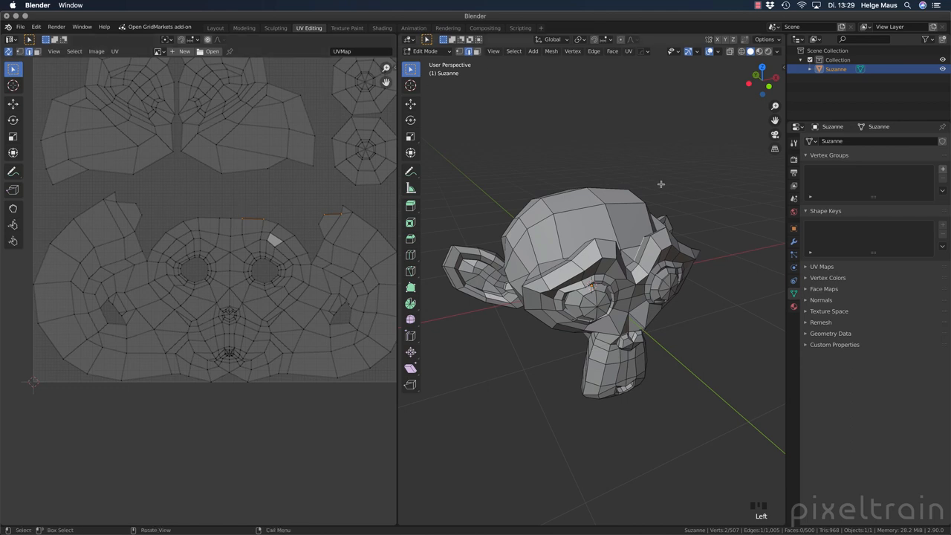
{"action": "key", "text": "a"}
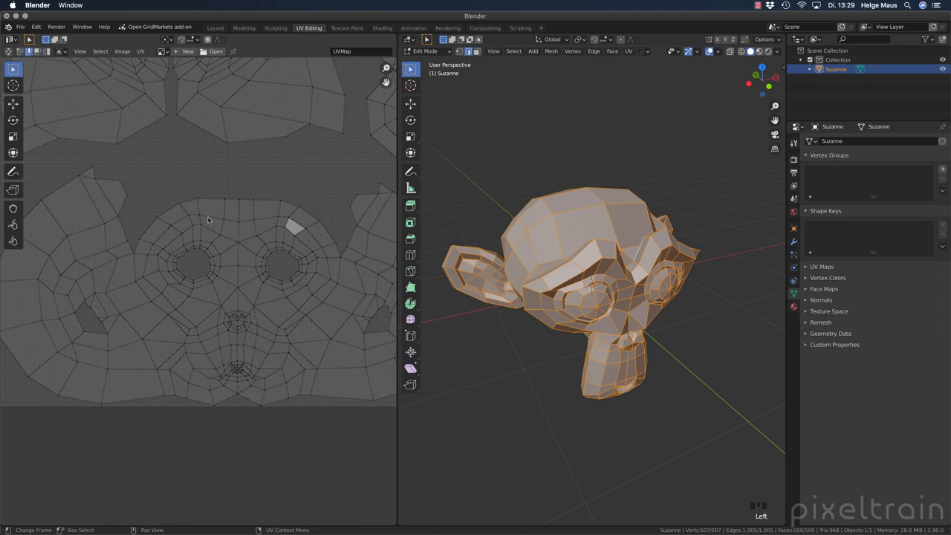
{"action": "mouse_move", "coordinate": [184, 212]}
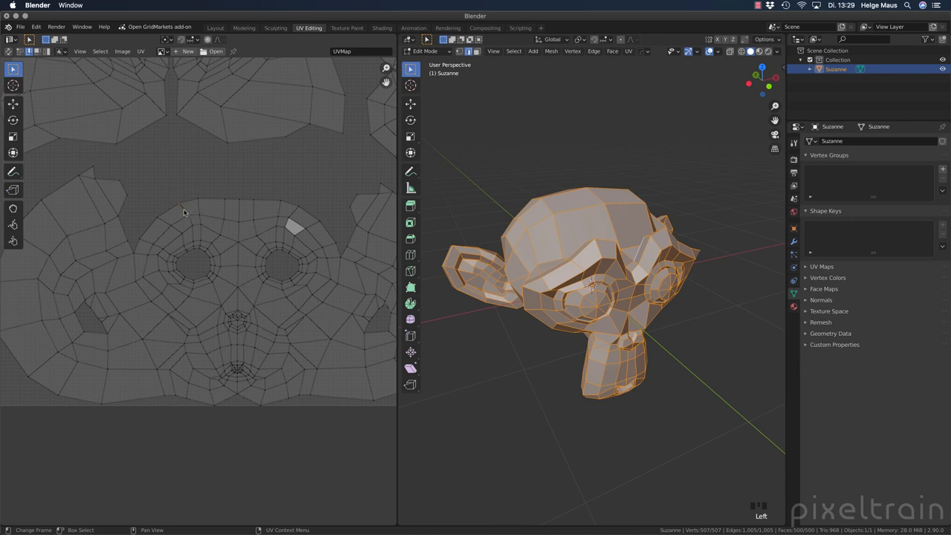
{"action": "mouse_move", "coordinate": [295, 214]}
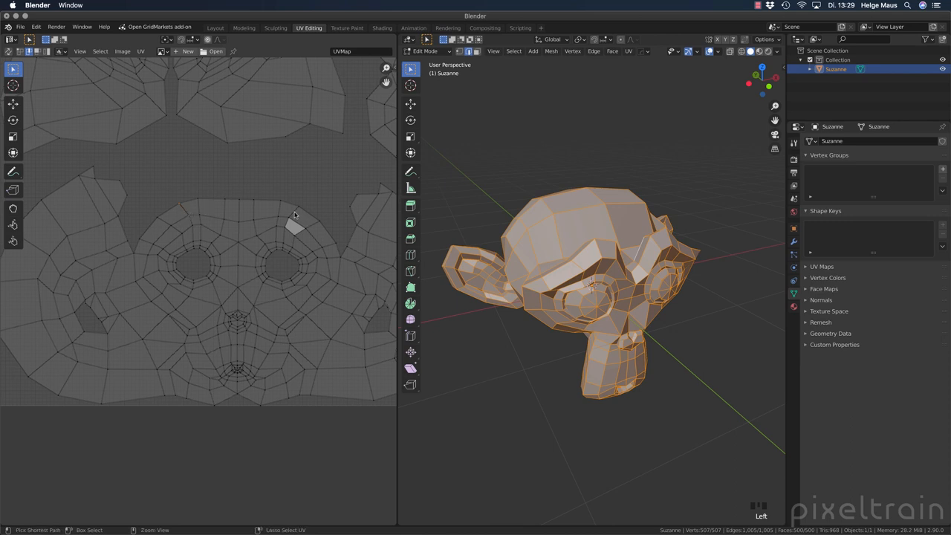
Pick the upper brow edge path, rip the strip and move it upward
{"action": "left_click", "coordinate": [249, 221]}
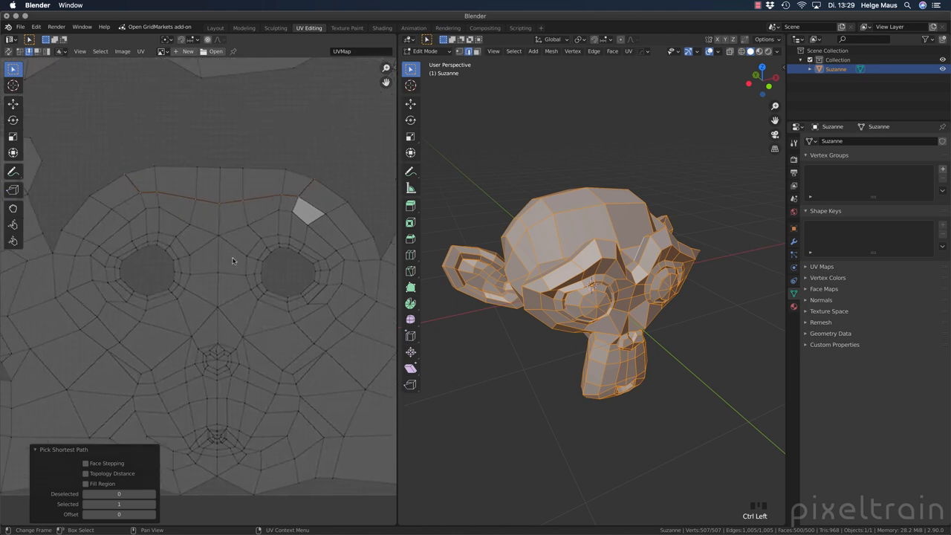
{"action": "mouse_move", "coordinate": [180, 172]}
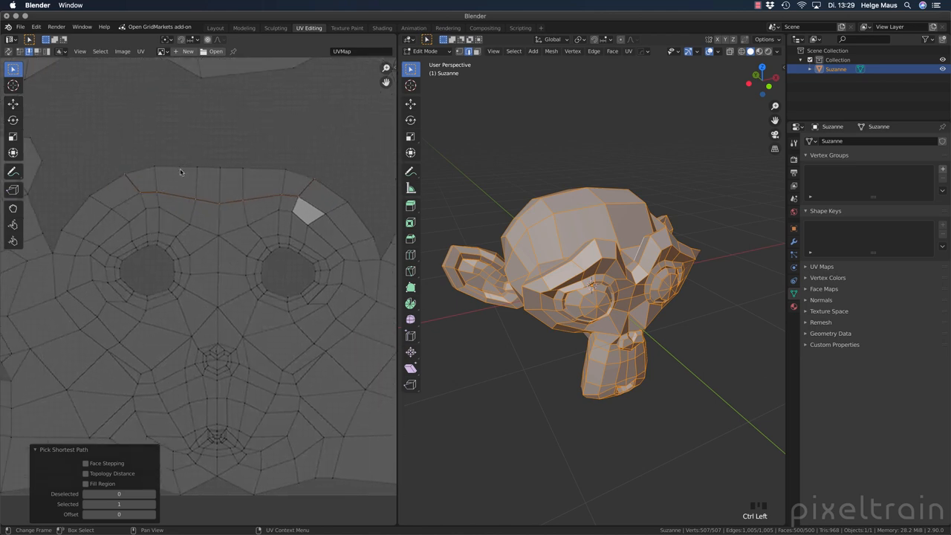
{"action": "mouse_move", "coordinate": [13, 190]}
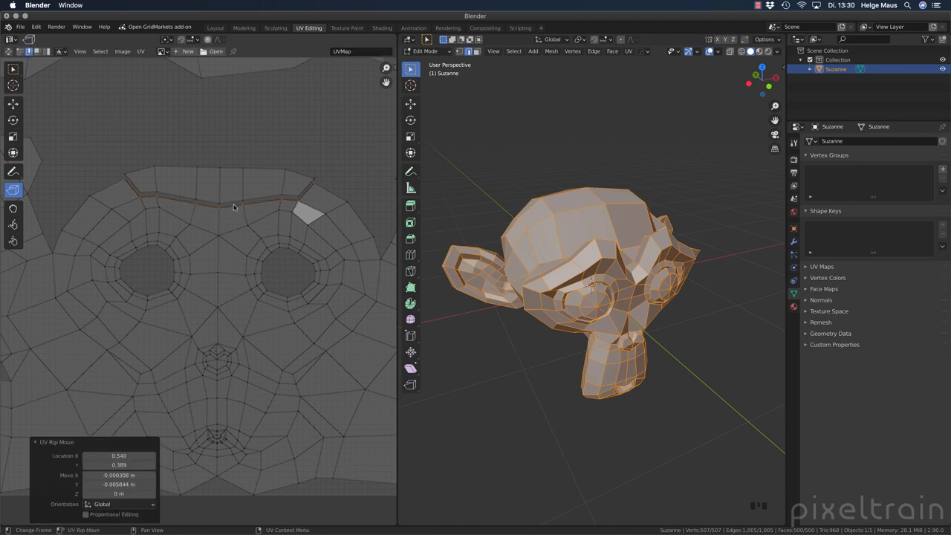
{"action": "mouse_move", "coordinate": [298, 171]}
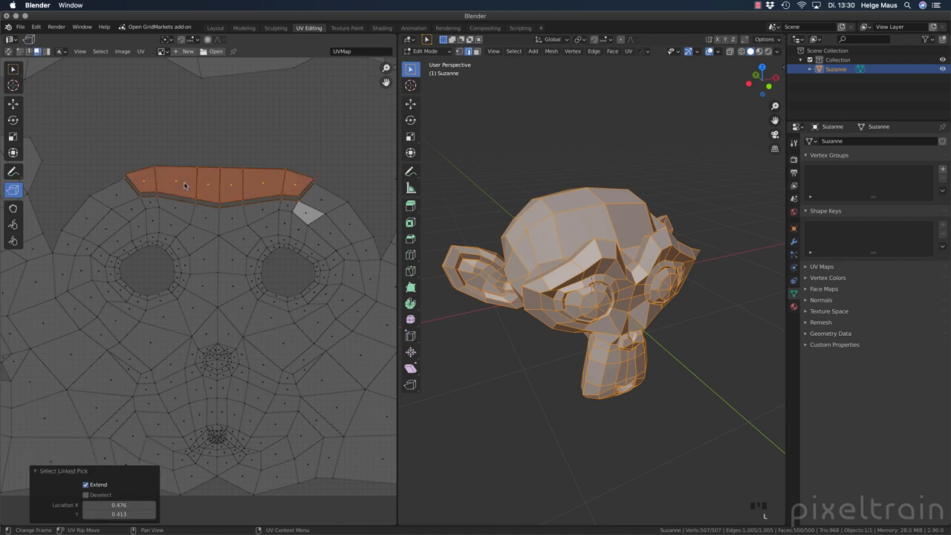
{"action": "mouse_move", "coordinate": [214, 183]}
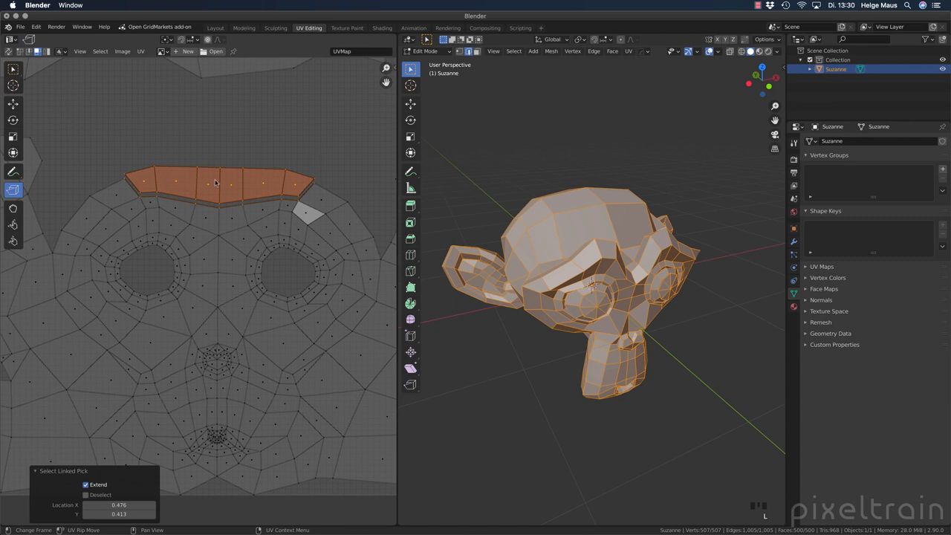
{"action": "key", "text": "g"}
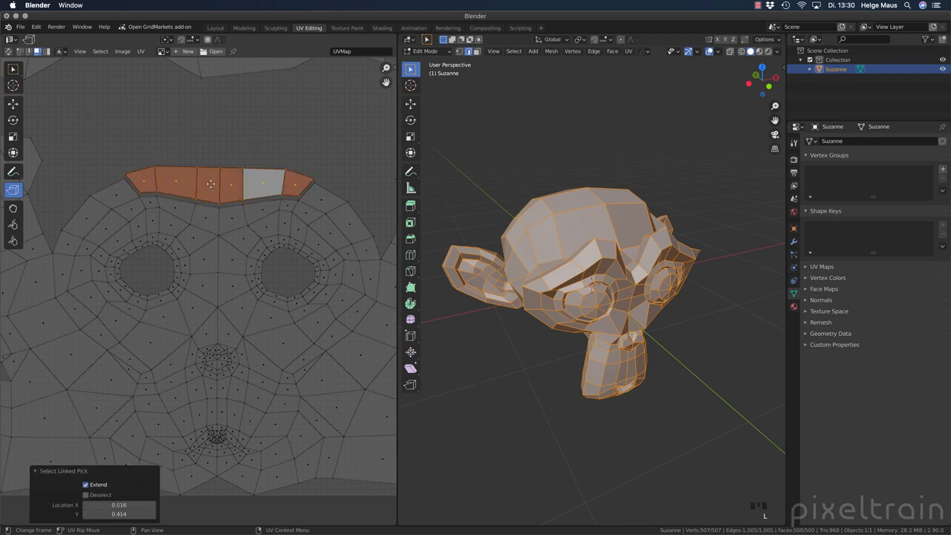
{"action": "left_click_drag", "start_coordinate": [210, 184], "coordinate": [215, 152]}
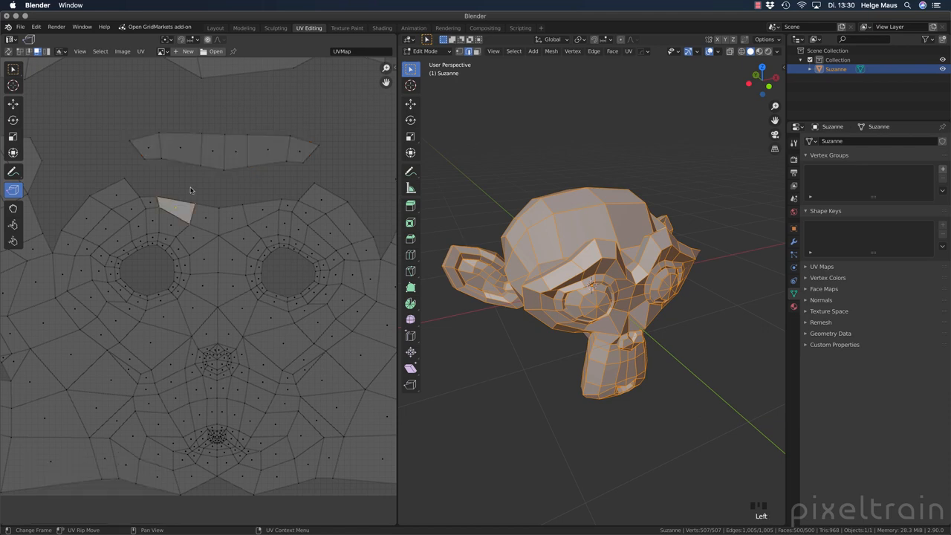
Fill-select the block of faces between and above the eyes using shortest-path clicks
{"action": "left_click", "coordinate": [12, 69]}
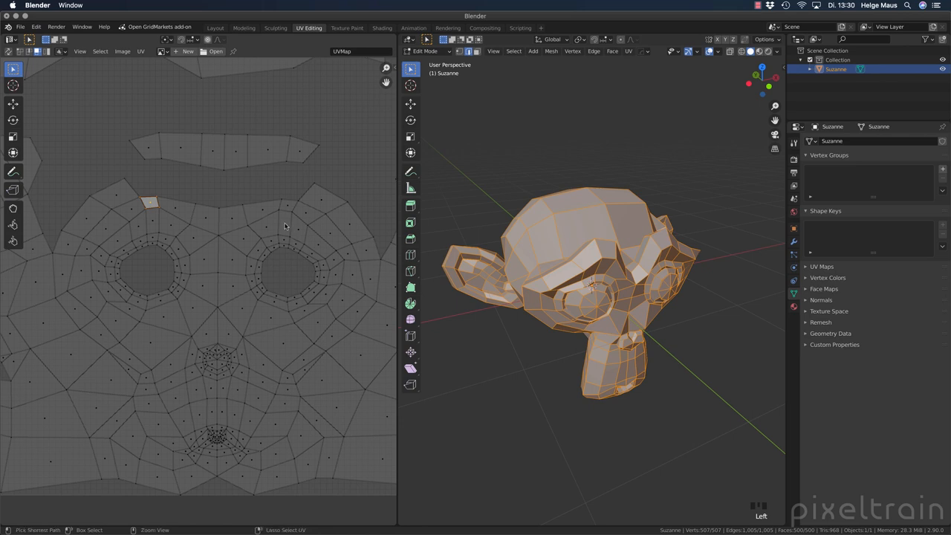
{"action": "left_click", "coordinate": [284, 223]}
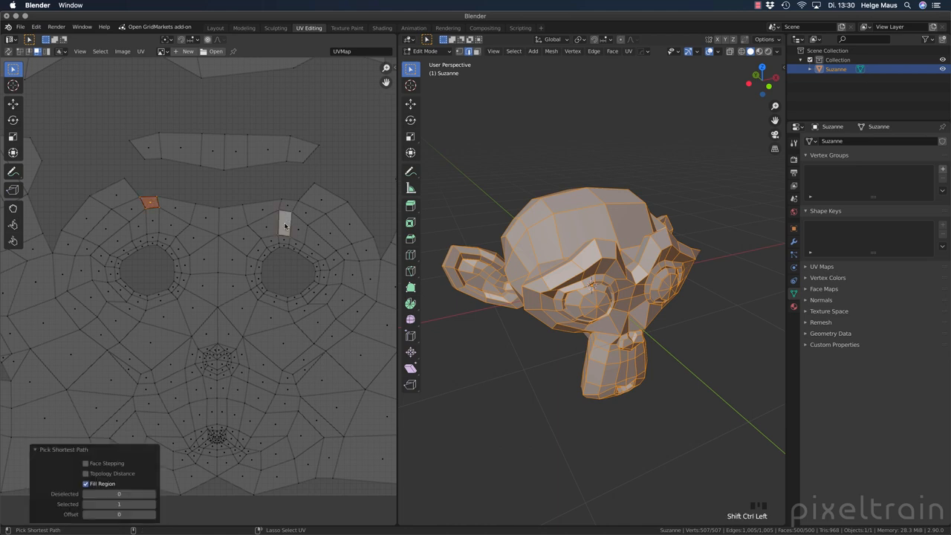
{"action": "left_click", "coordinate": [267, 226]}
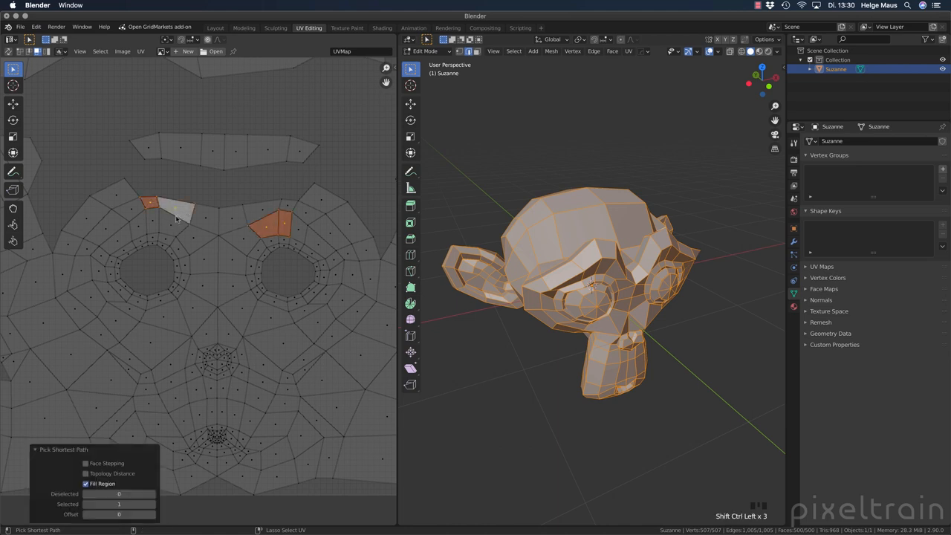
{"action": "left_click", "coordinate": [171, 219]}
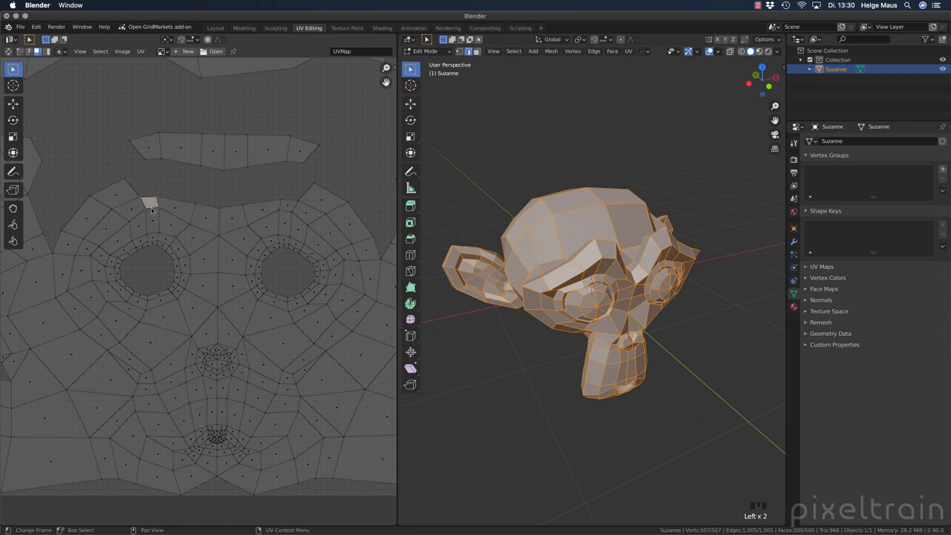
{"action": "left_click", "coordinate": [282, 219]}
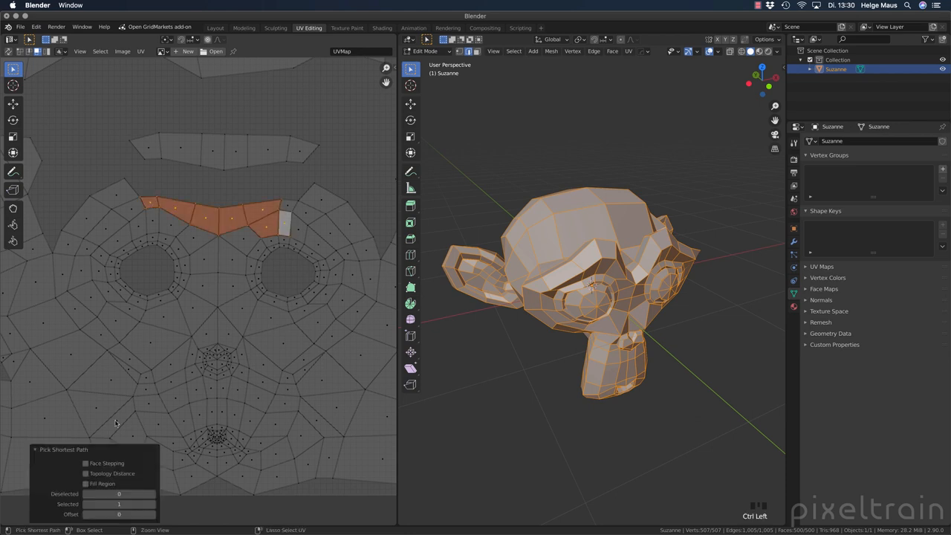
{"action": "left_click", "coordinate": [85, 484]}
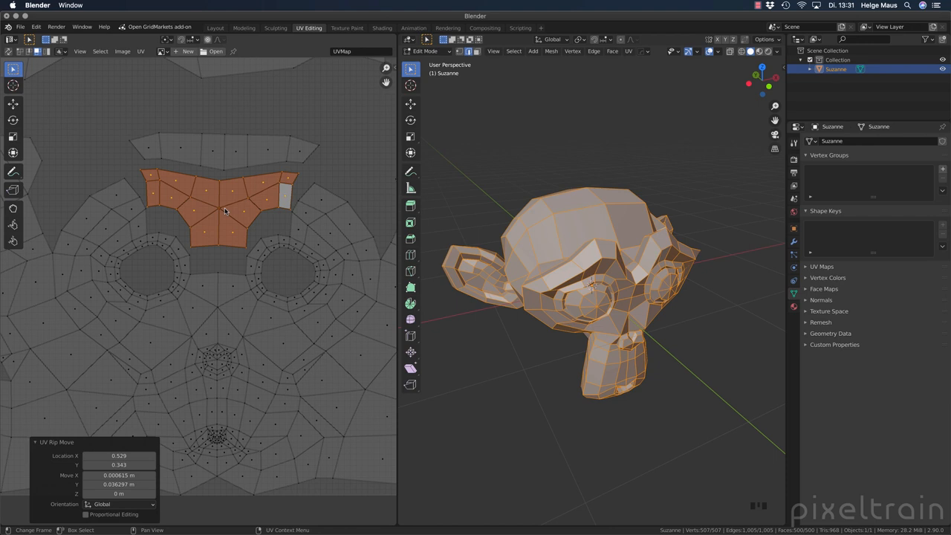
{"action": "mouse_move", "coordinate": [61, 220]}
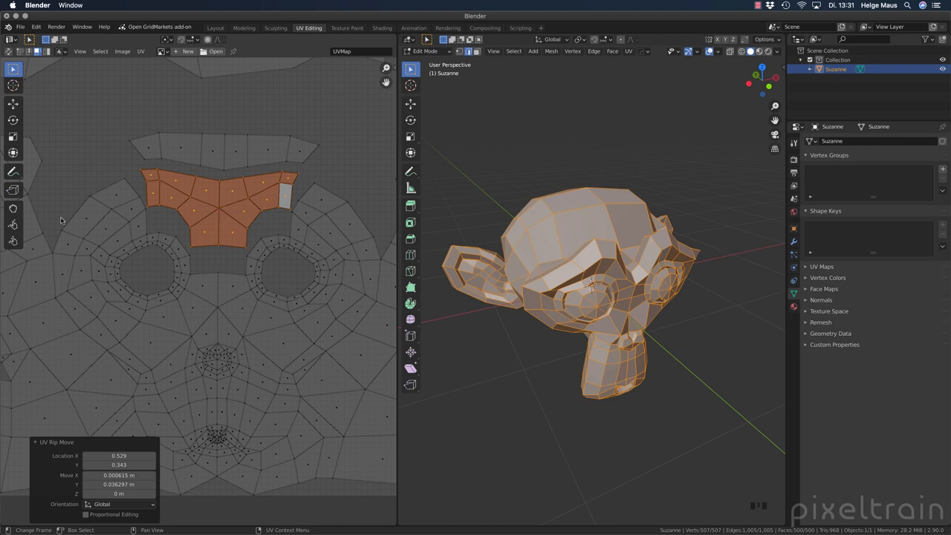
{"action": "mouse_move", "coordinate": [213, 254]}
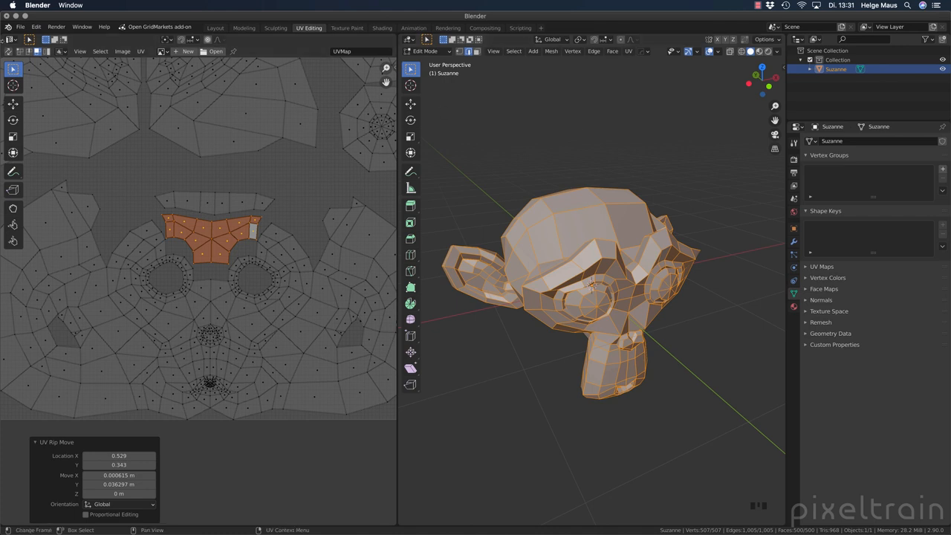
Create a File > New > General scene and hide the viewport sidebar
{"action": "left_click", "coordinate": [20, 27]}
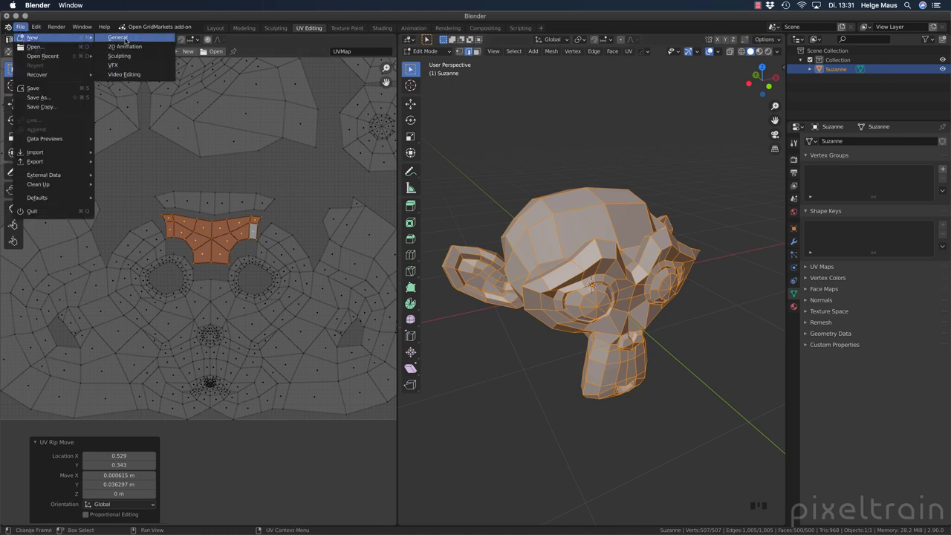
{"action": "left_click", "coordinate": [117, 37]}
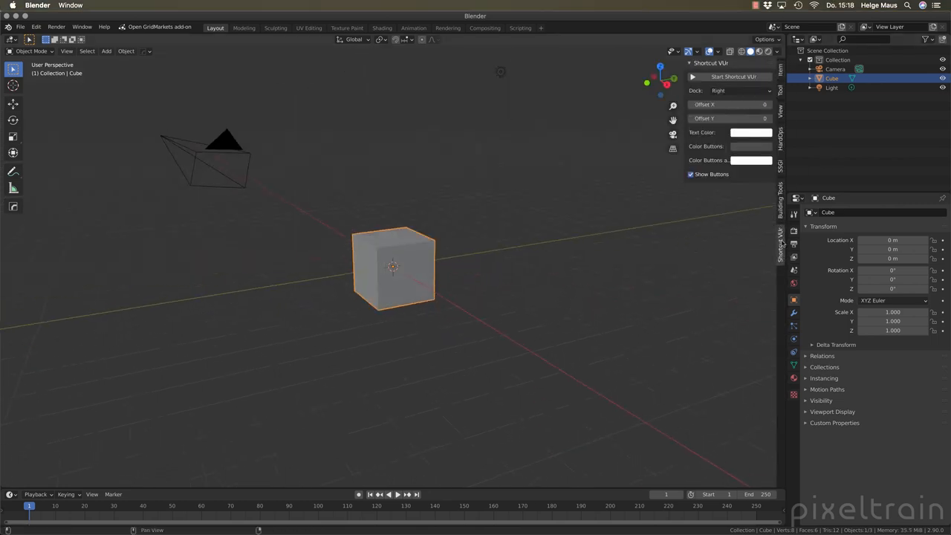
{"action": "left_click", "coordinate": [733, 77]}
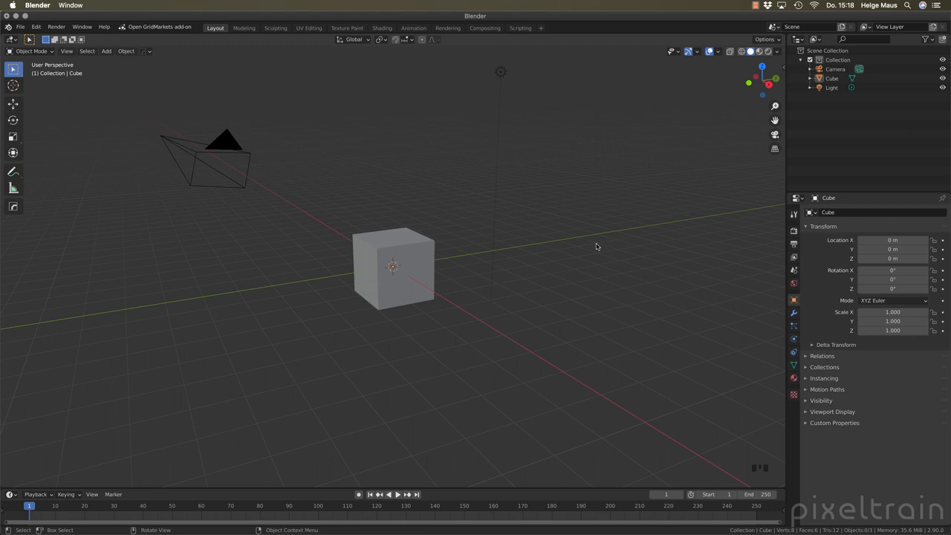
In Edit Mode, use the Transform tool to scale the cube into a thin slab
{"action": "key", "text": "Tab"}
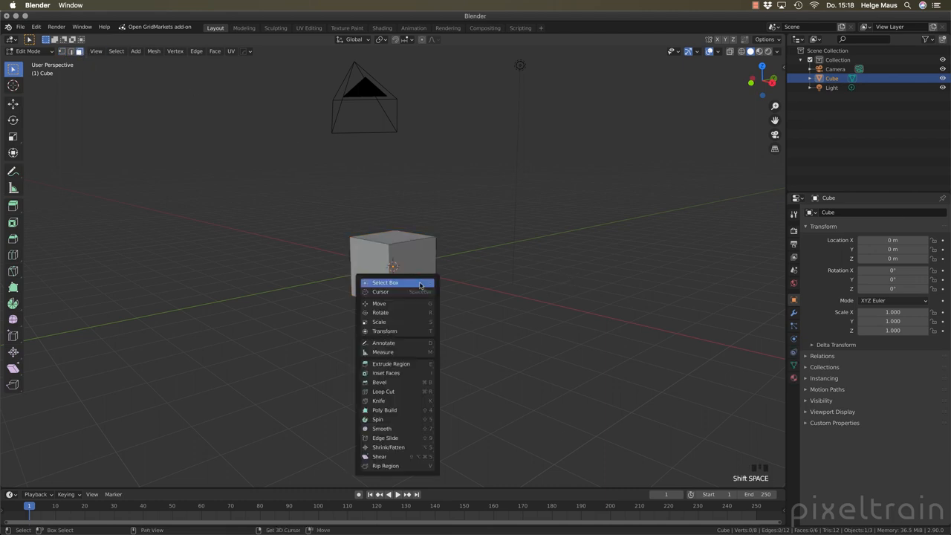
{"action": "left_click", "coordinate": [384, 282]}
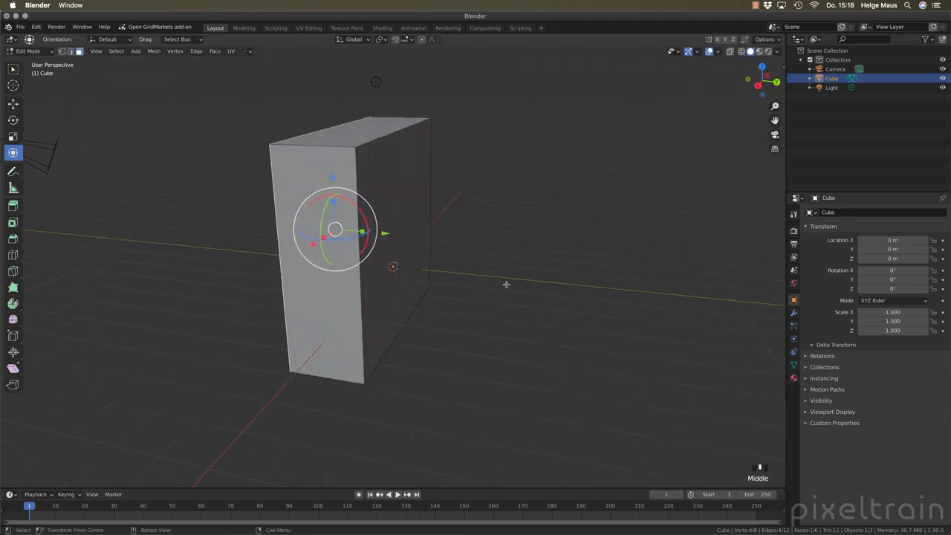
{"action": "key", "text": "s"}
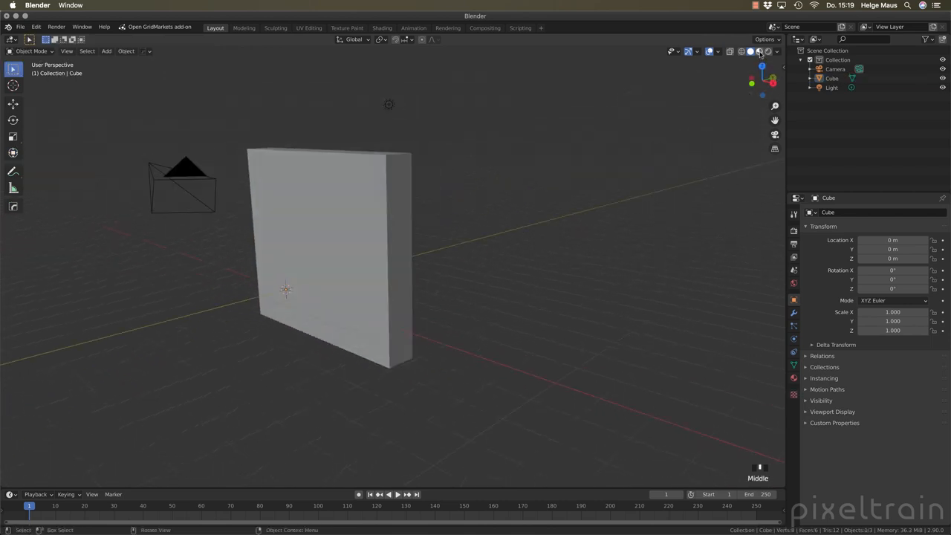
Select the wall slab and name its new material 'Wall'
{"action": "left_click_drag", "start_coordinate": [371, 260], "coordinate": [646, 311]}
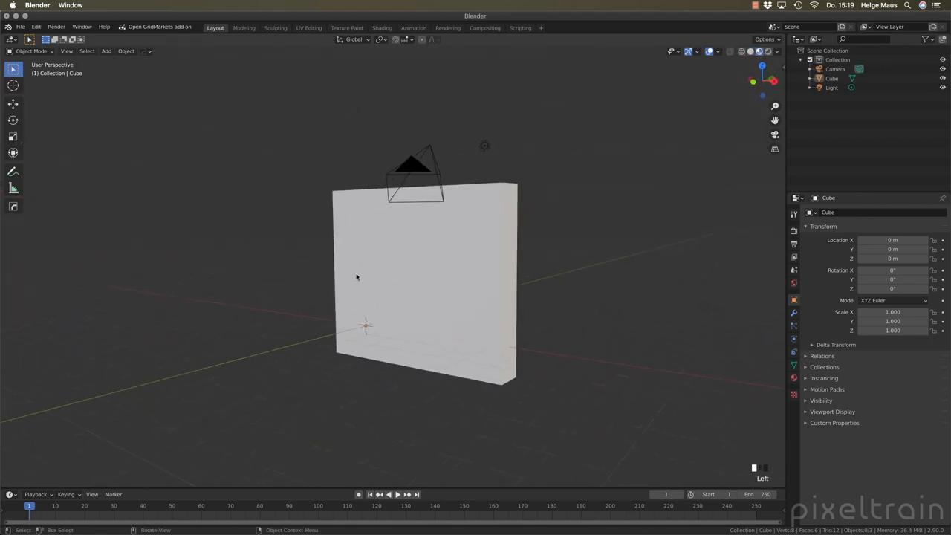
{"action": "left_click", "coordinate": [424, 282]}
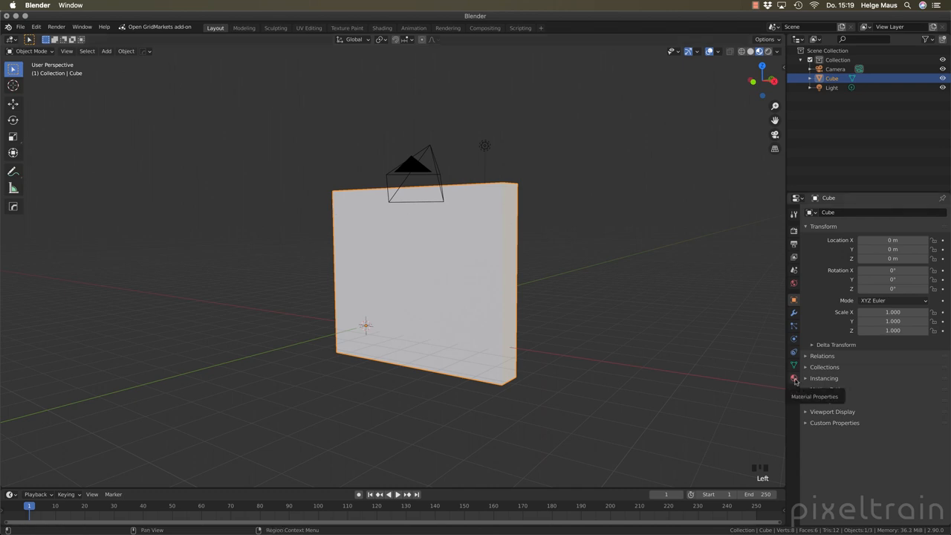
{"action": "left_click", "coordinate": [793, 379]}
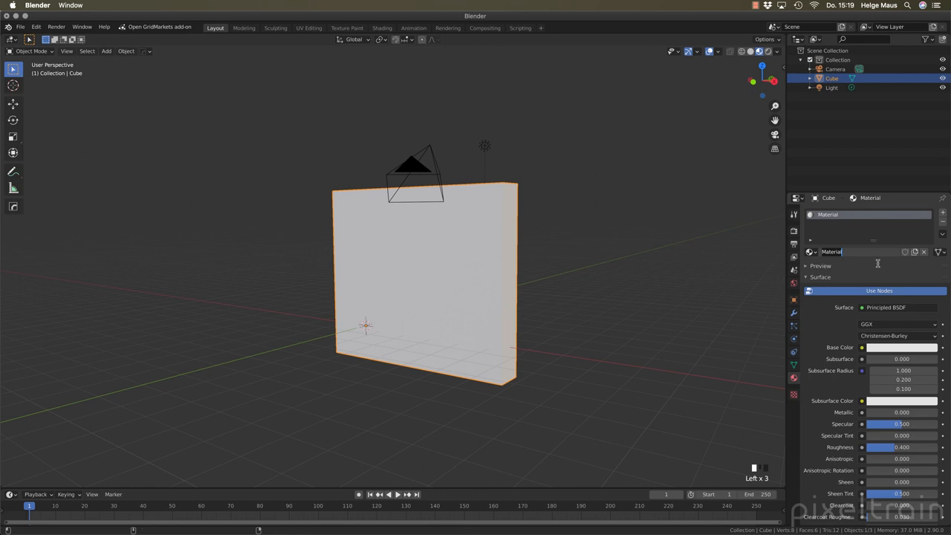
{"action": "type", "text": "Wall"}
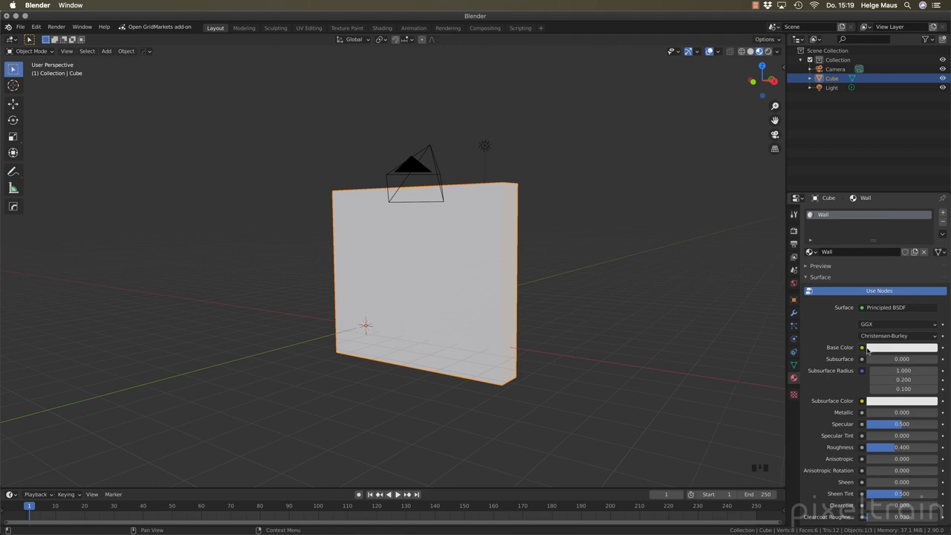
Feed the Wall Base Color with an Image Texture loading checker-map_tho.png from _Blender Projects
{"action": "left_click", "coordinate": [862, 348]}
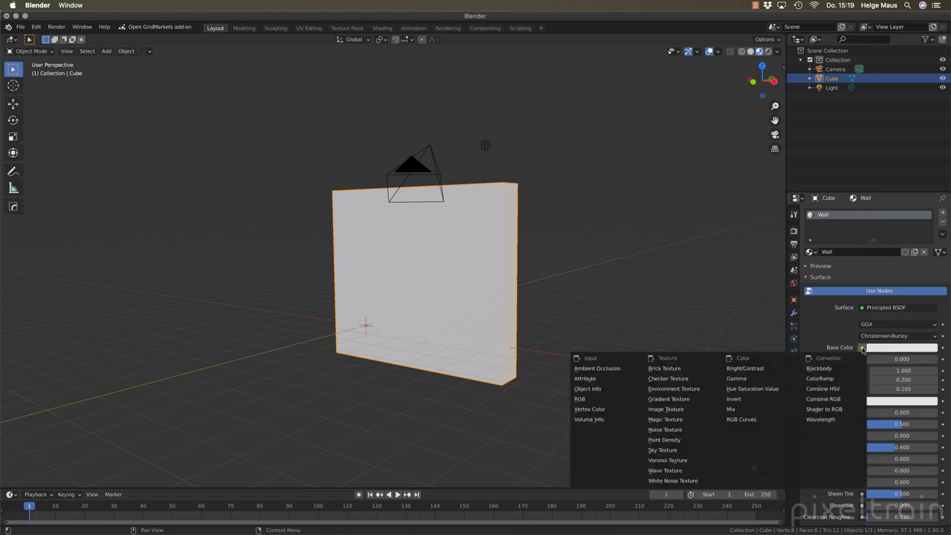
{"action": "mouse_move", "coordinate": [665, 409]}
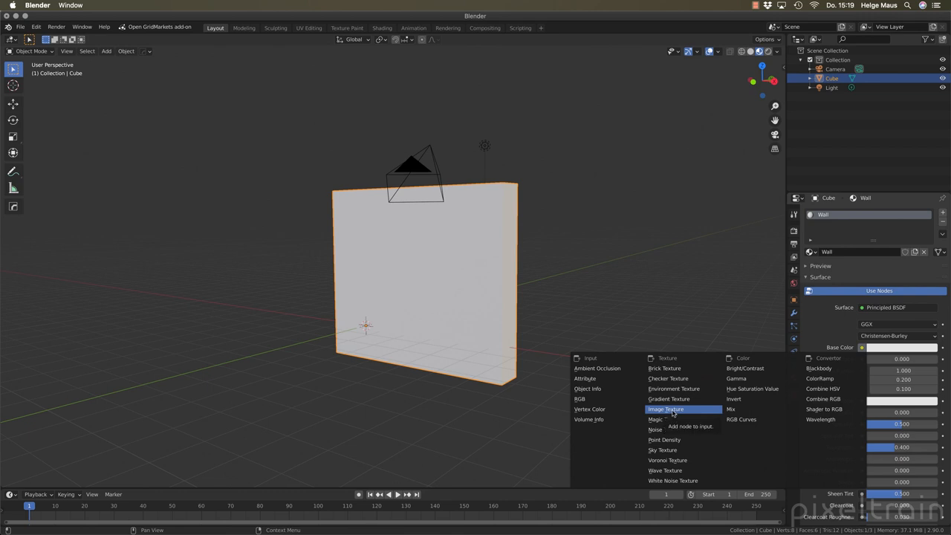
{"action": "left_click", "coordinate": [665, 409]}
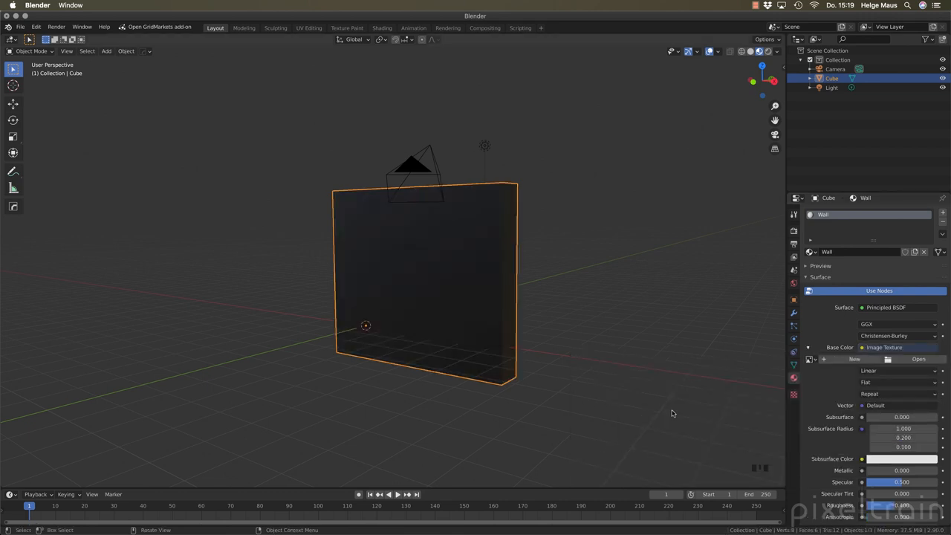
{"action": "left_click", "coordinate": [918, 359]}
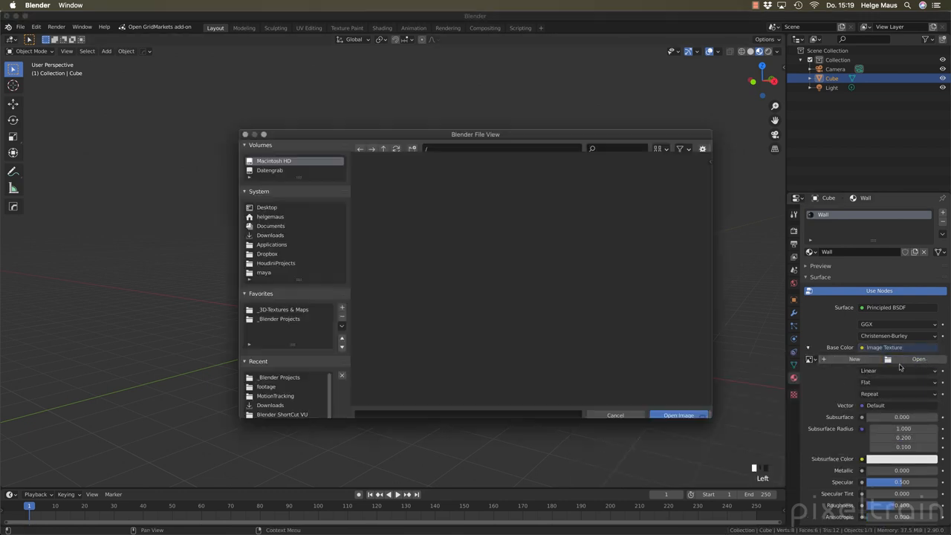
{"action": "left_click", "coordinate": [273, 160]}
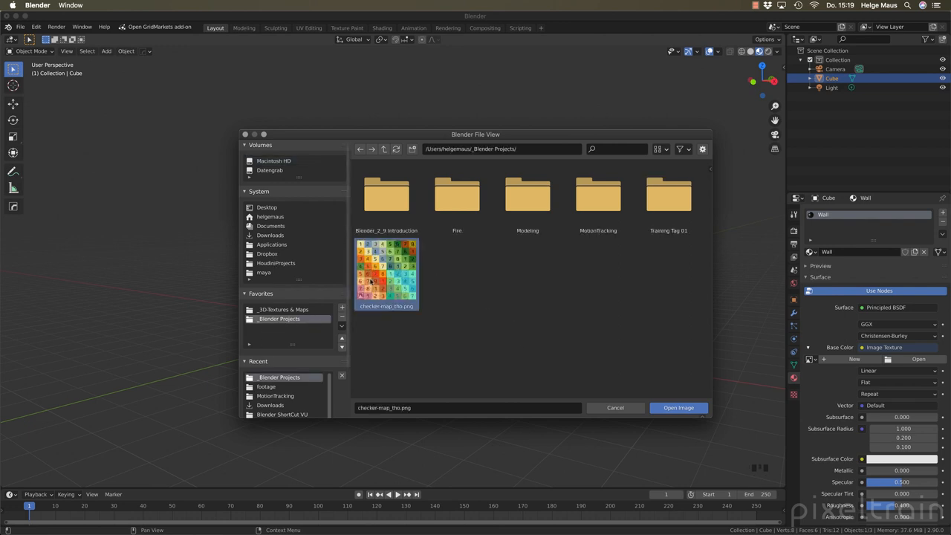
{"action": "left_click", "coordinate": [677, 407]}
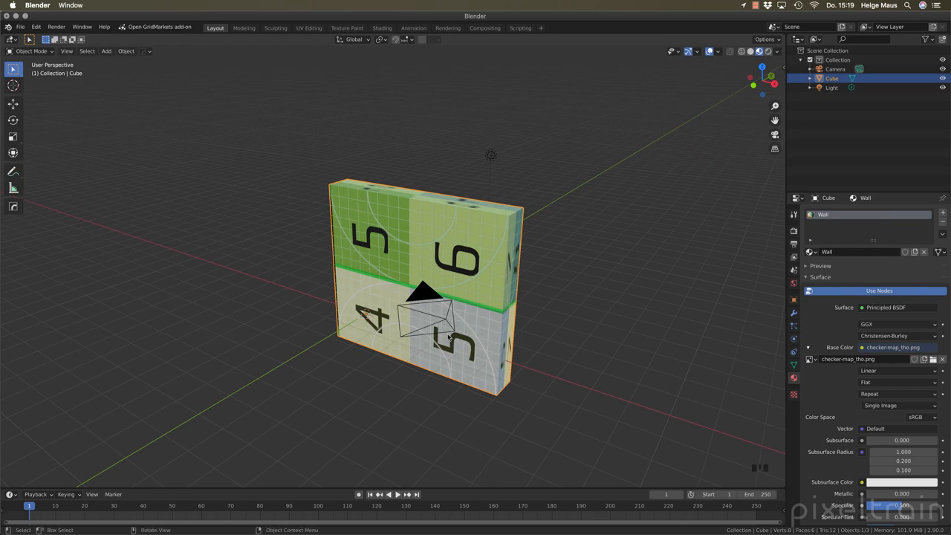
{"action": "mouse_move", "coordinate": [292, 36]}
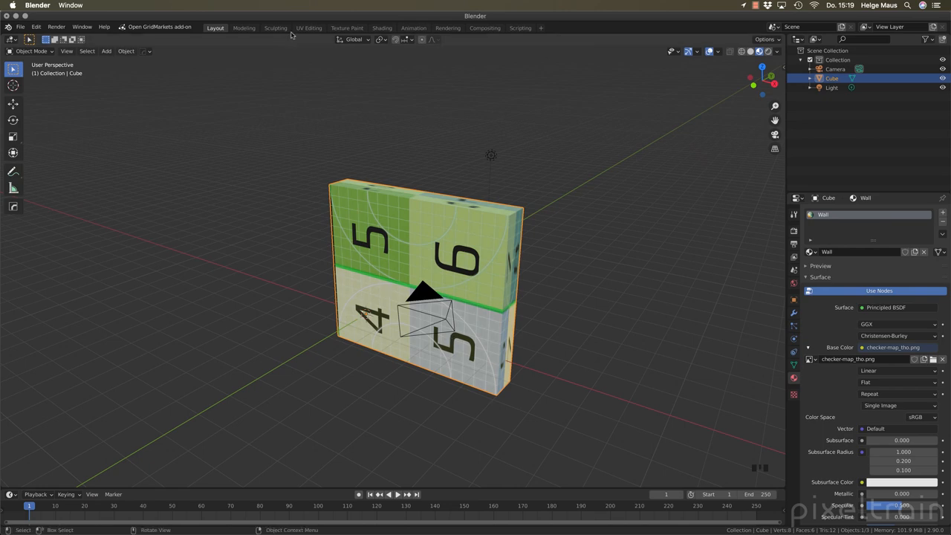
Unwrap every face of the wall slab in the UV Editing workspace
{"action": "left_click", "coordinate": [308, 28]}
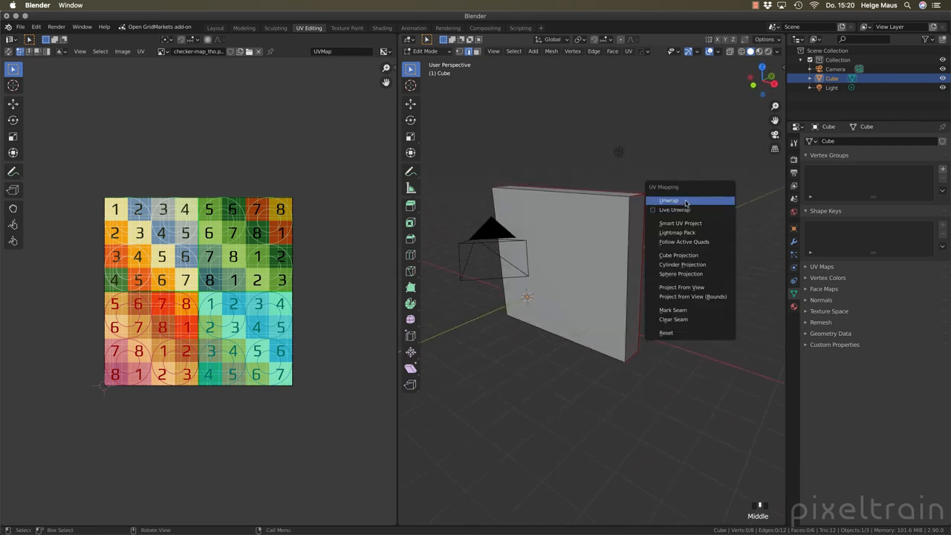
{"action": "left_click", "coordinate": [667, 200]}
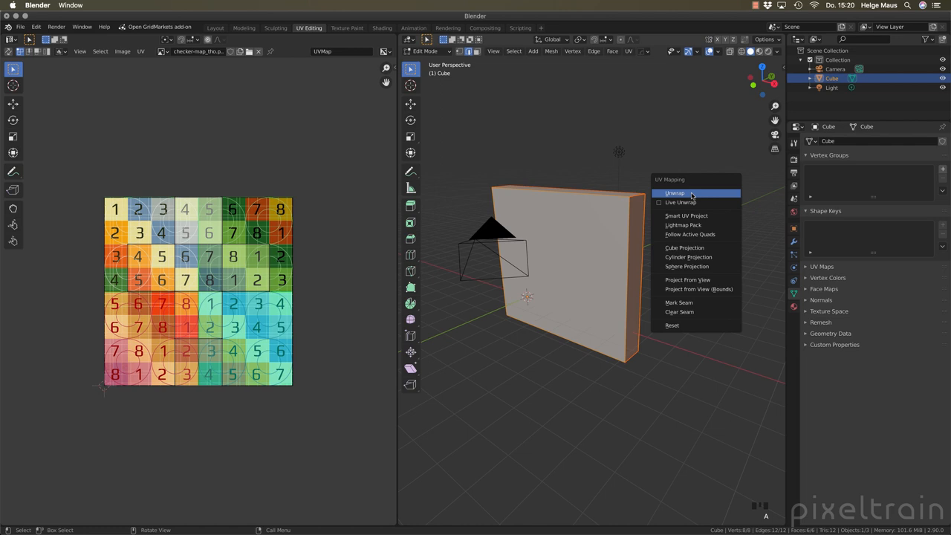
{"action": "left_click", "coordinate": [674, 192]}
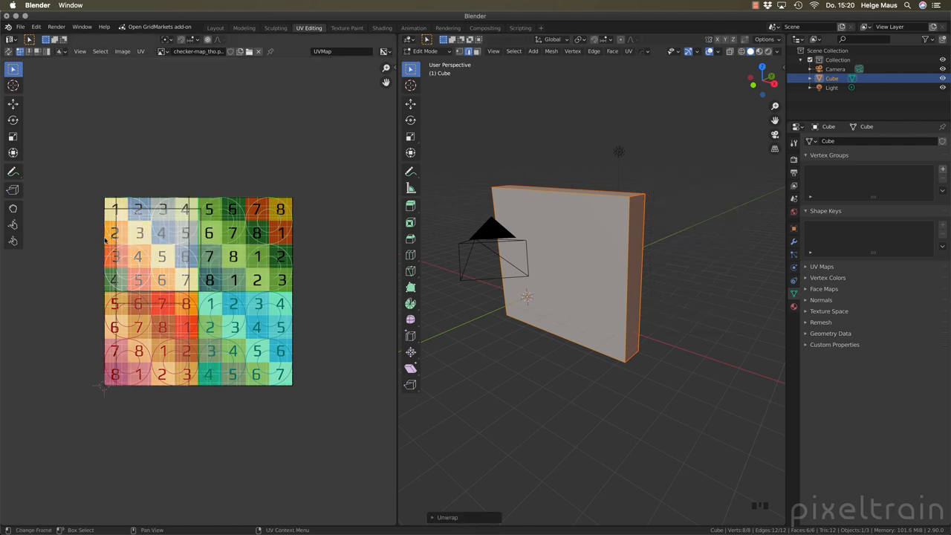
{"action": "left_click", "coordinate": [258, 51]}
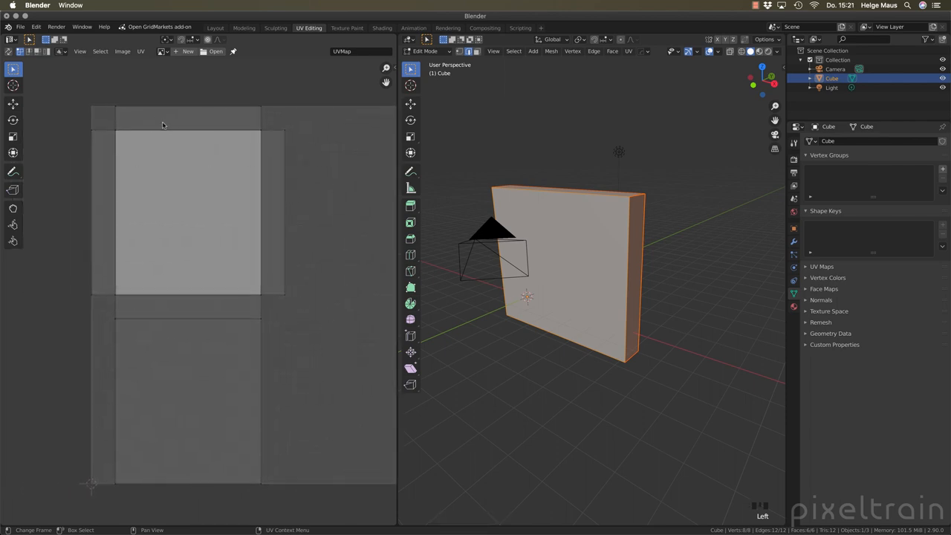
Split the 3D view and make the lower area a Shader Editor showing the Wall nodes
{"action": "left_click_drag", "start_coordinate": [568, 275], "coordinate": [542, 374]}
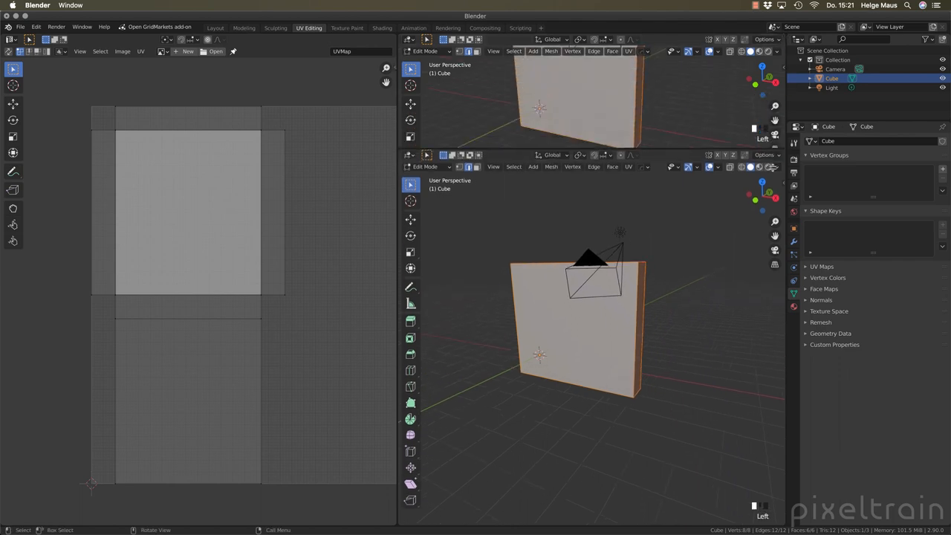
{"action": "left_click", "coordinate": [409, 345]}
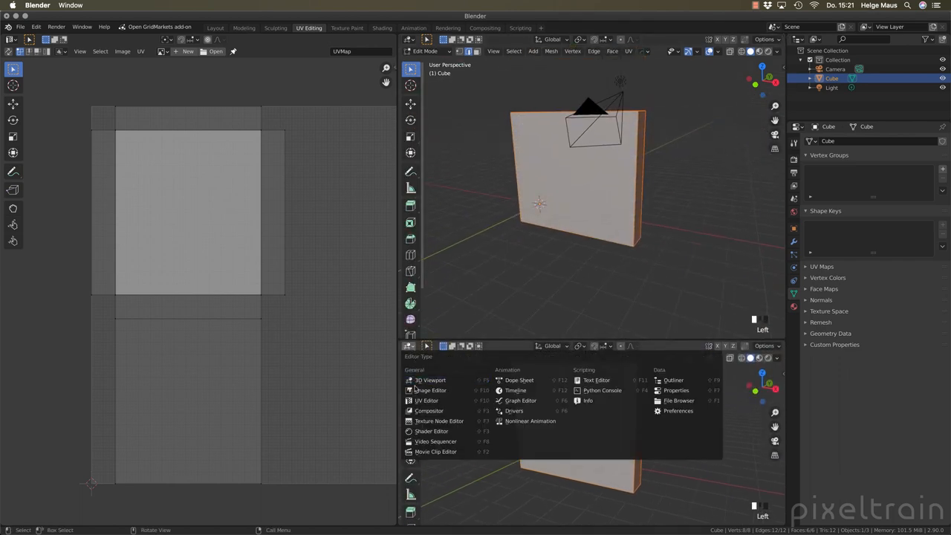
{"action": "left_click", "coordinate": [431, 431]}
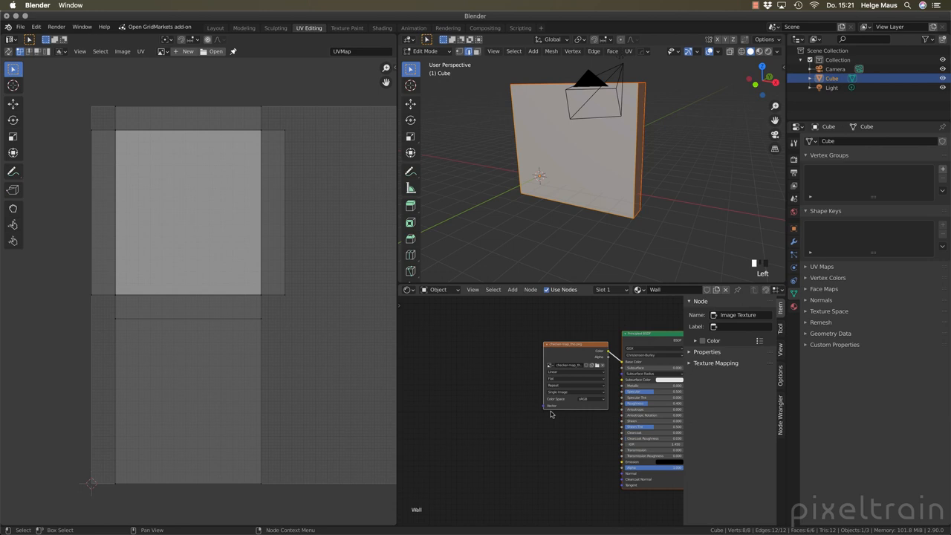
{"action": "left_click", "coordinate": [35, 26]}
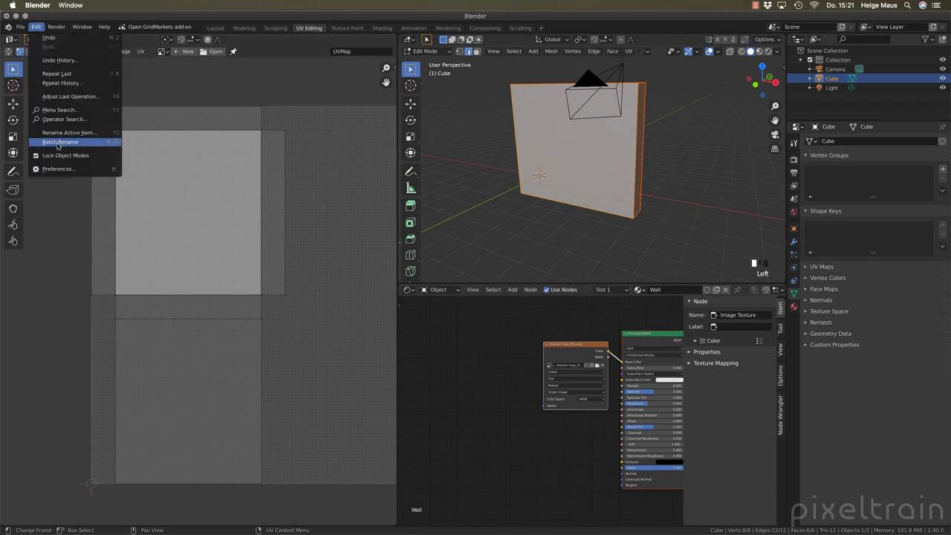
Enable the Node Wrangler add-on in Preferences and review its hotkey list
{"action": "left_click", "coordinate": [59, 169]}
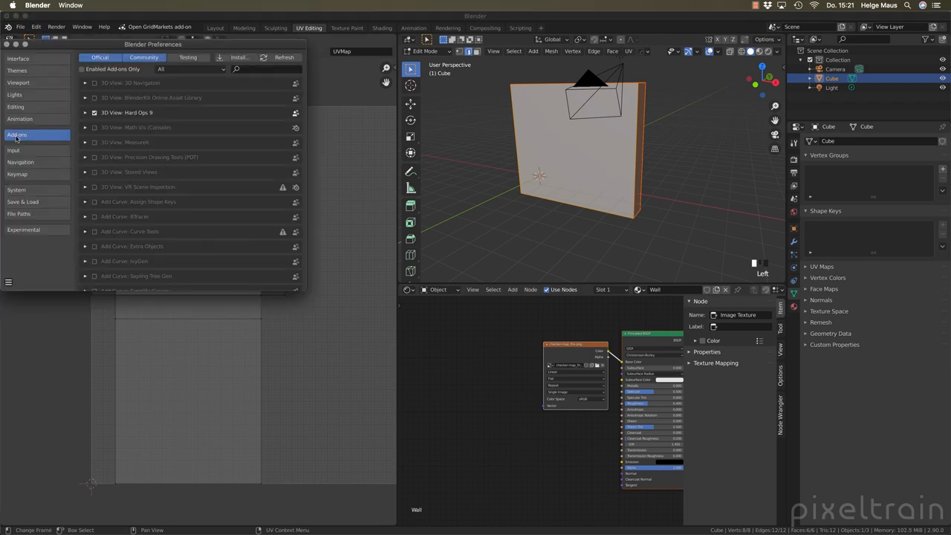
{"action": "type", "text": "r"}
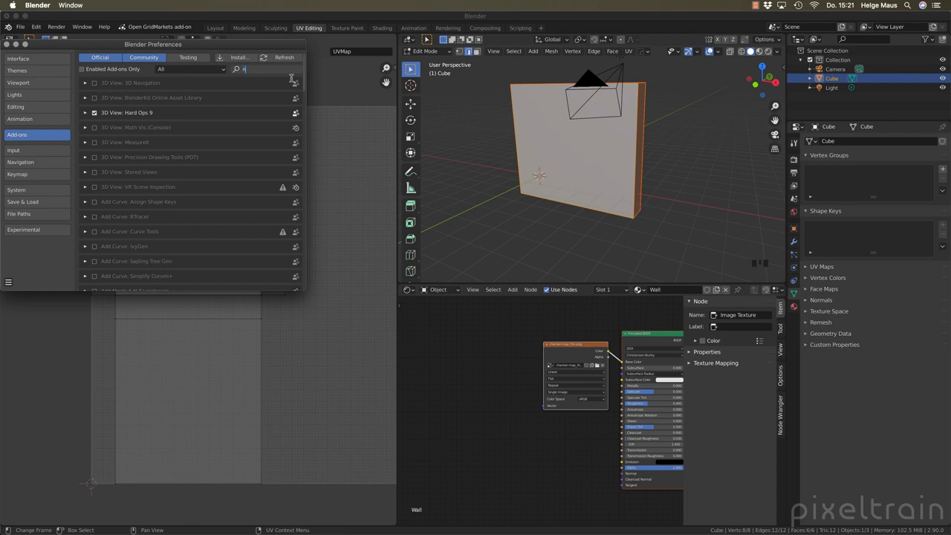
{"action": "type", "text": "node"}
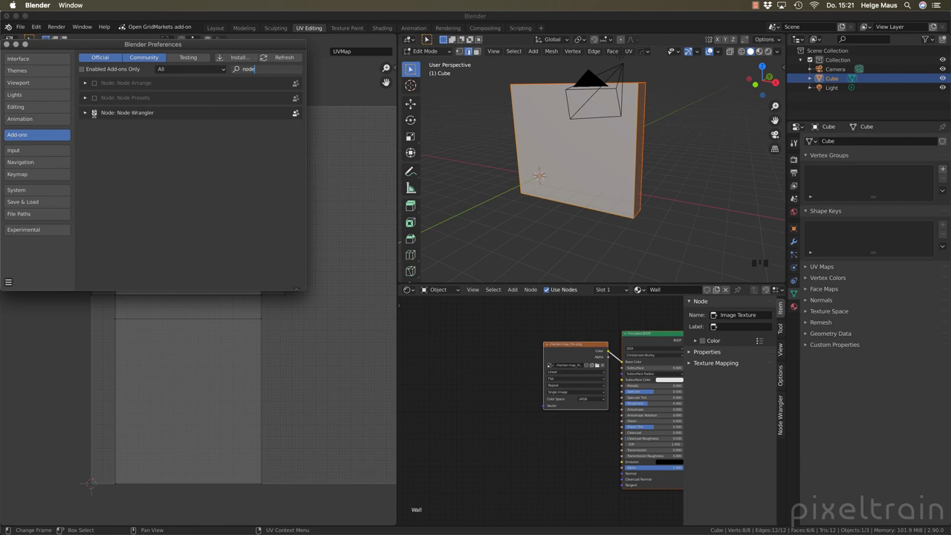
{"action": "left_click", "coordinate": [84, 112]}
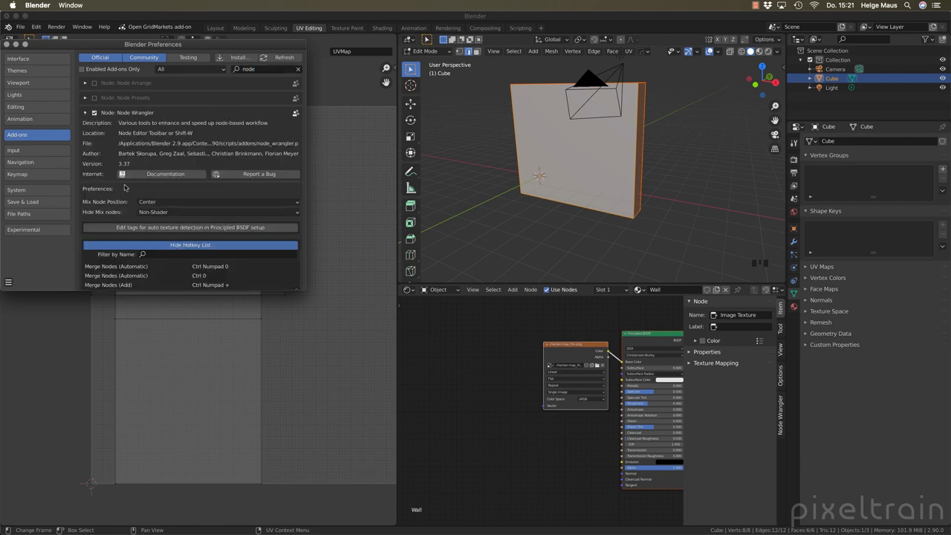
{"action": "left_click", "coordinate": [190, 245]}
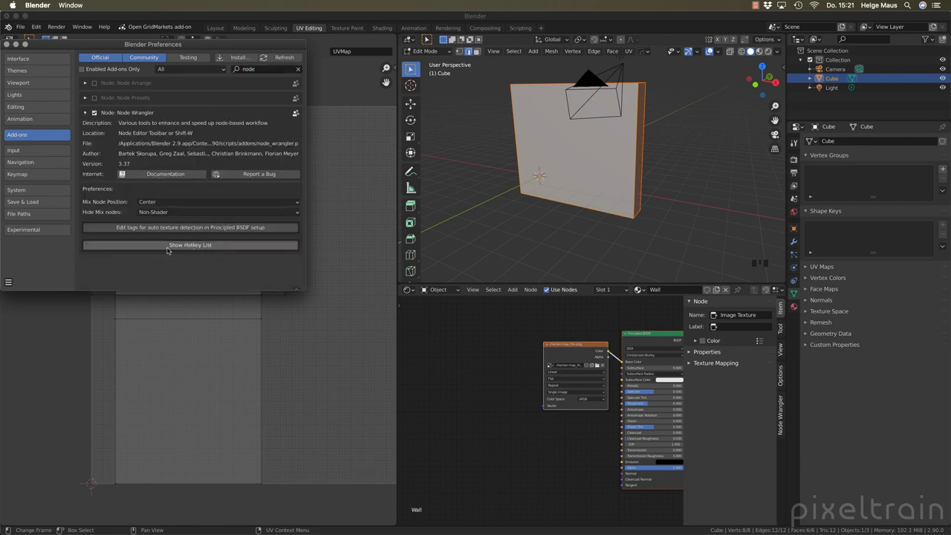
{"action": "left_click", "coordinate": [190, 245]}
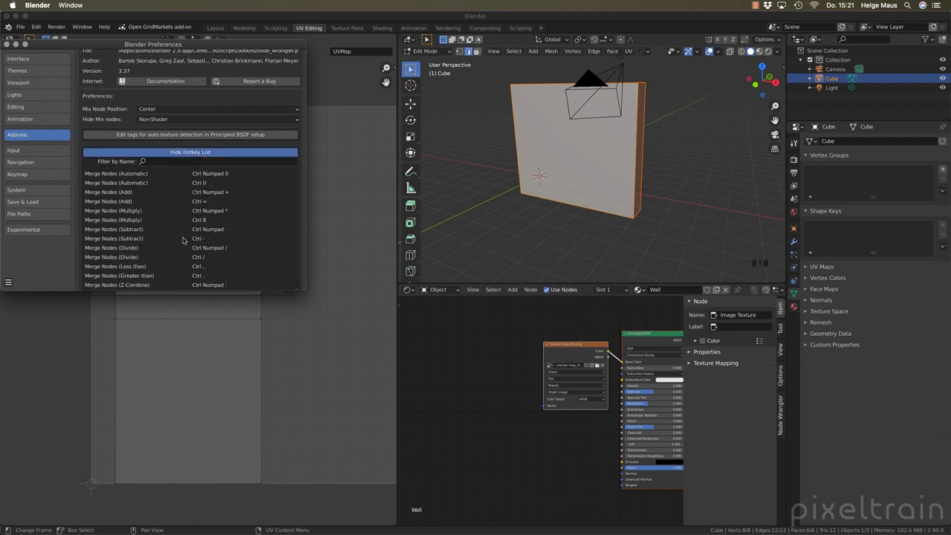
{"action": "scroll", "scroll_direction": "down", "scroll_amount": 3}
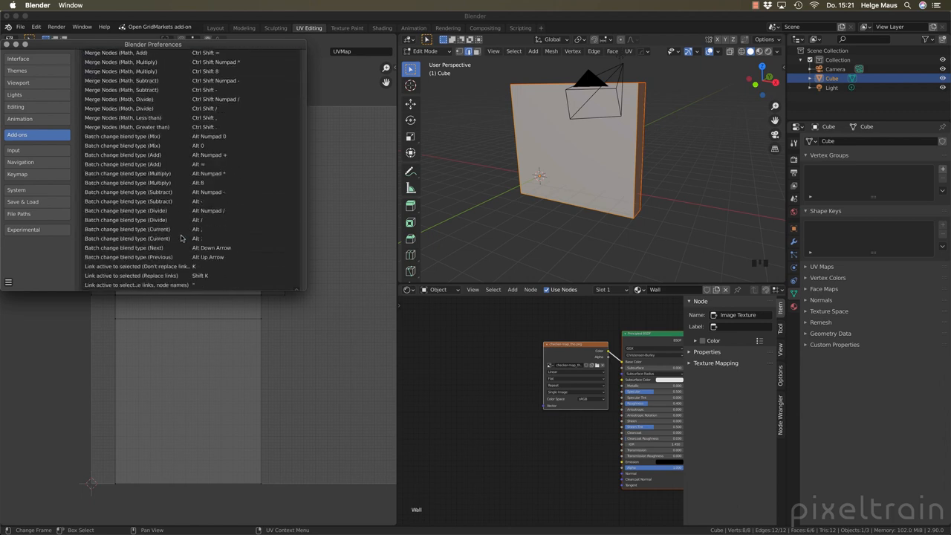
{"action": "left_click", "coordinate": [85, 84]}
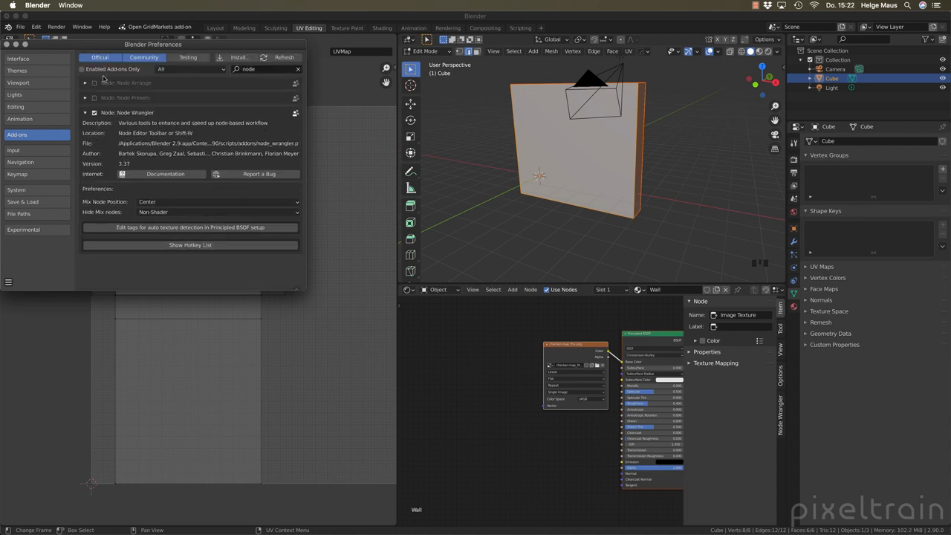
{"action": "mouse_move", "coordinate": [130, 152]}
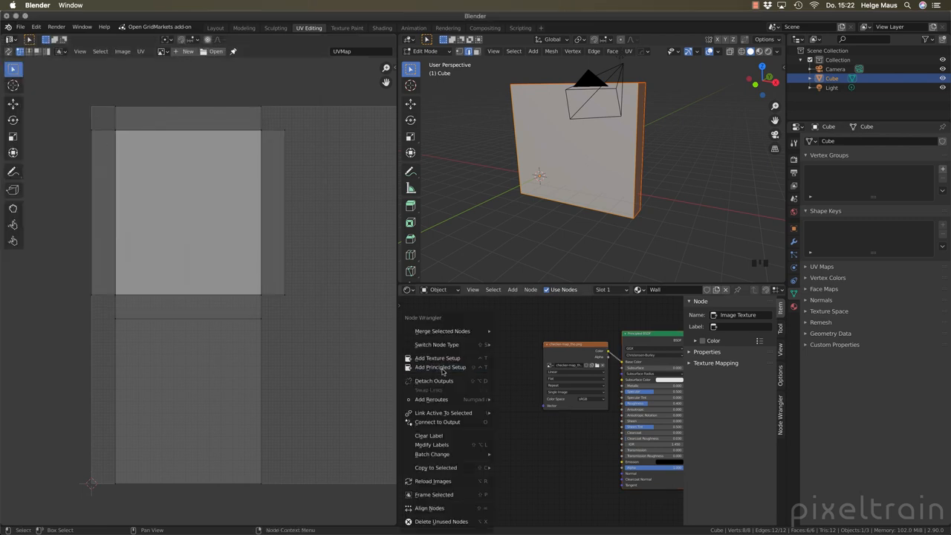
{"action": "mouse_move", "coordinate": [437, 421]}
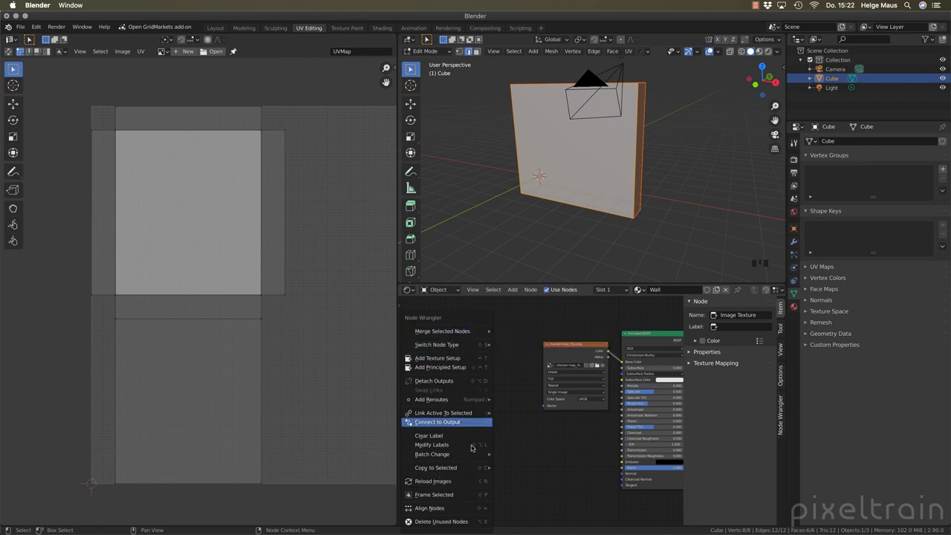
{"action": "mouse_move", "coordinate": [569, 441]}
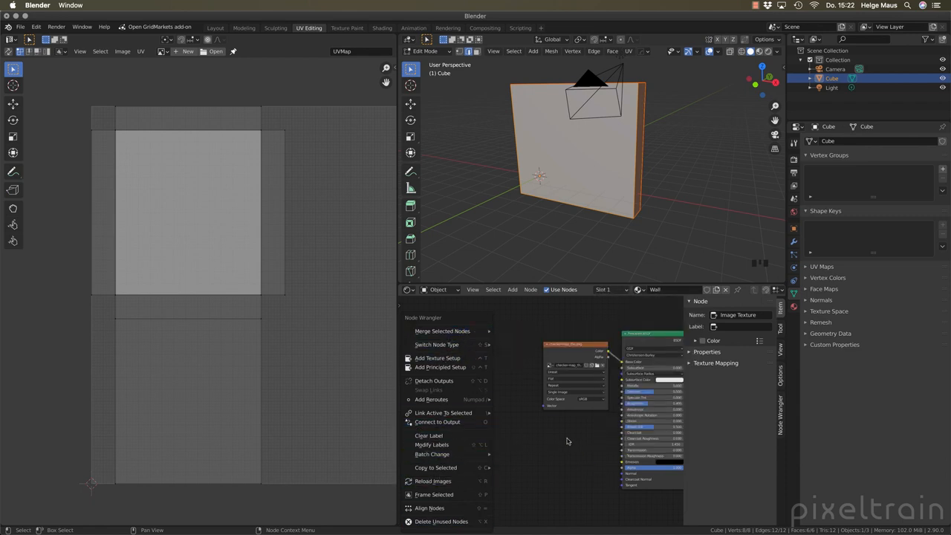
{"action": "left_click", "coordinate": [566, 442]}
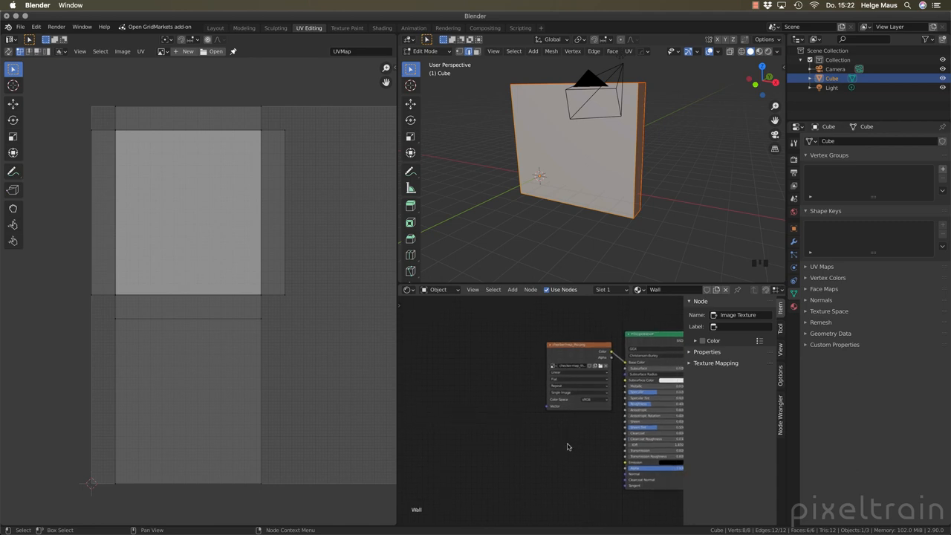
Add Texture Coordinate and Mapping nodes to the checker image node and arrange them
{"action": "left_click", "coordinate": [577, 345]}
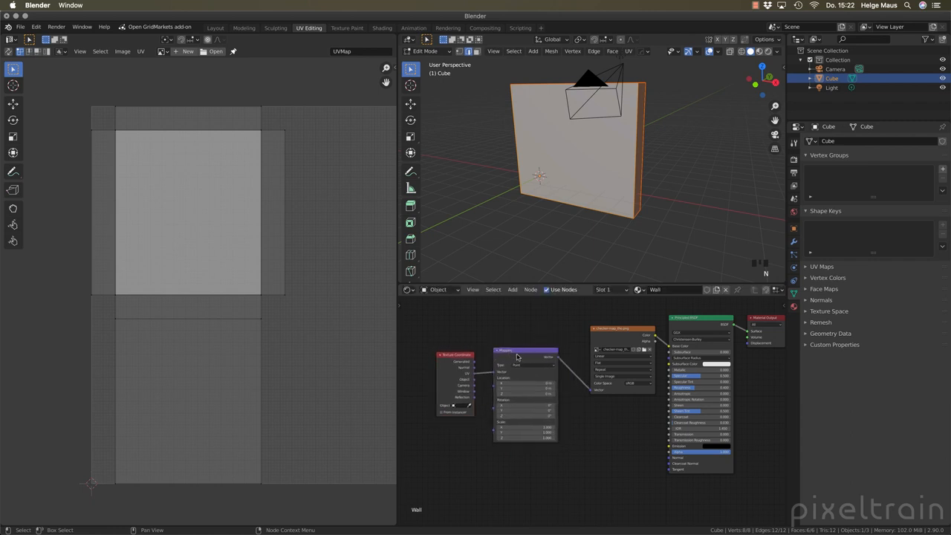
{"action": "mouse_move", "coordinate": [523, 367]}
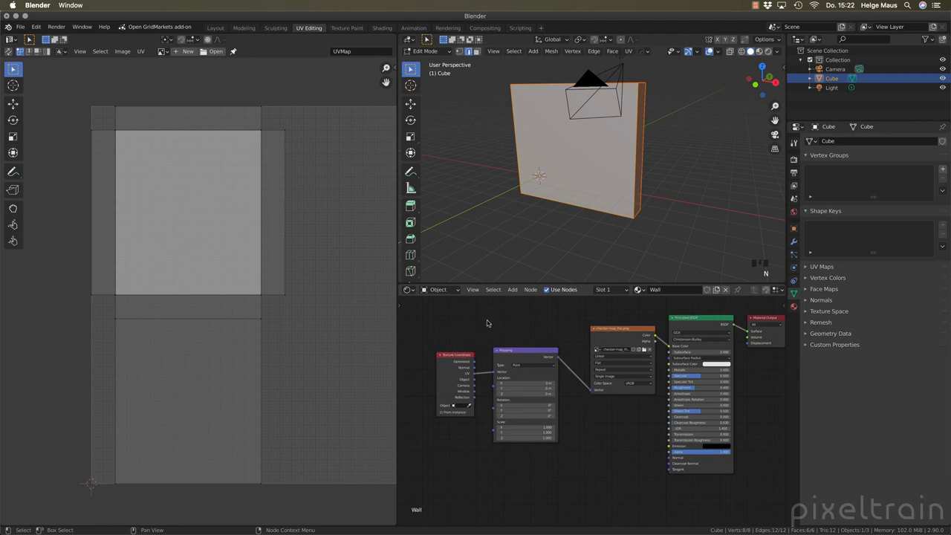
{"action": "left_click_drag", "start_coordinate": [454, 355], "coordinate": [438, 343]}
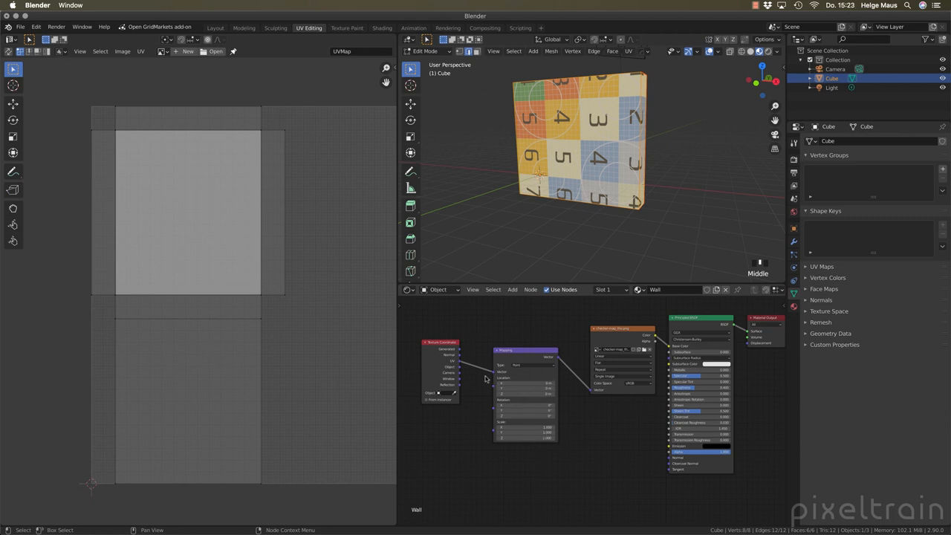
{"action": "mouse_move", "coordinate": [526, 422]}
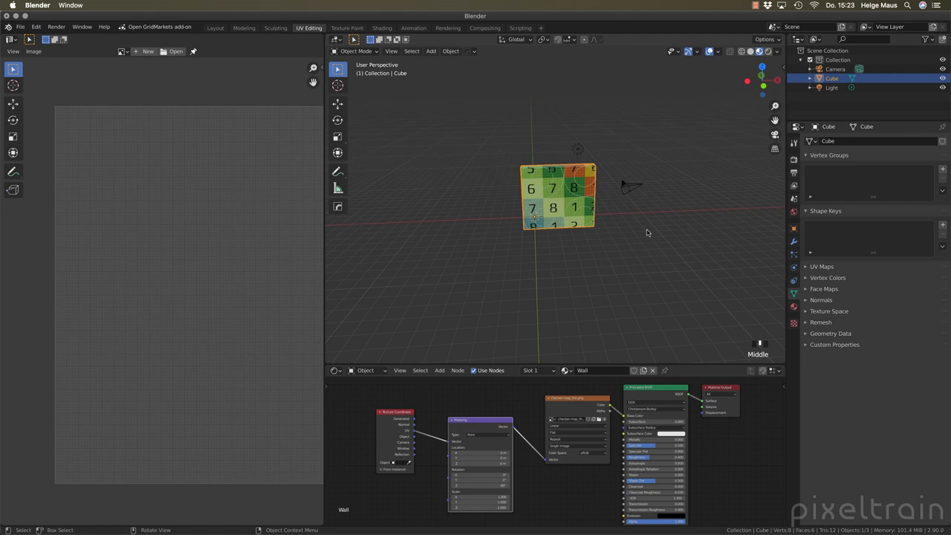
Zoom in on the wall and enter Edit Mode to view its UV unwrap
{"action": "left_click_drag", "start_coordinate": [631, 231], "coordinate": [669, 220]}
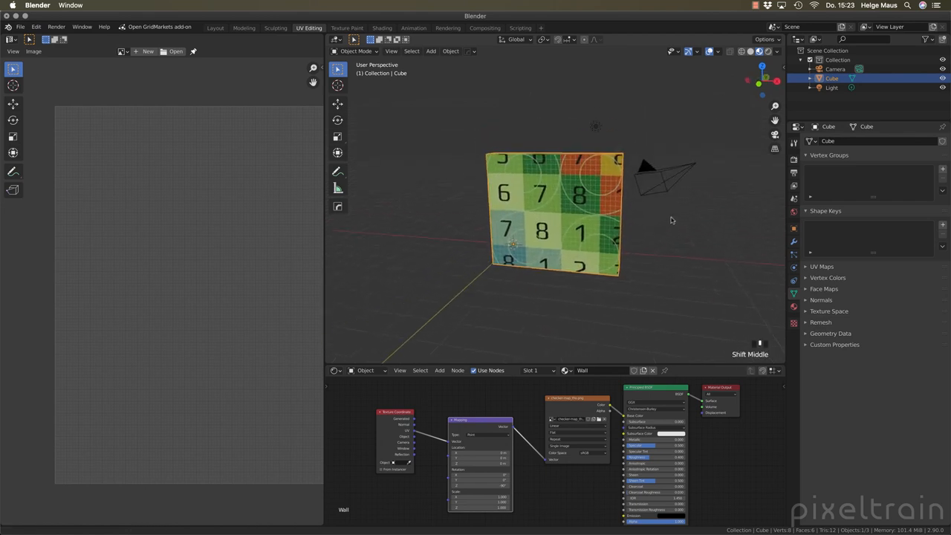
{"action": "key", "text": "Tab"}
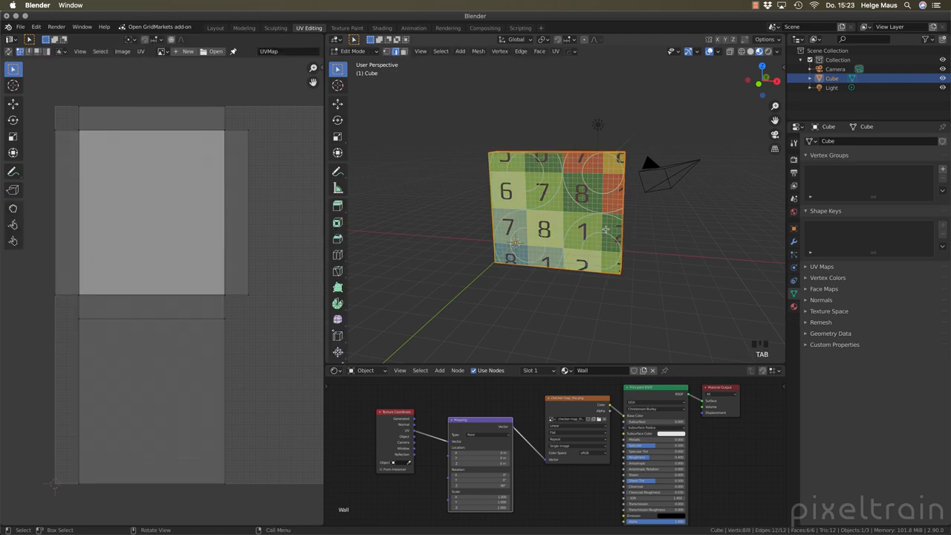
{"action": "mouse_move", "coordinate": [631, 162]}
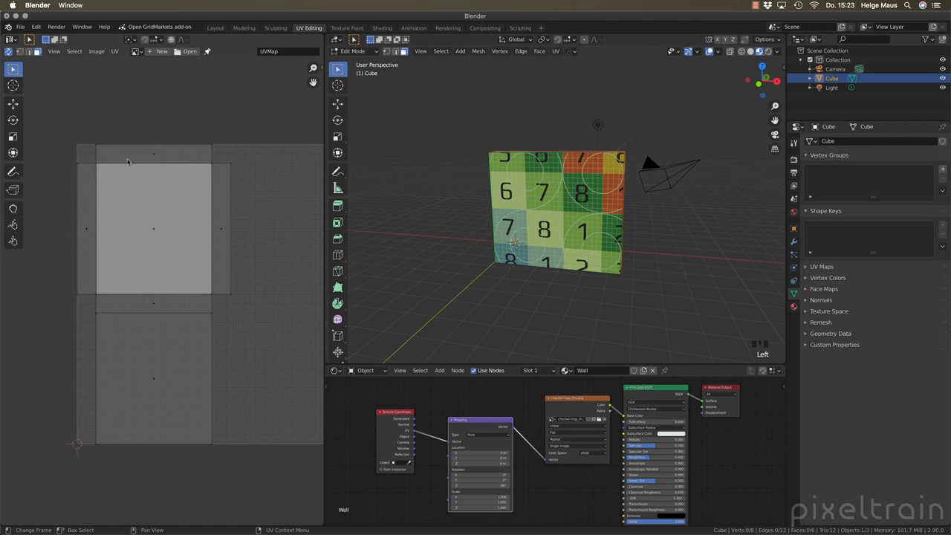
{"action": "mouse_move", "coordinate": [176, 133]}
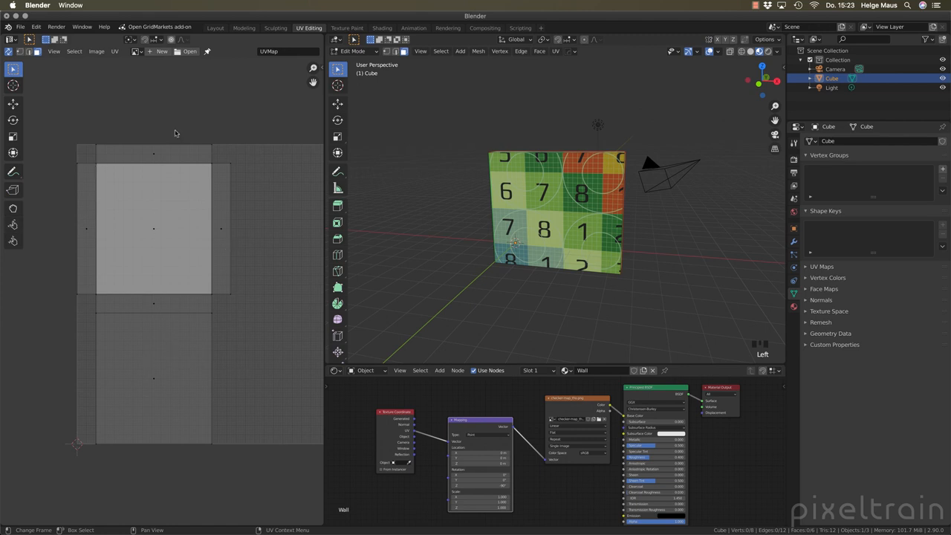
{"action": "mouse_move", "coordinate": [191, 173]}
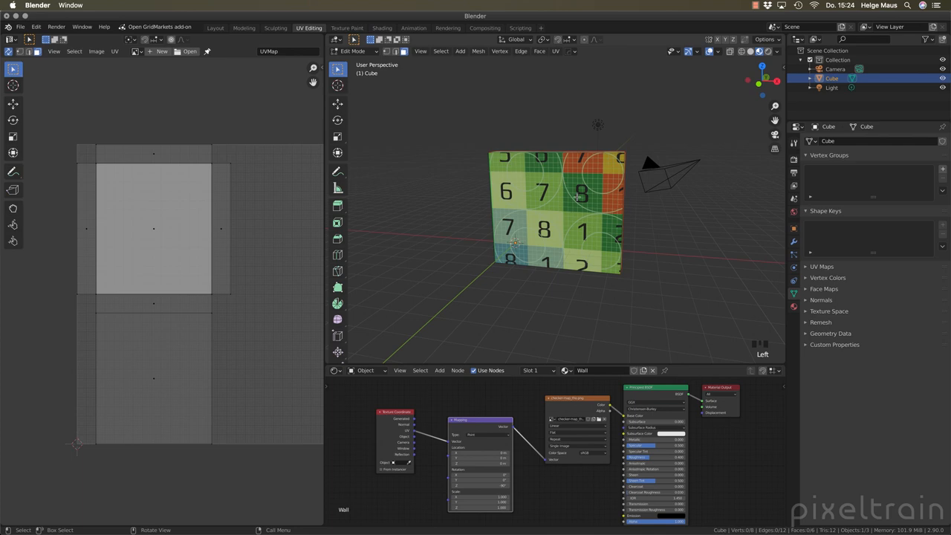
{"action": "left_click", "coordinate": [137, 51]}
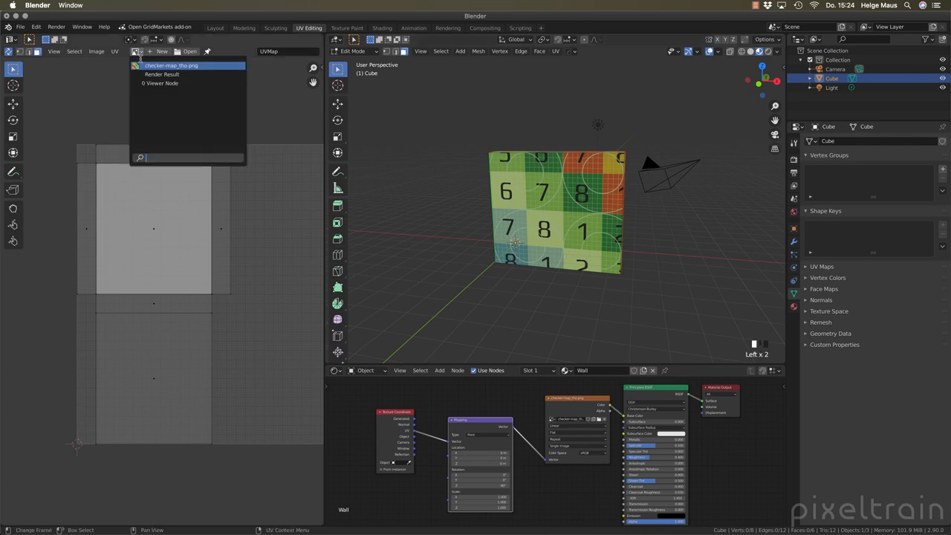
{"action": "left_click", "coordinate": [171, 65]}
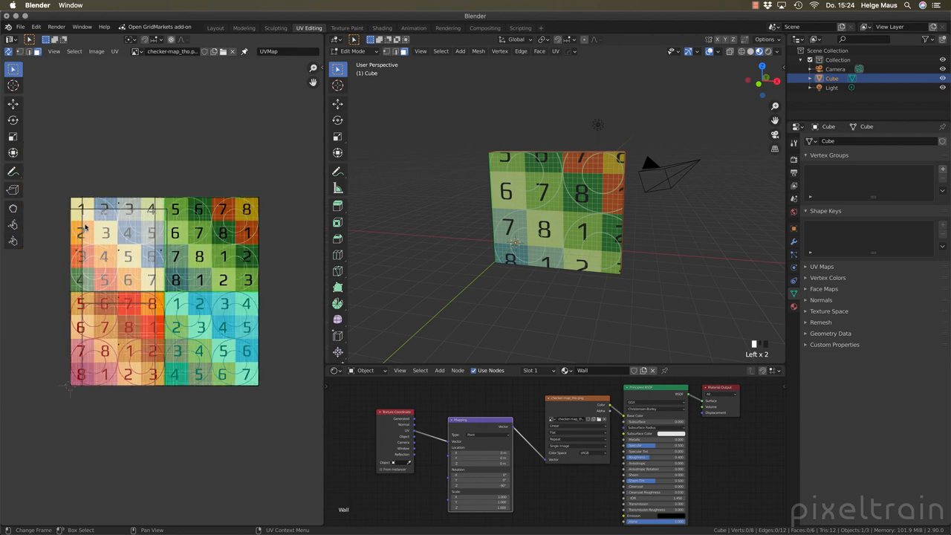
{"action": "mouse_move", "coordinate": [619, 272]}
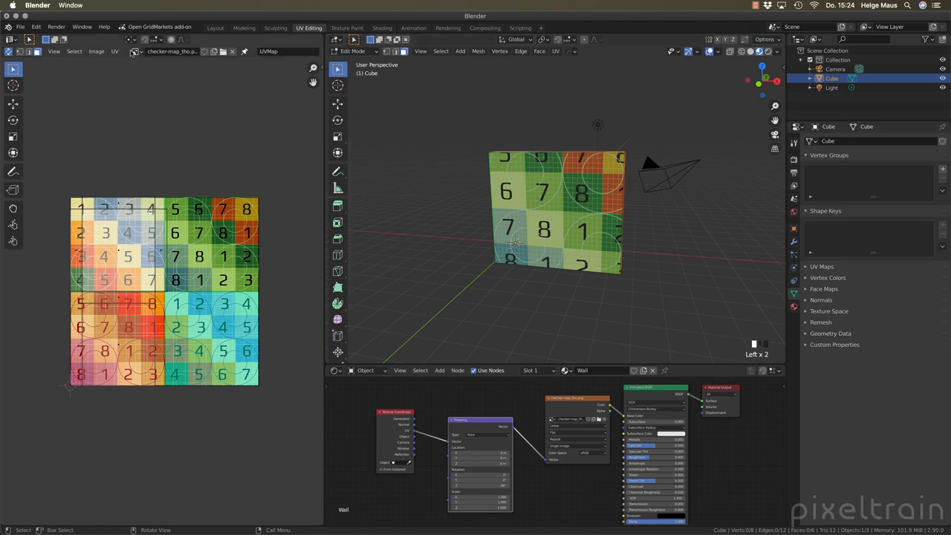
{"action": "left_click", "coordinate": [231, 51]}
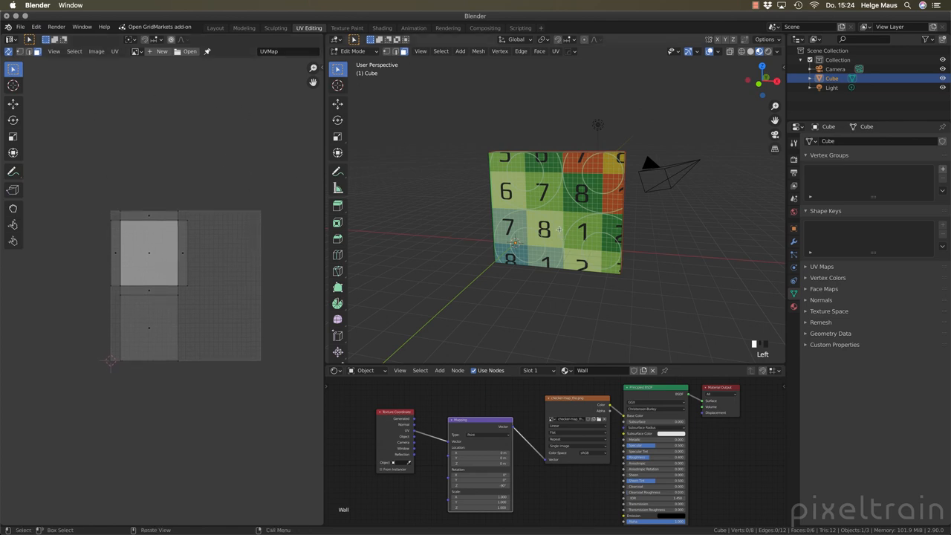
{"action": "mouse_move", "coordinate": [685, 247]}
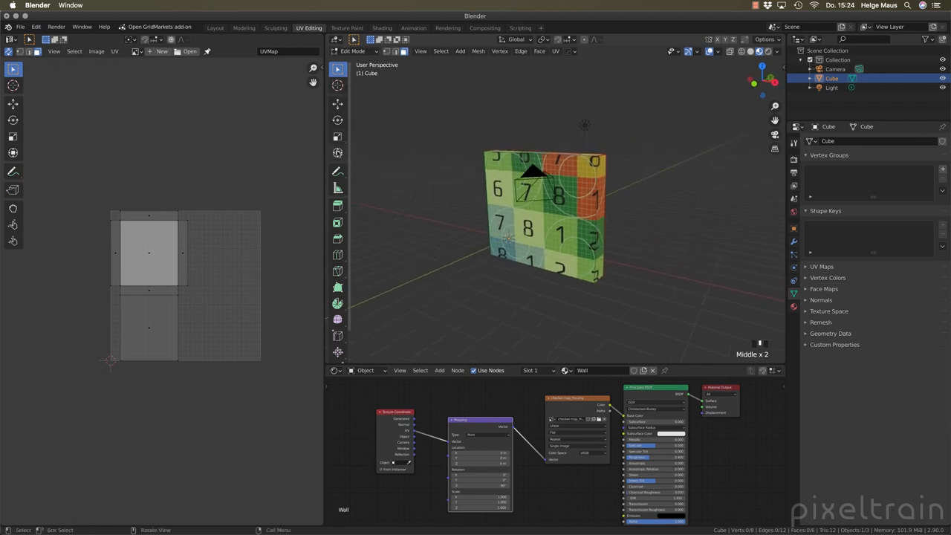
{"action": "left_click", "coordinate": [337, 152]}
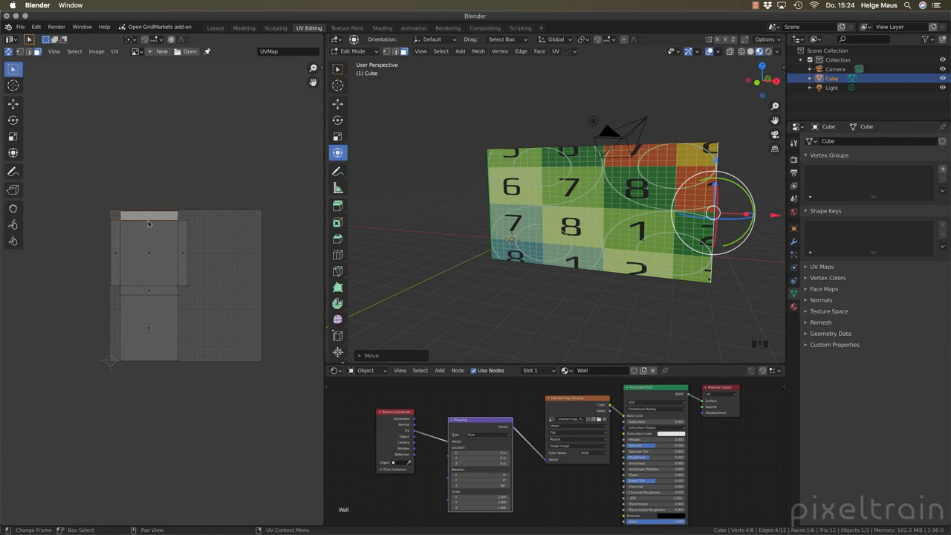
{"action": "mouse_move", "coordinate": [159, 223]}
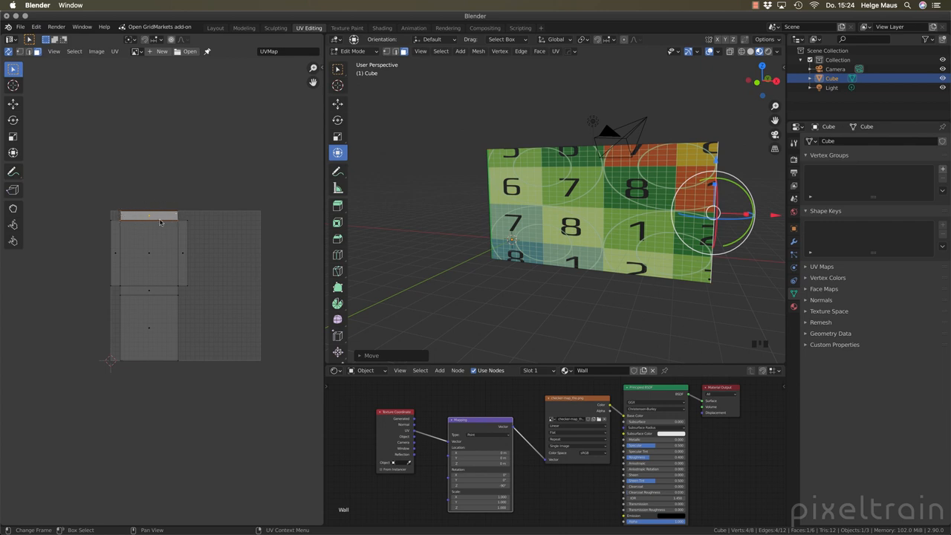
{"action": "mouse_move", "coordinate": [163, 203]}
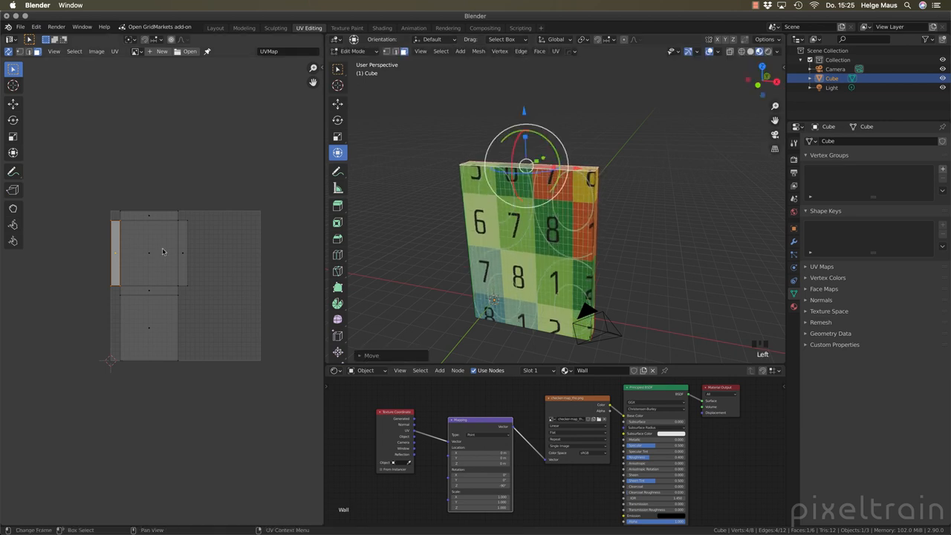
{"action": "mouse_move", "coordinate": [116, 251]}
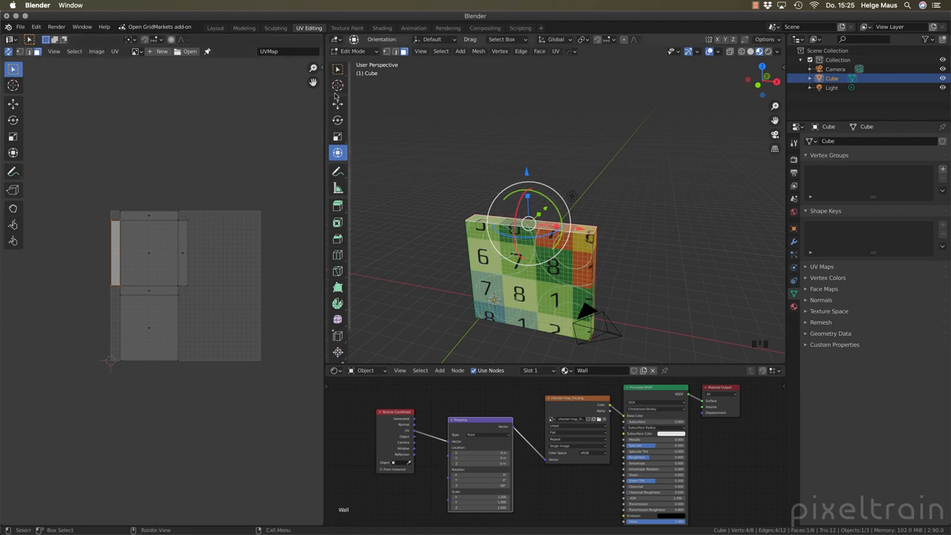
Enable Correct Face Attributes in the viewport's mesh Options dropdown
{"action": "left_click", "coordinate": [765, 39]}
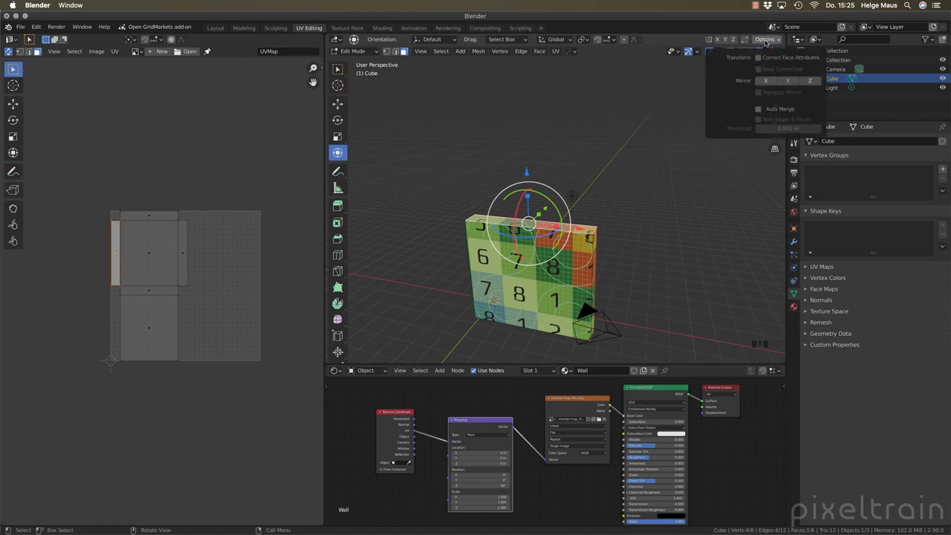
{"action": "mouse_move", "coordinate": [739, 60]}
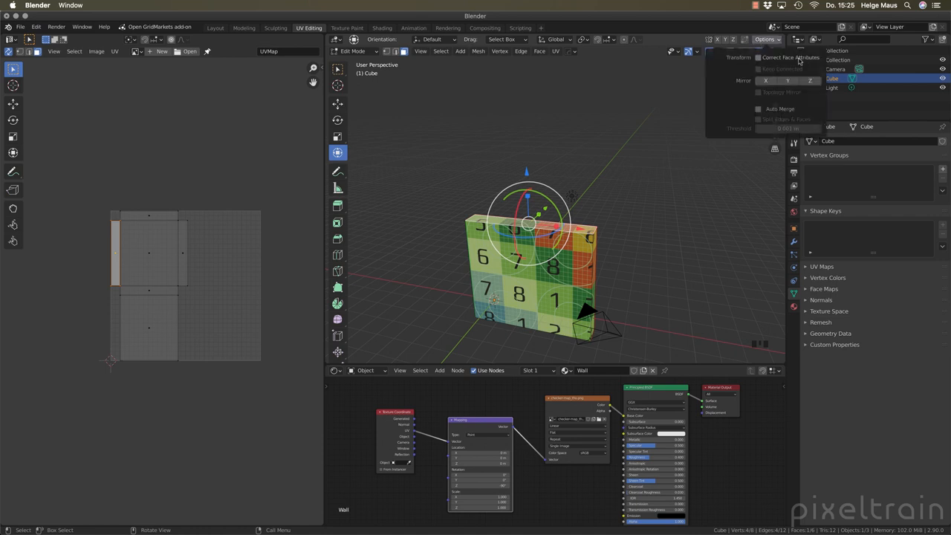
{"action": "mouse_move", "coordinate": [768, 61]}
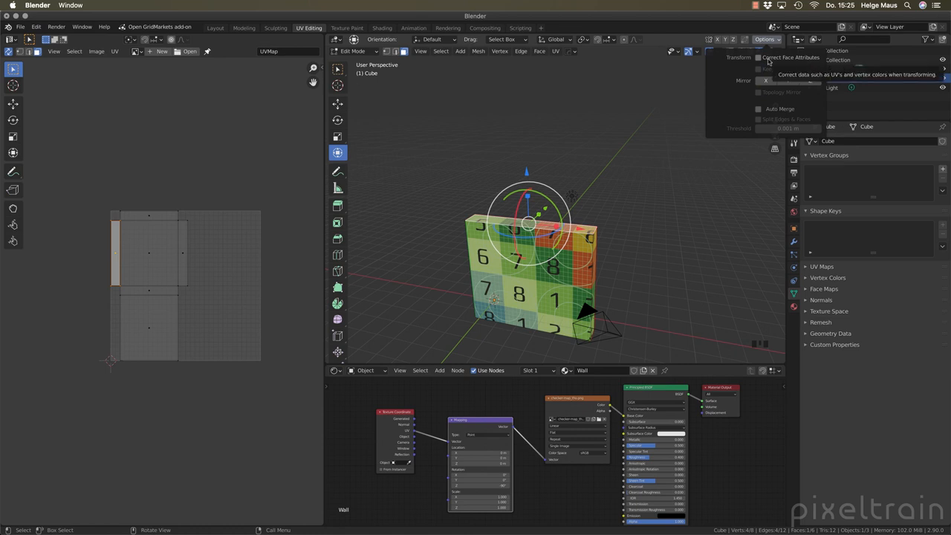
{"action": "left_click", "coordinate": [758, 57]}
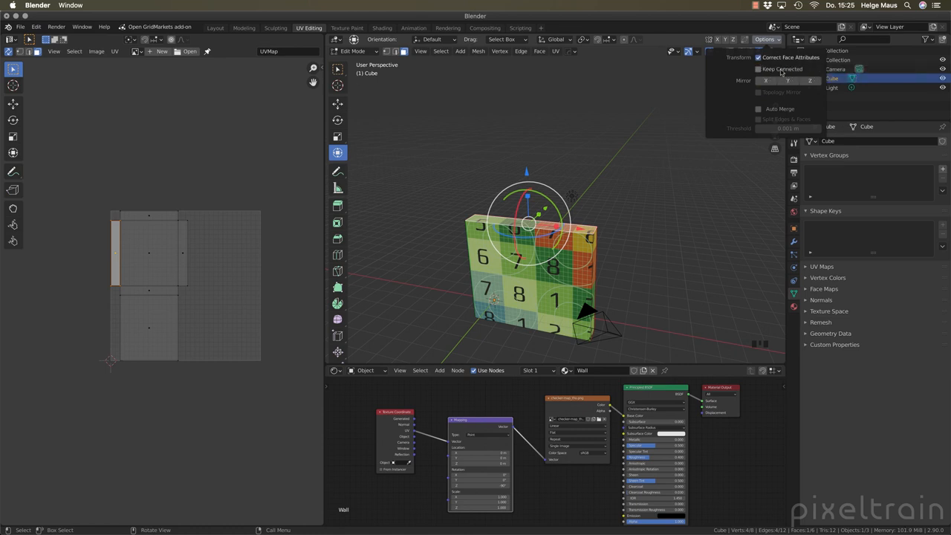
{"action": "mouse_move", "coordinate": [780, 70]}
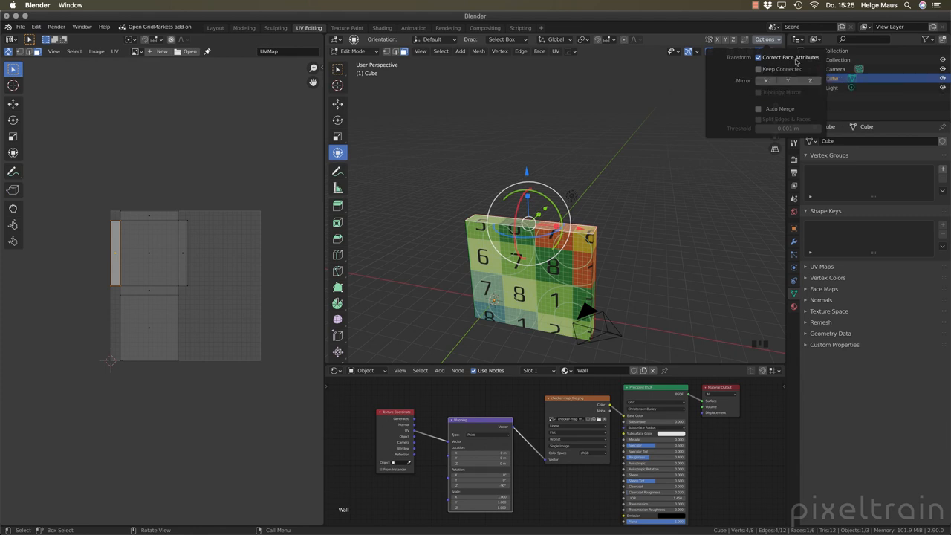
{"action": "mouse_move", "coordinate": [791, 57]}
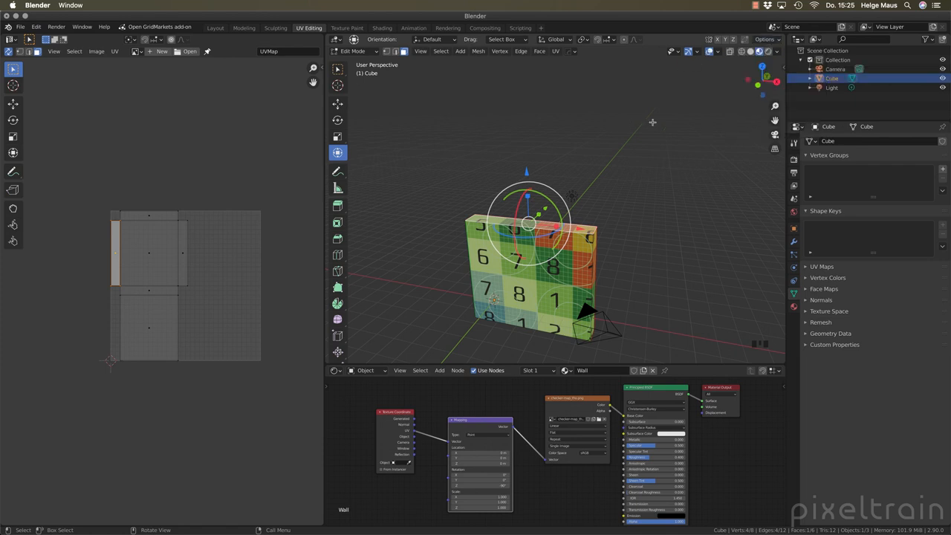
Move the wall's faces to make it taller and wider, keeping the checker evenly scaled
{"action": "key", "text": "g"}
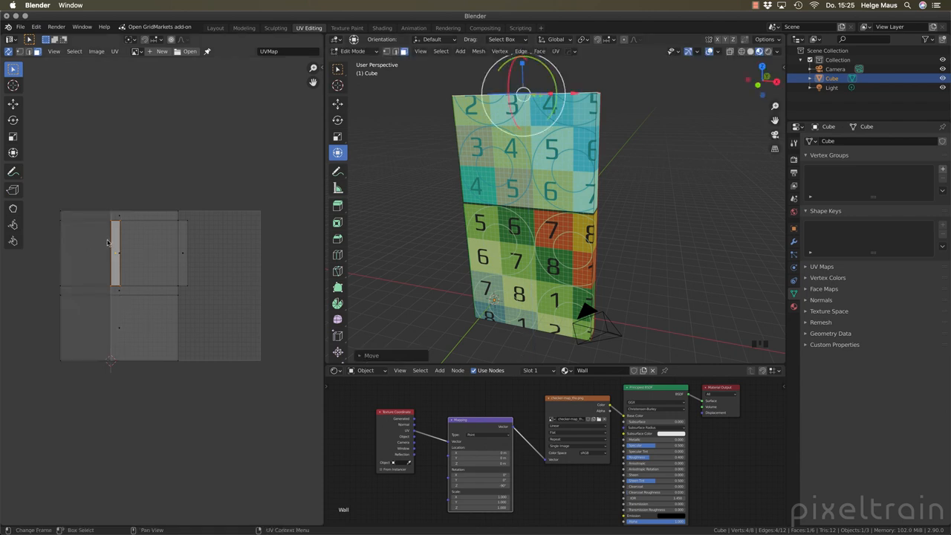
{"action": "mouse_move", "coordinate": [69, 267]}
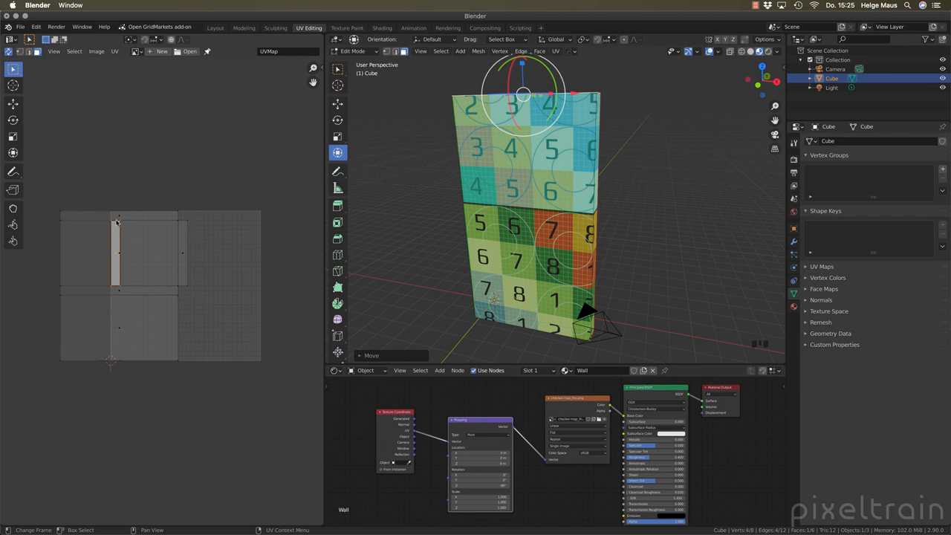
{"action": "mouse_move", "coordinate": [110, 292]}
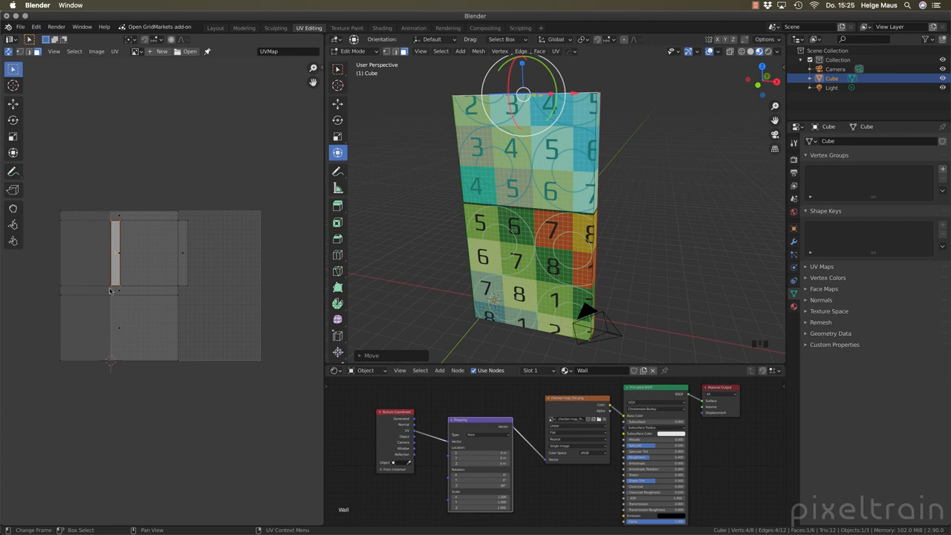
{"action": "mouse_move", "coordinate": [115, 253]}
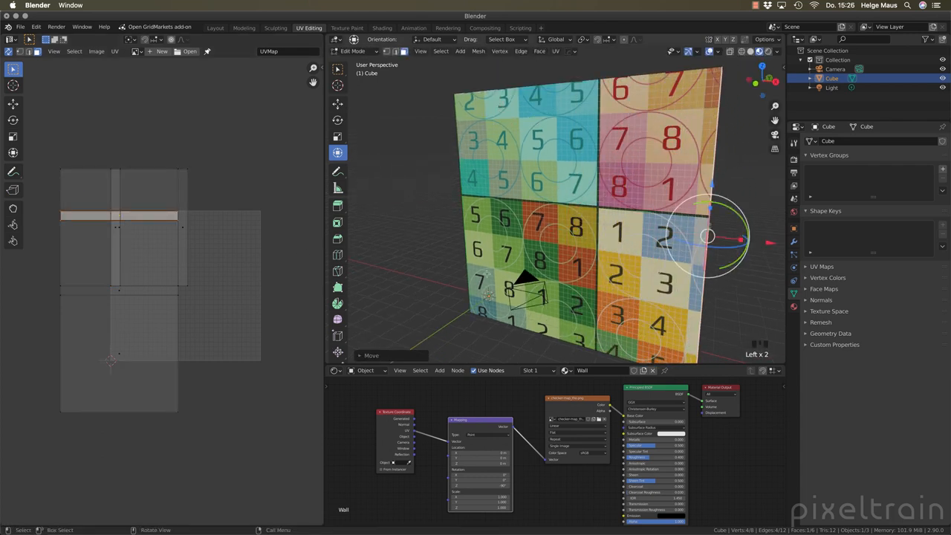
{"action": "scroll", "scroll_direction": "down", "scroll_amount": 3}
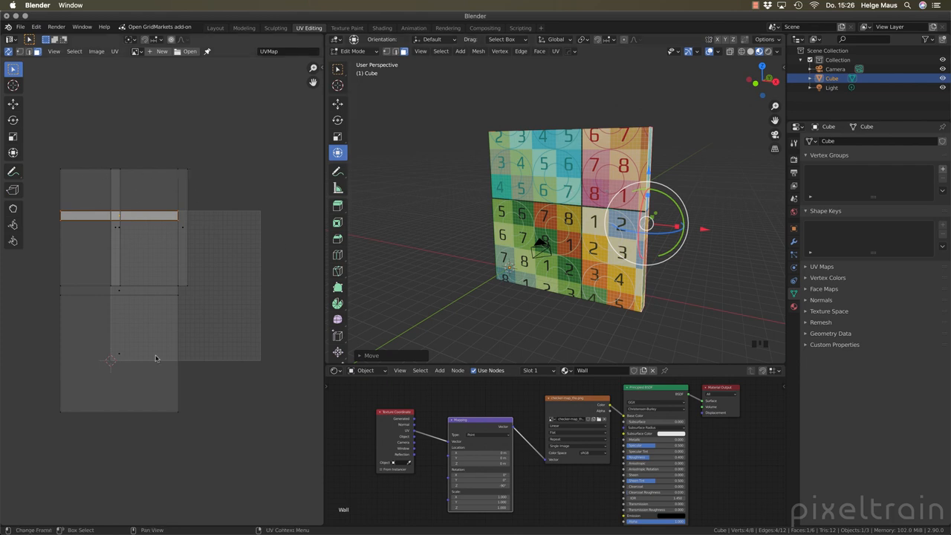
{"action": "mouse_move", "coordinate": [520, 259]}
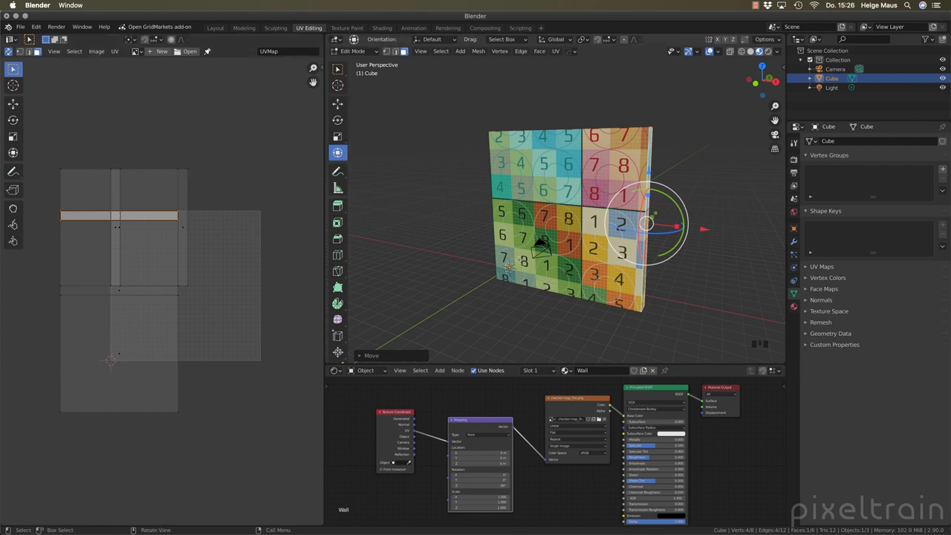